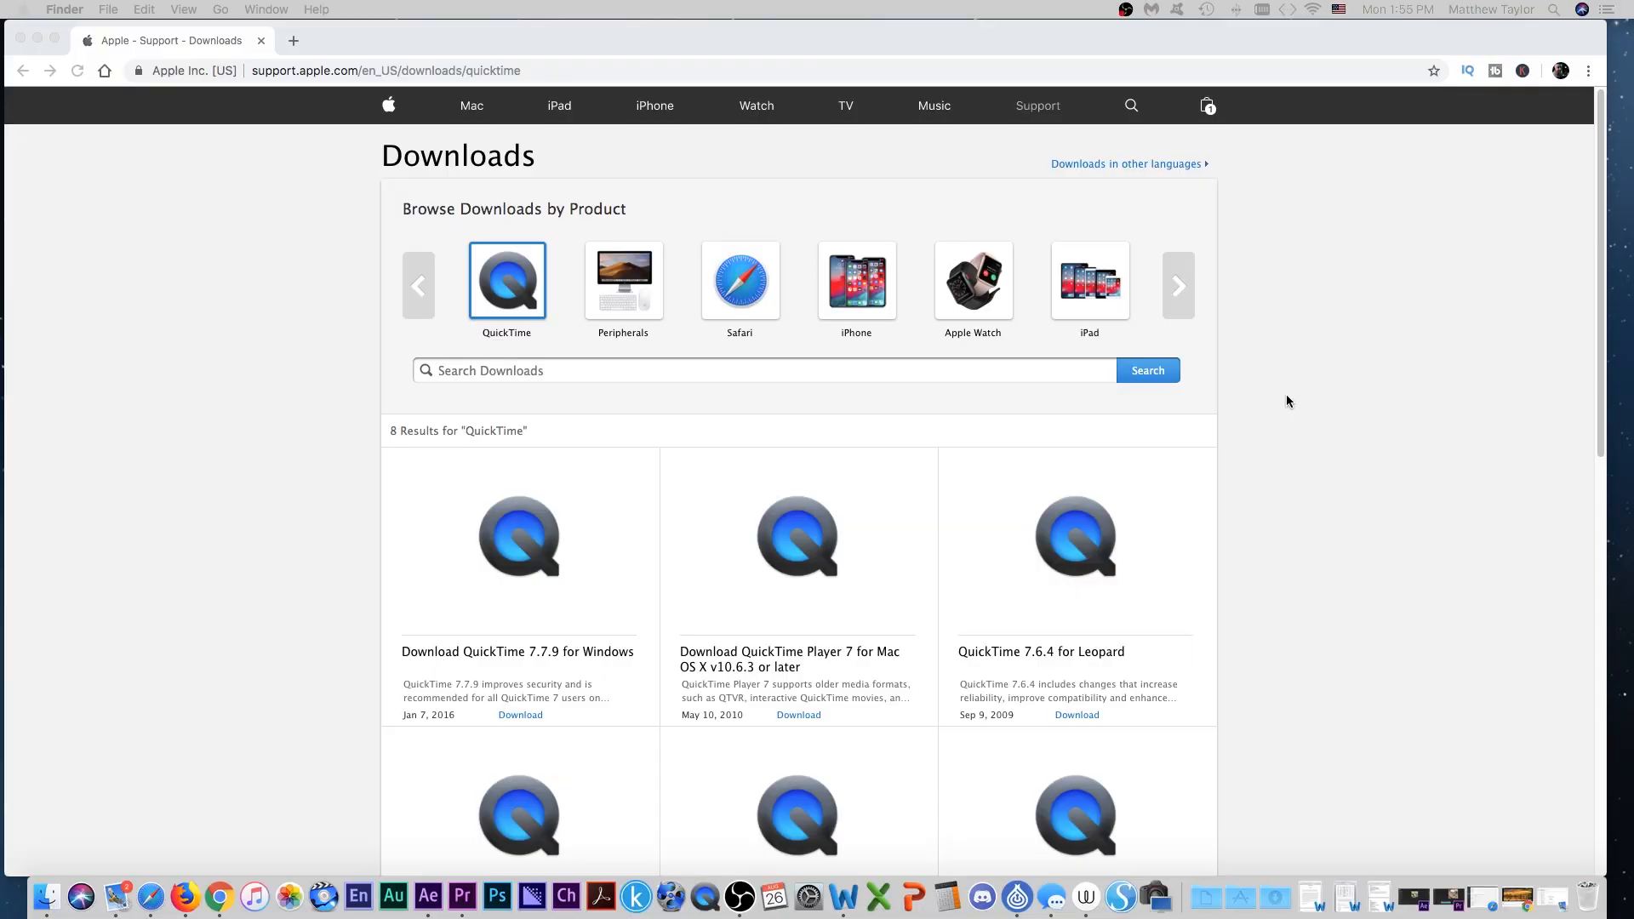
mouse_move(1324, 386)
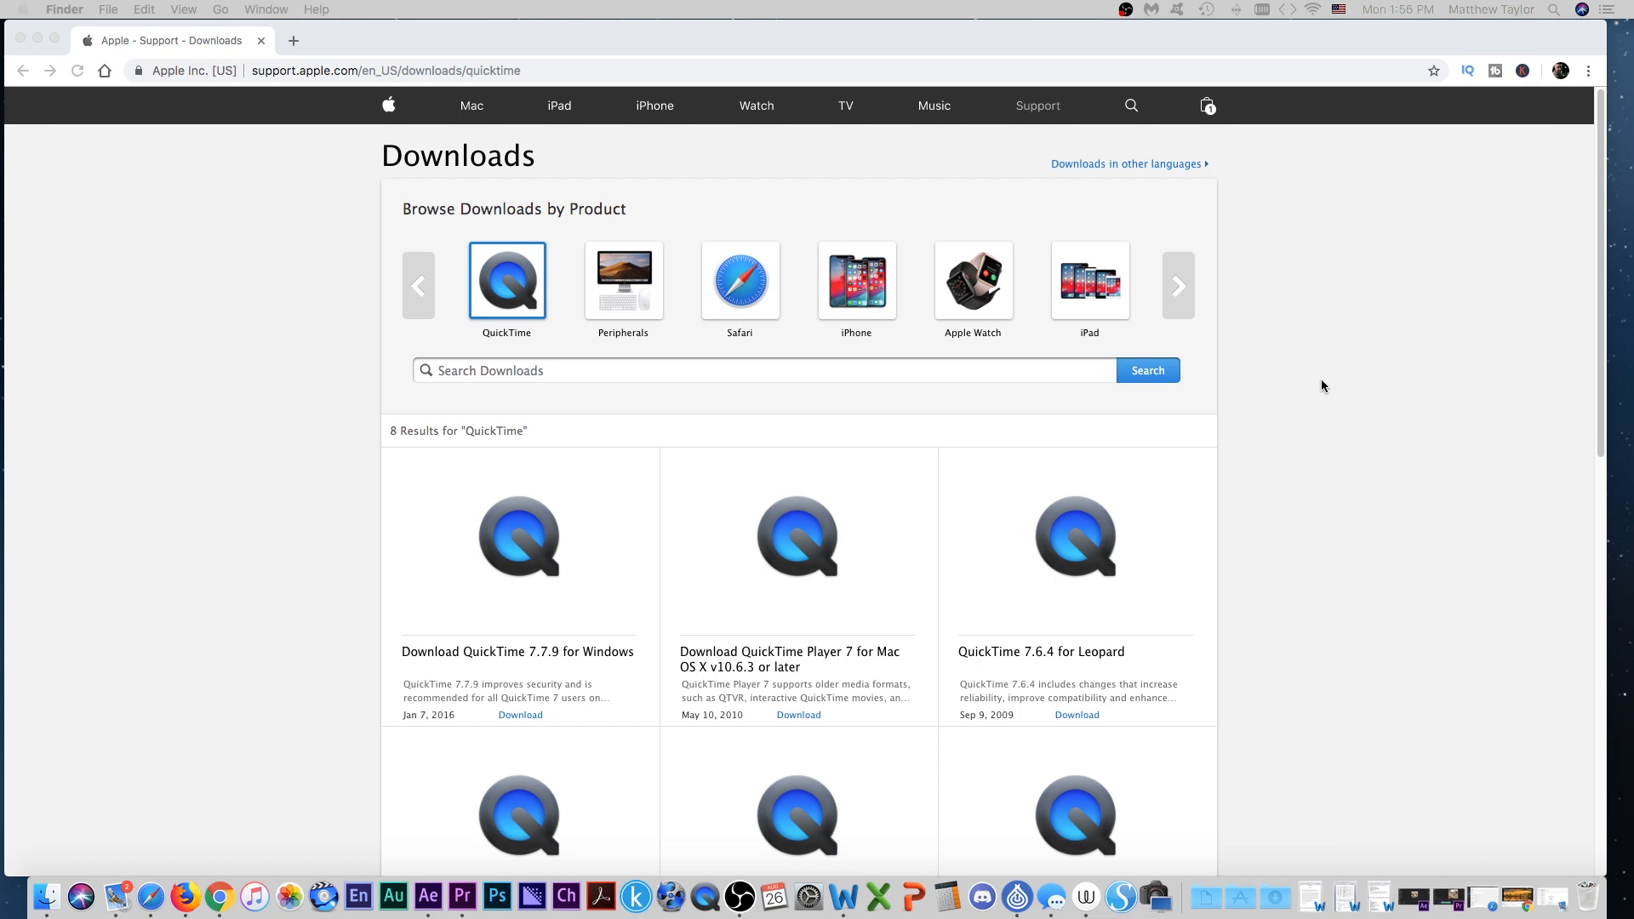
mouse_move(257, 105)
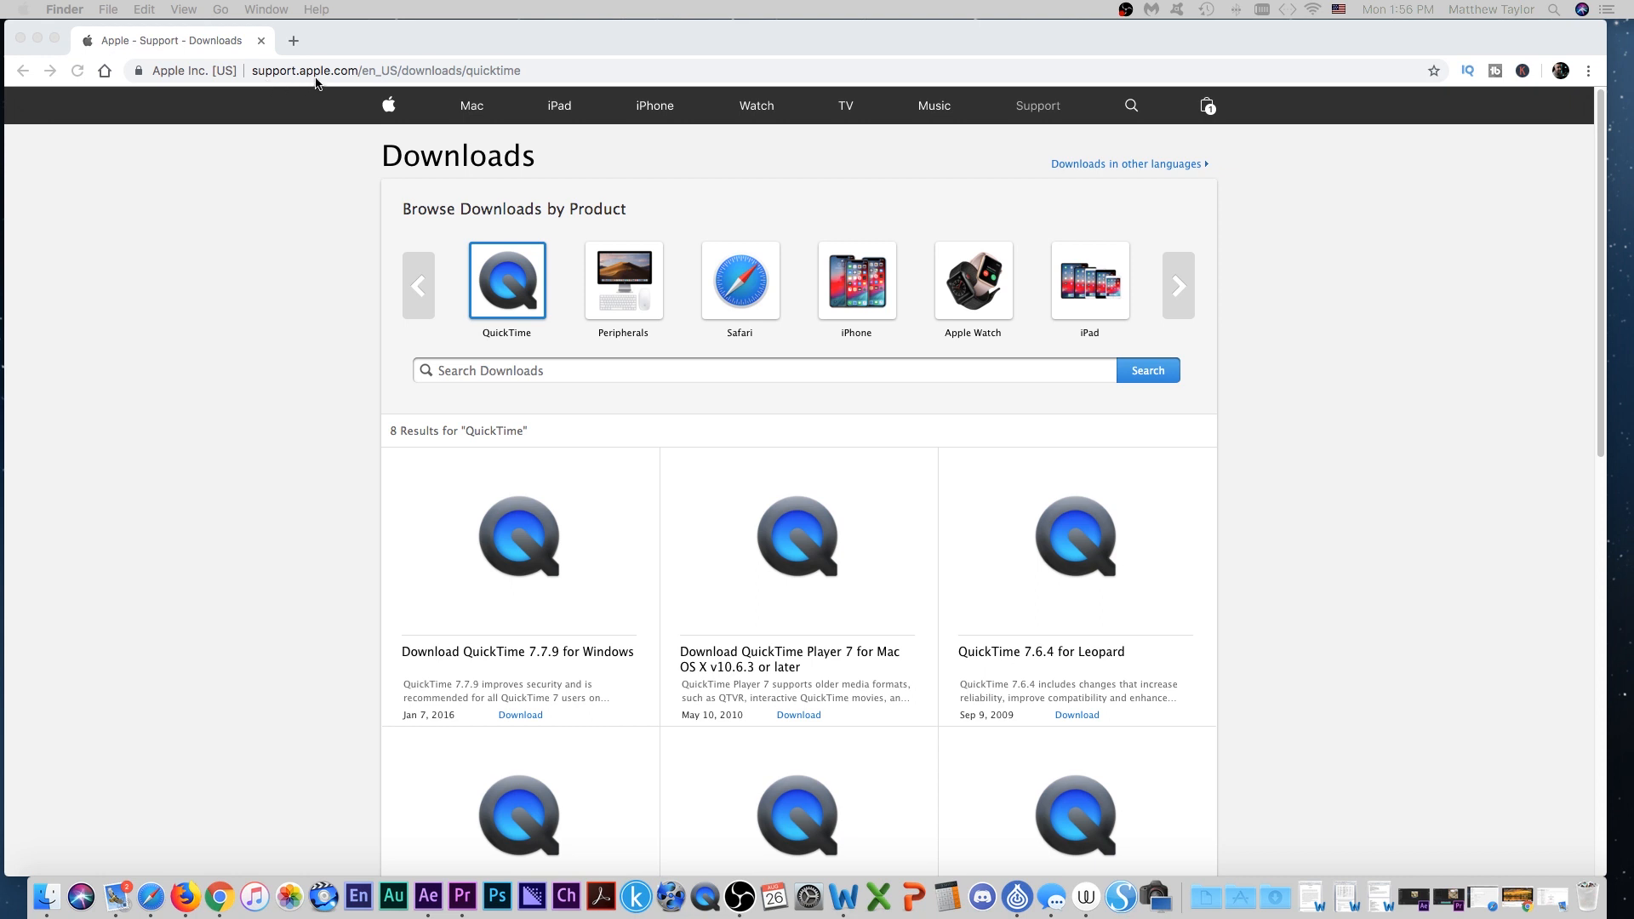
mouse_move(373, 83)
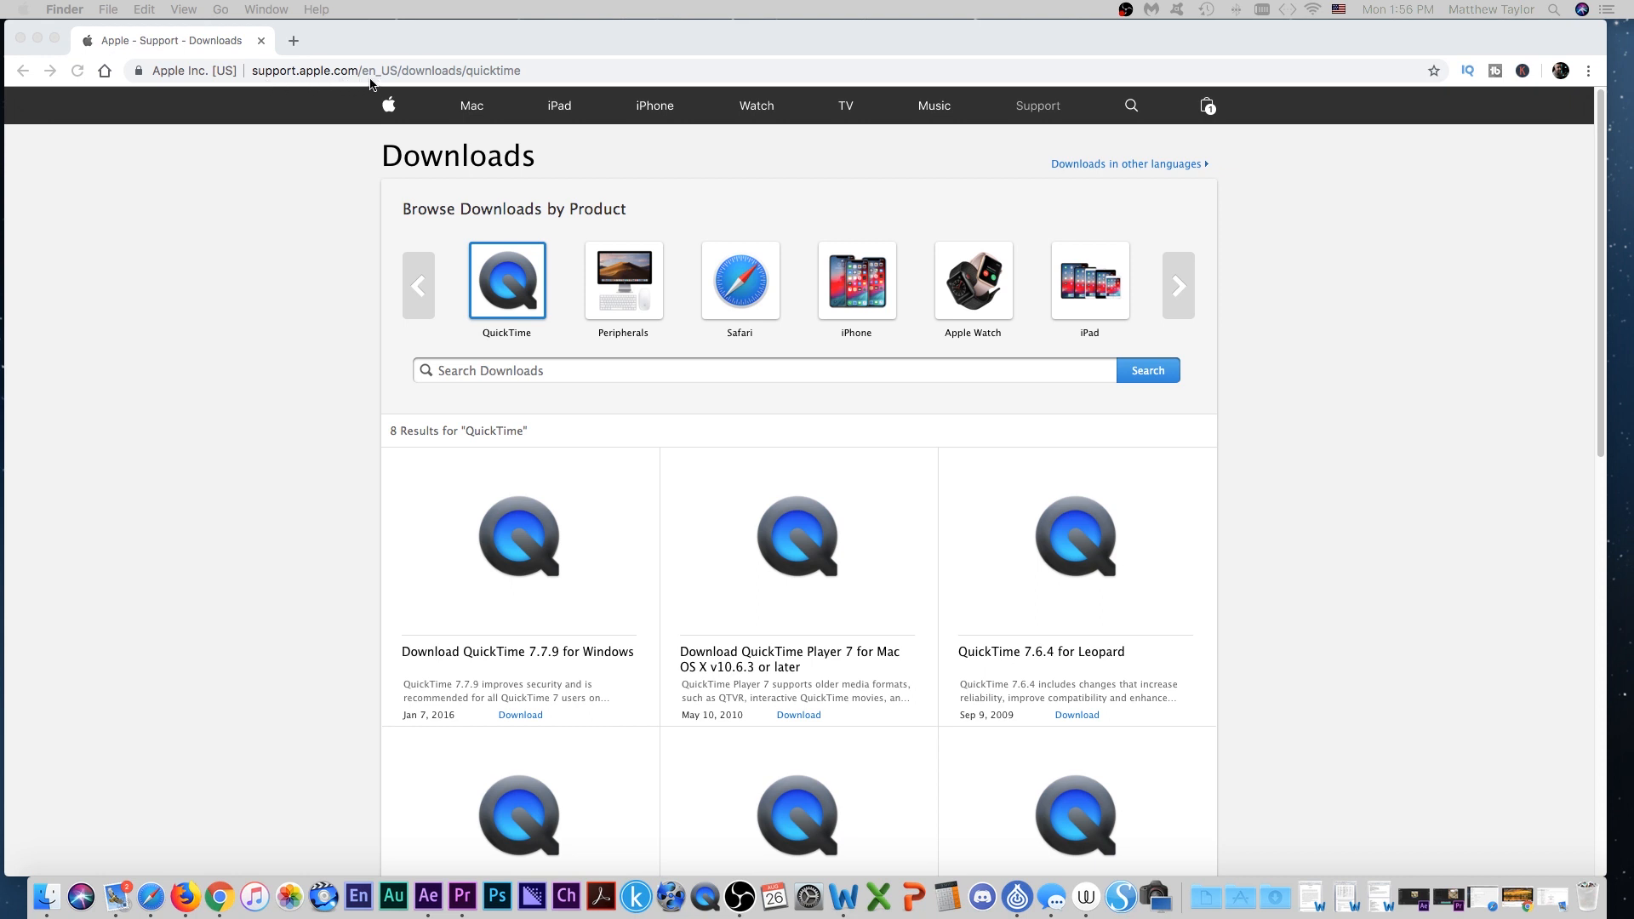
mouse_move(505, 78)
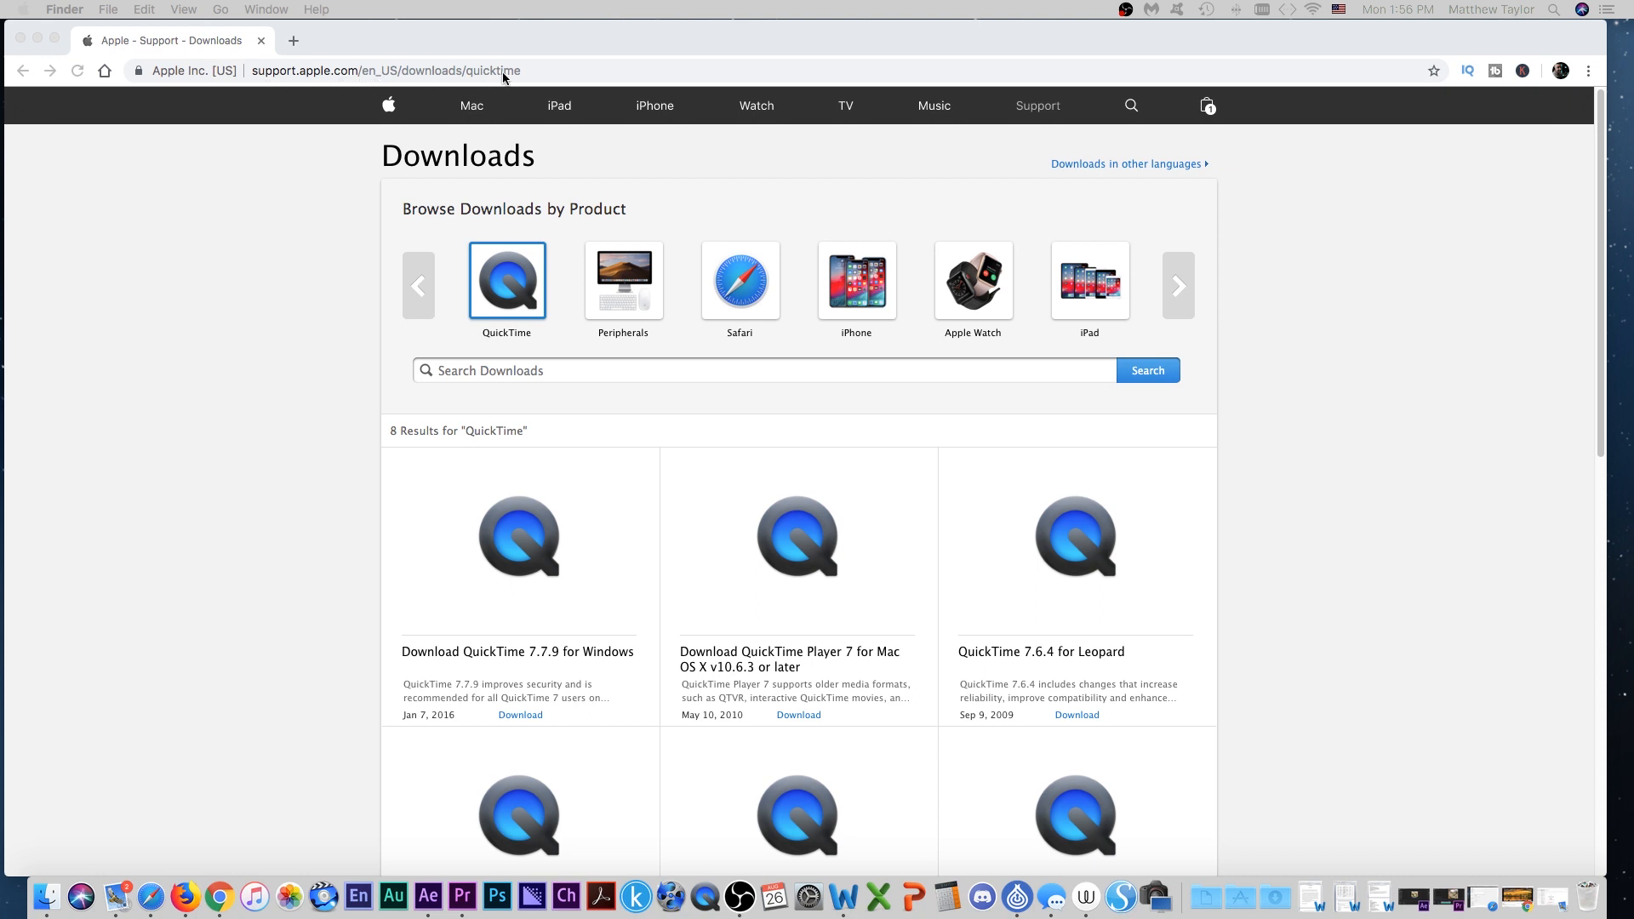
mouse_move(336, 85)
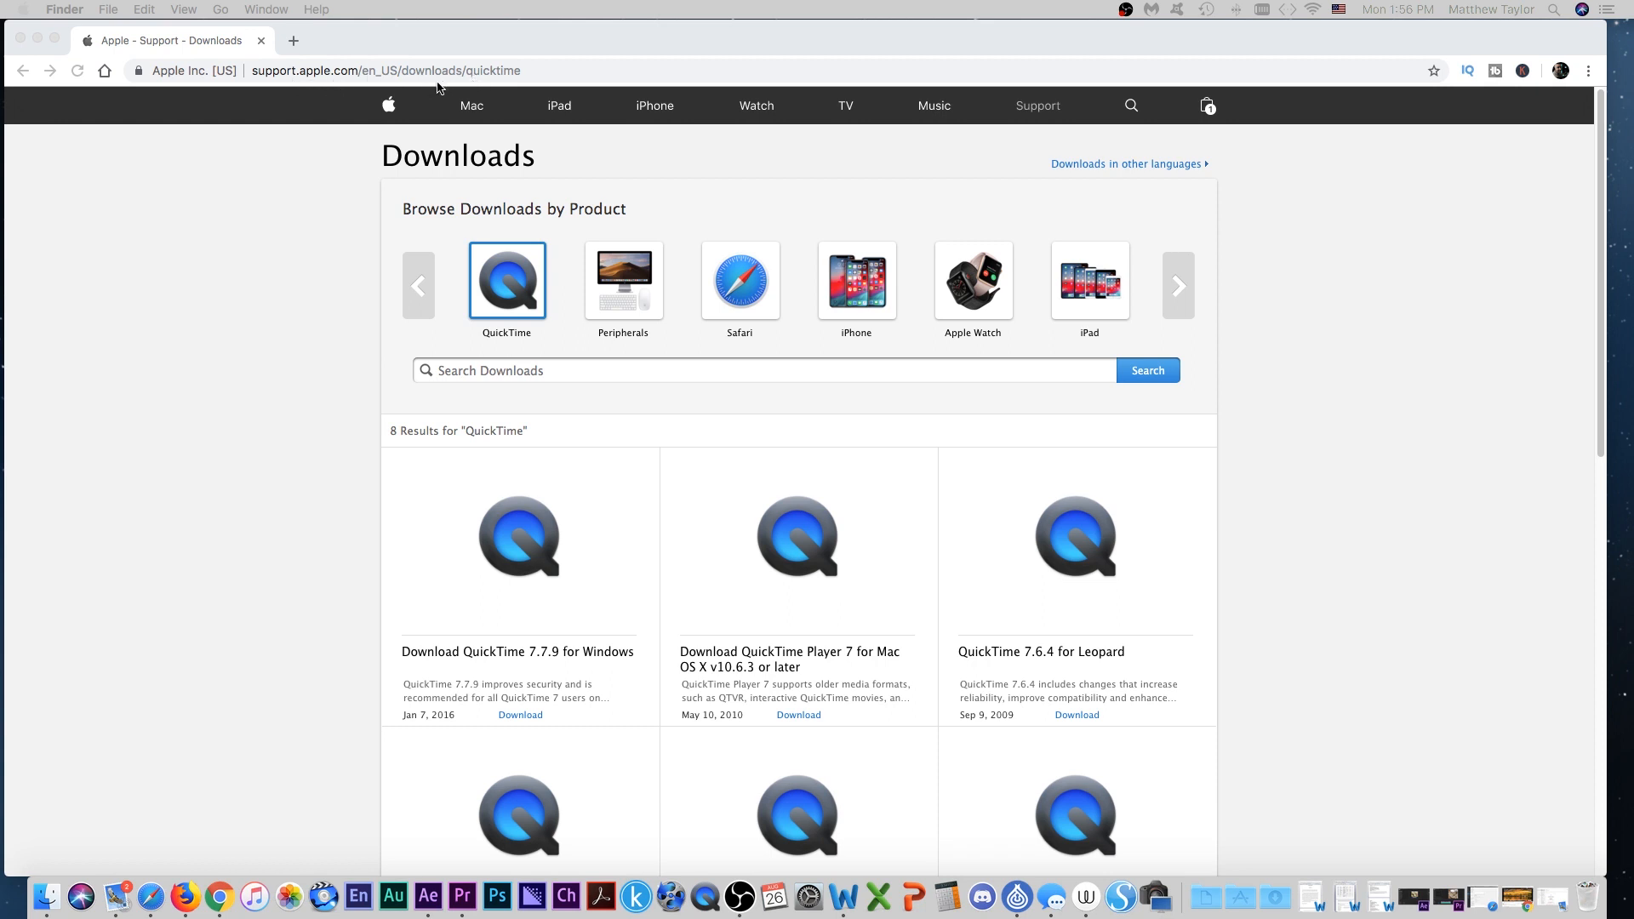
mouse_move(824, 674)
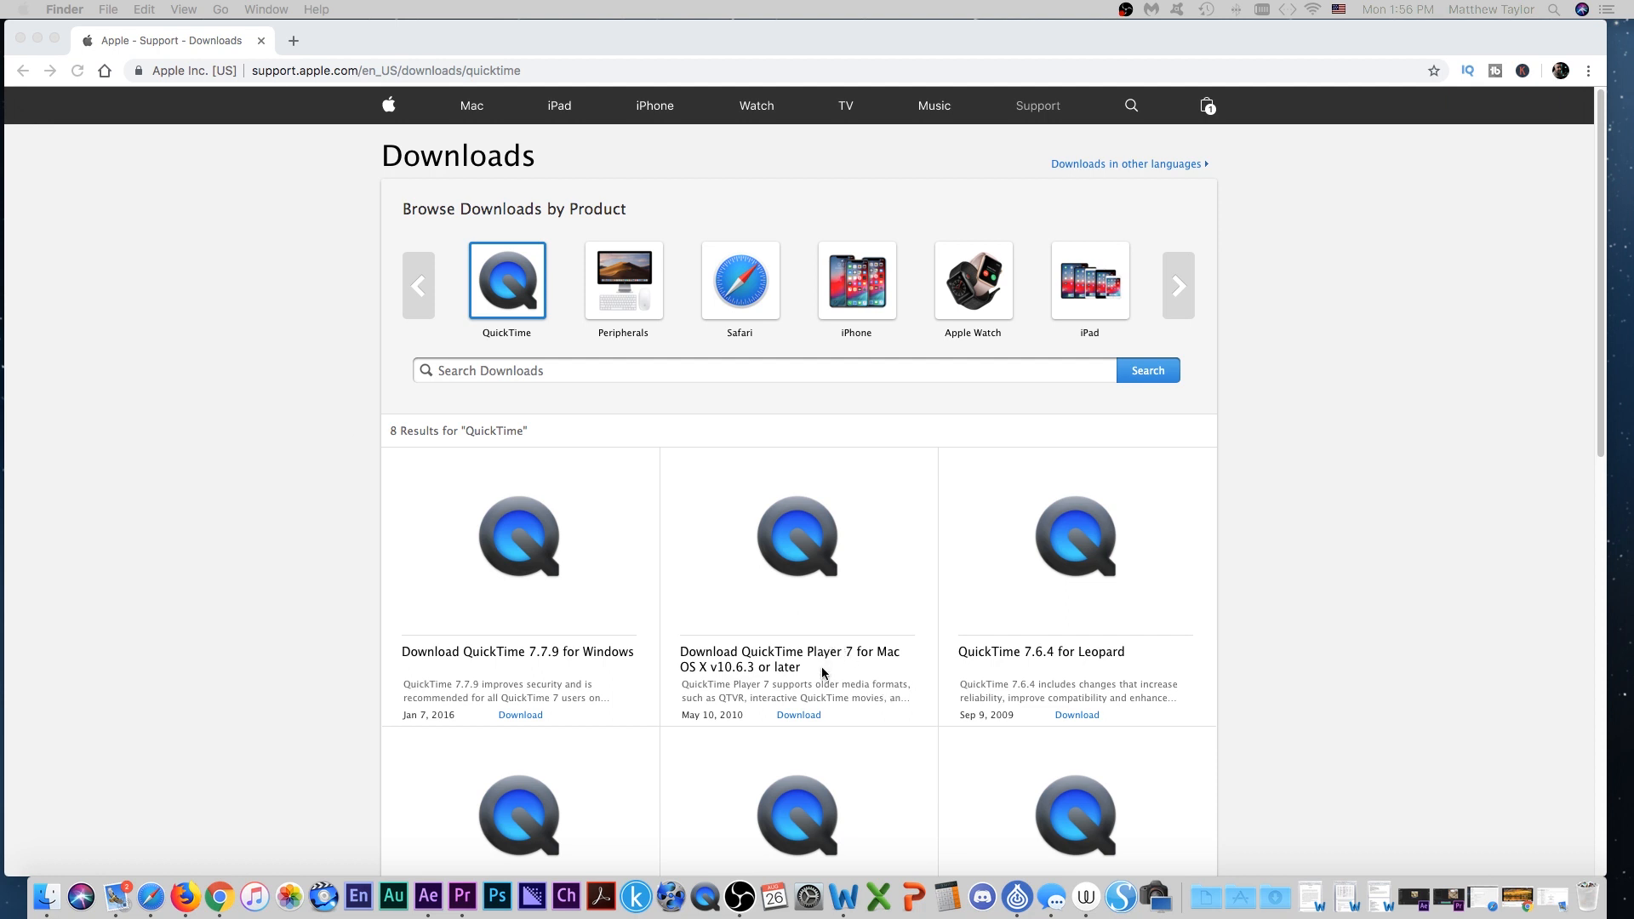
mouse_move(405, 206)
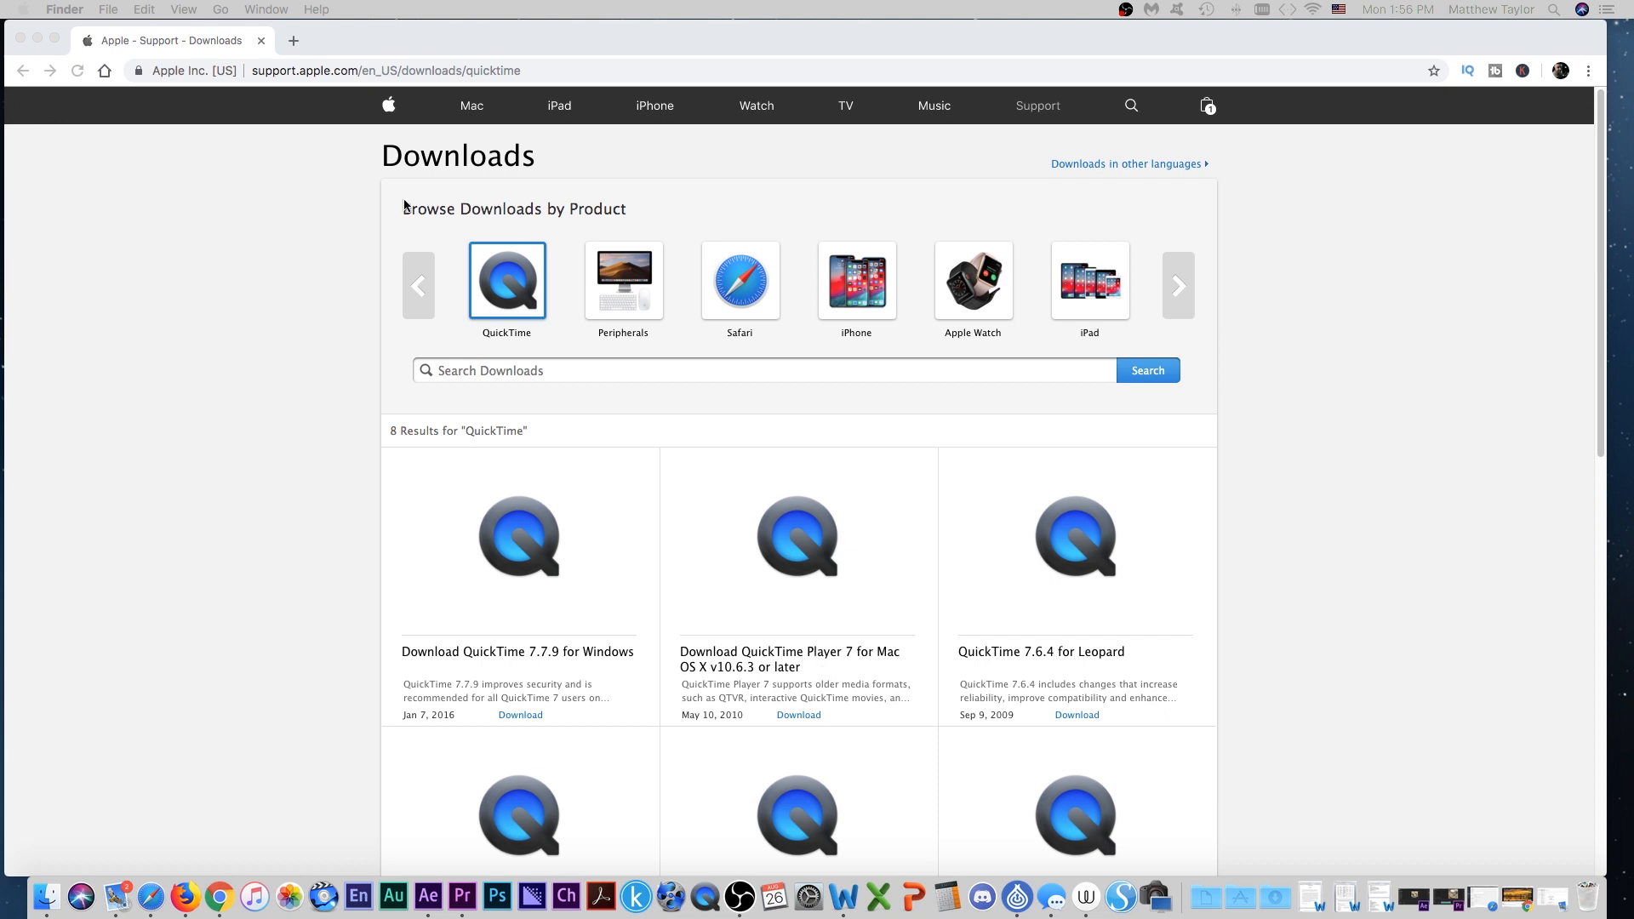
mouse_move(40, 39)
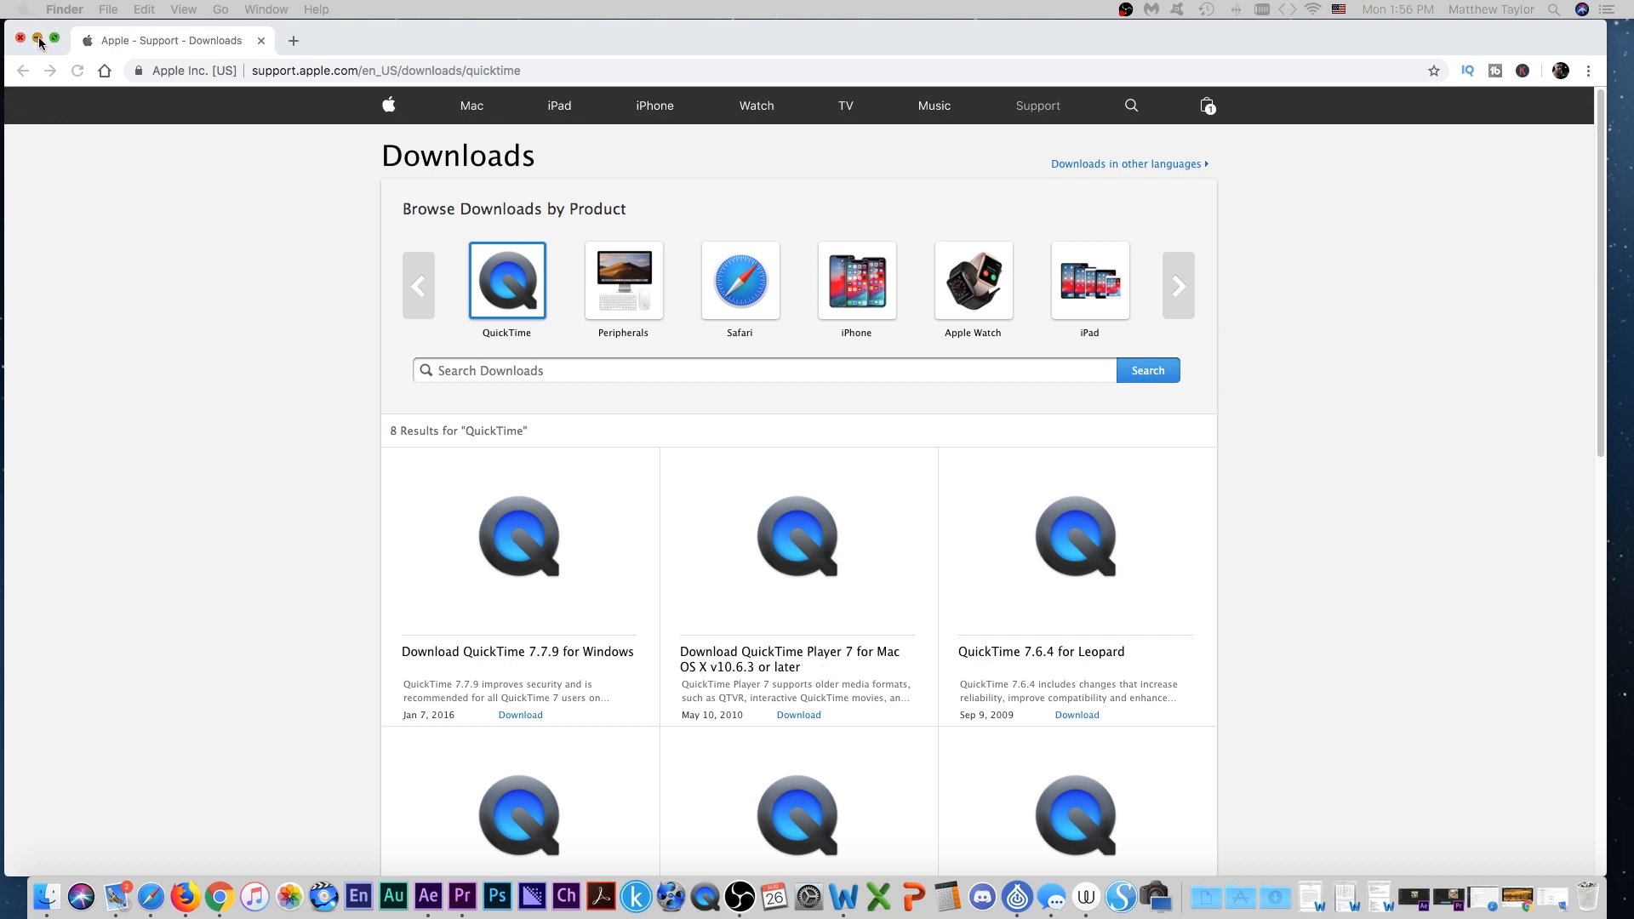
Step: Minimize Chrome to reveal the bare desktop
left_click(21, 39)
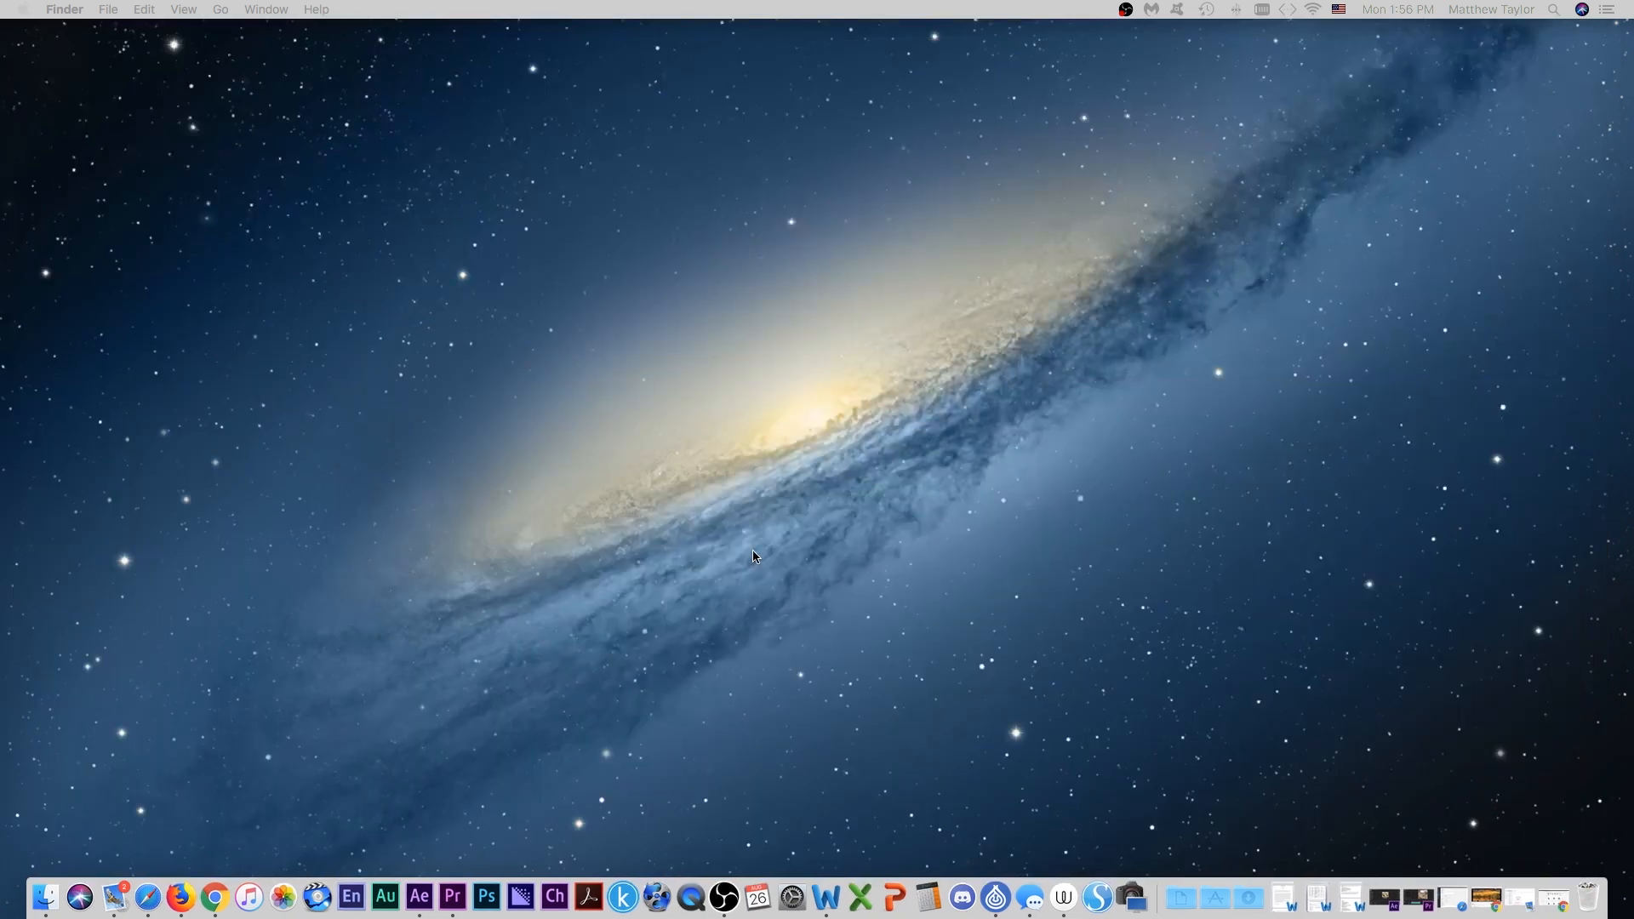
mouse_move(689, 897)
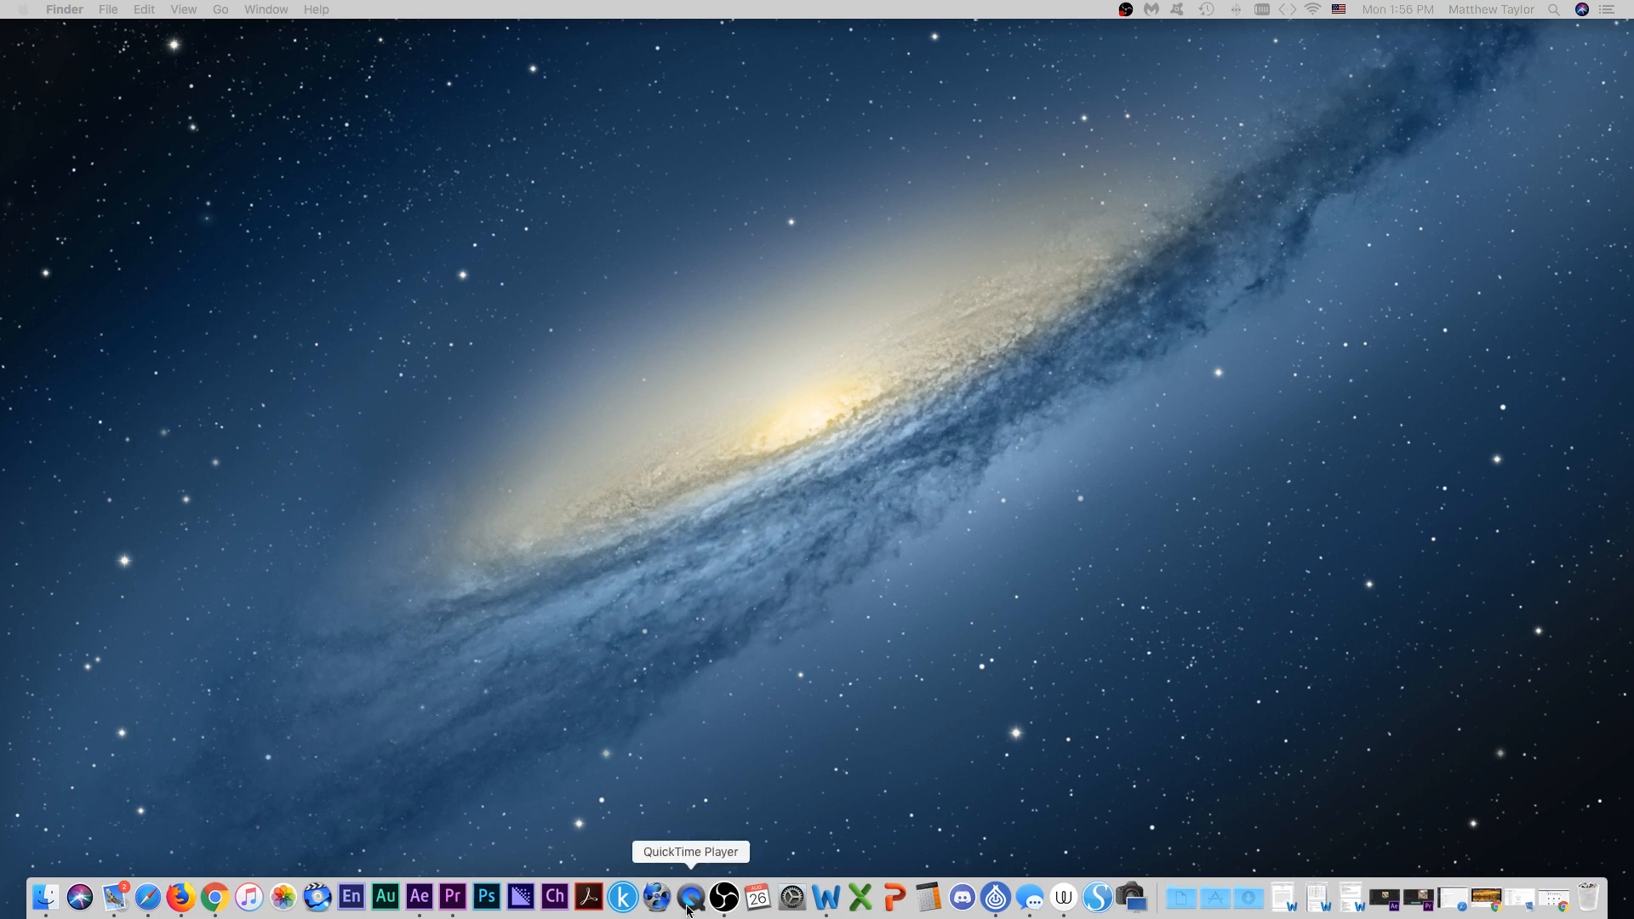
mouse_move(757, 594)
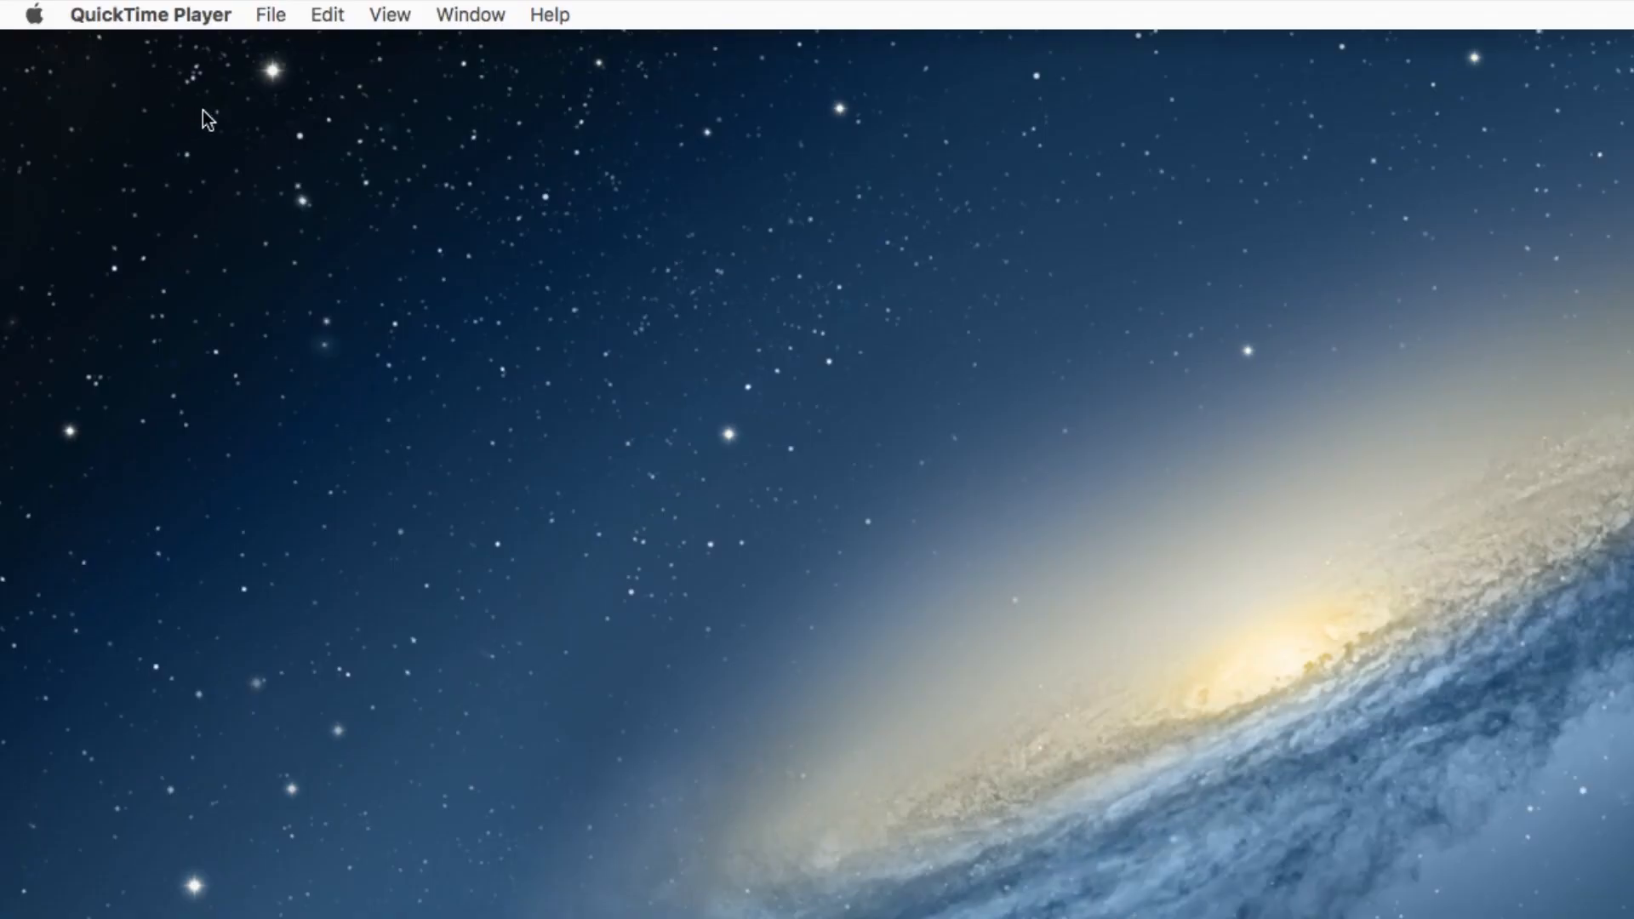
mouse_move(296, 205)
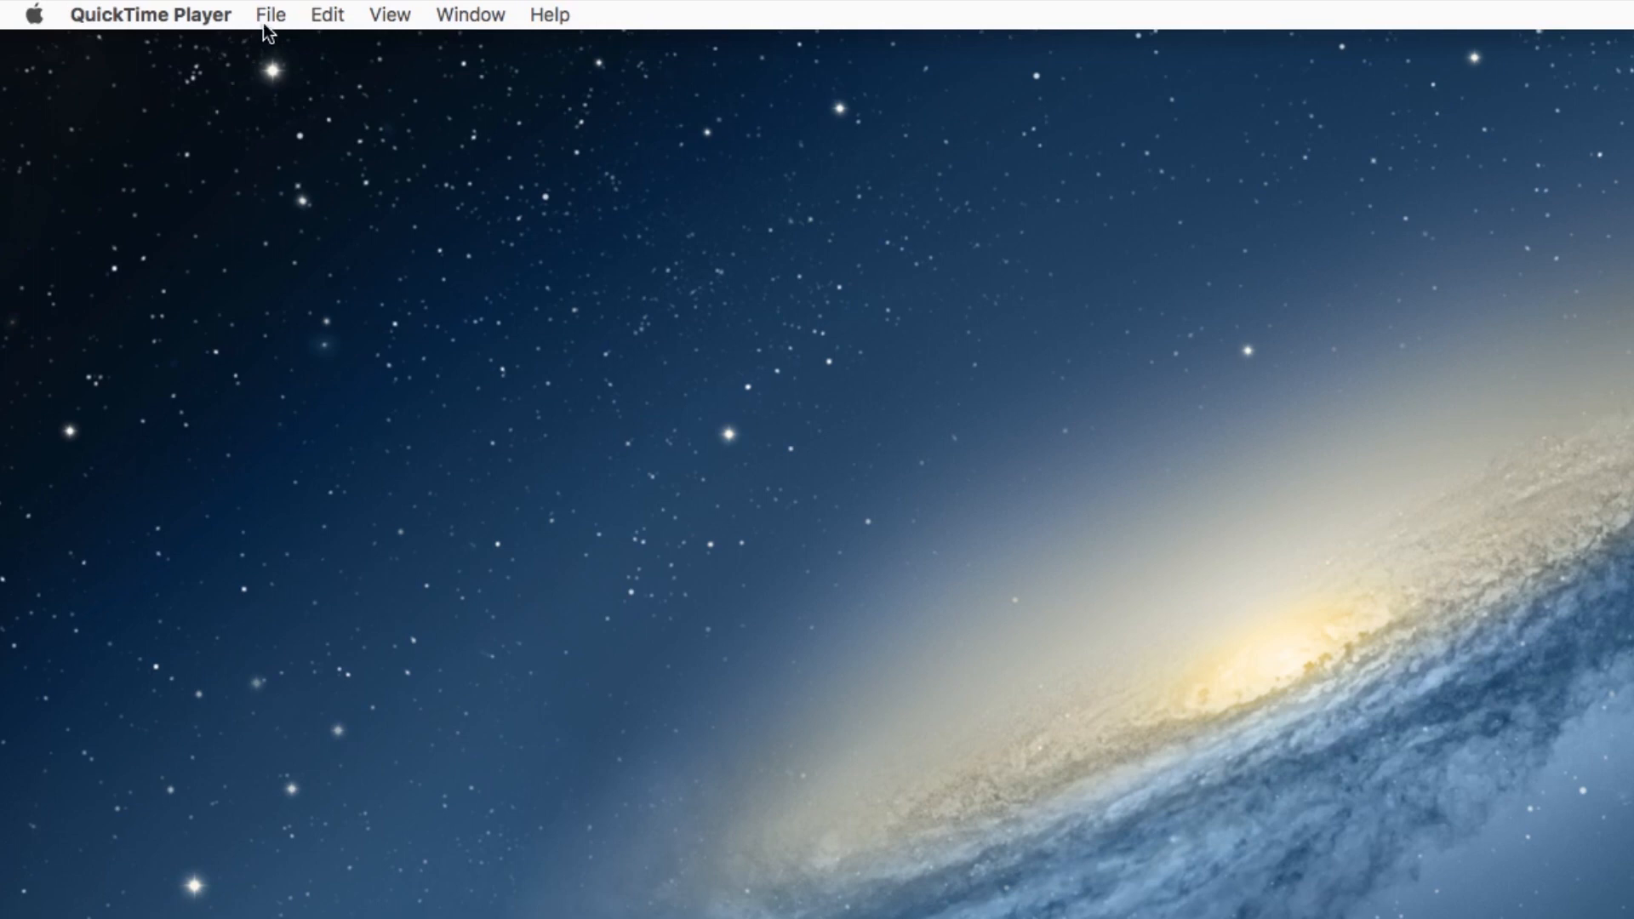
Step: Bring up QuickTime Player's File menu with its recording commands
left_click(271, 15)
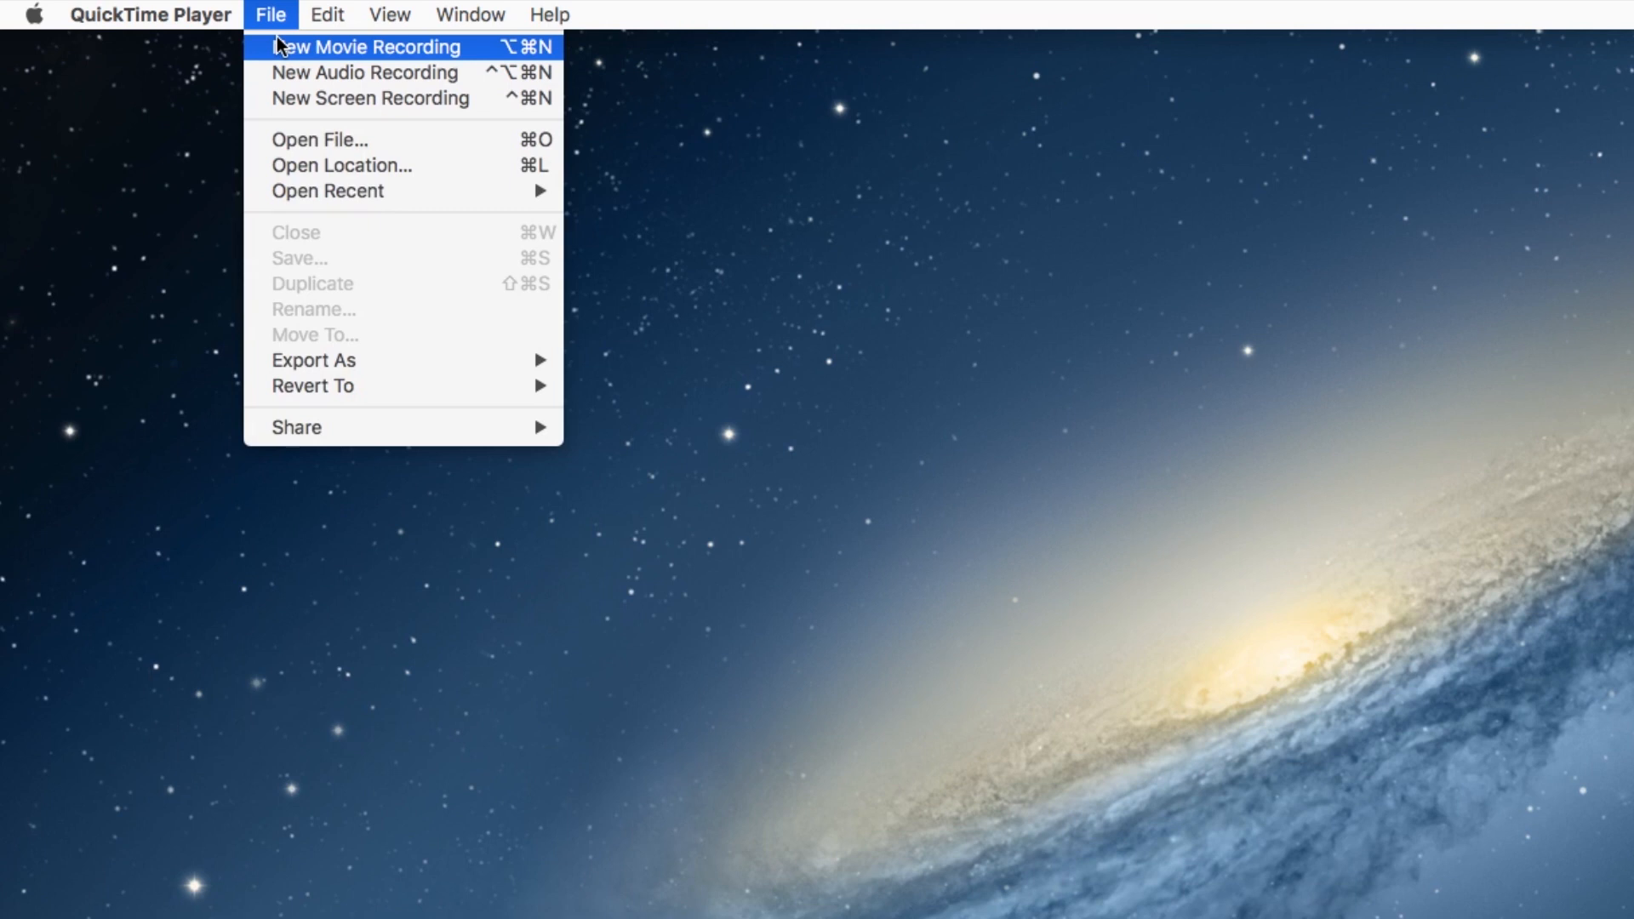
mouse_move(364, 71)
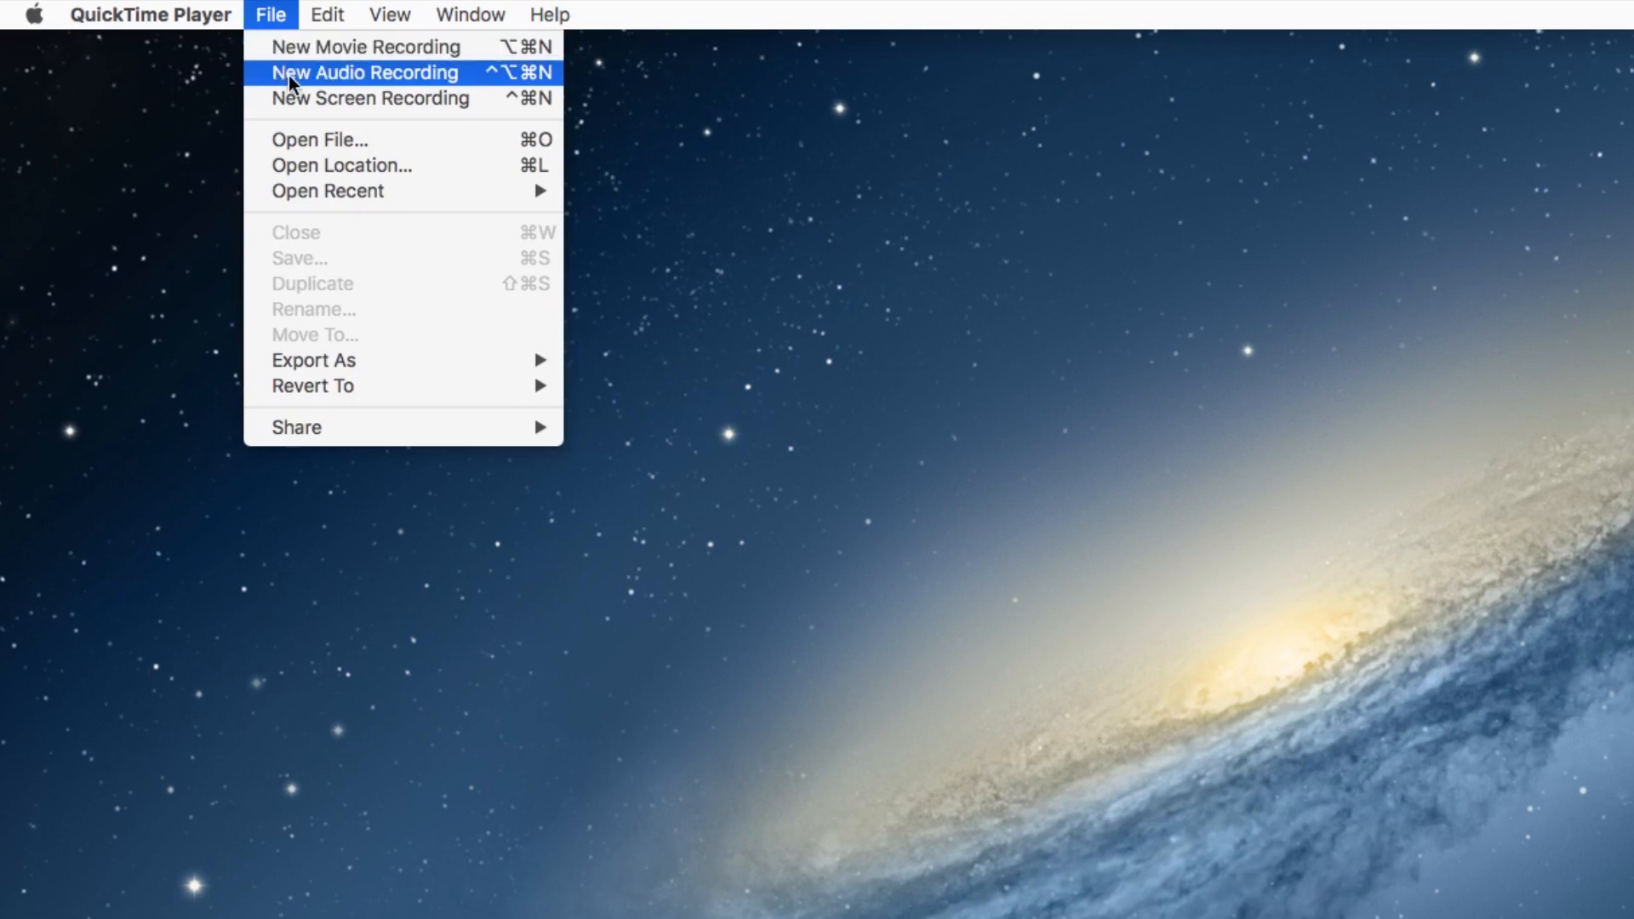
mouse_move(369, 98)
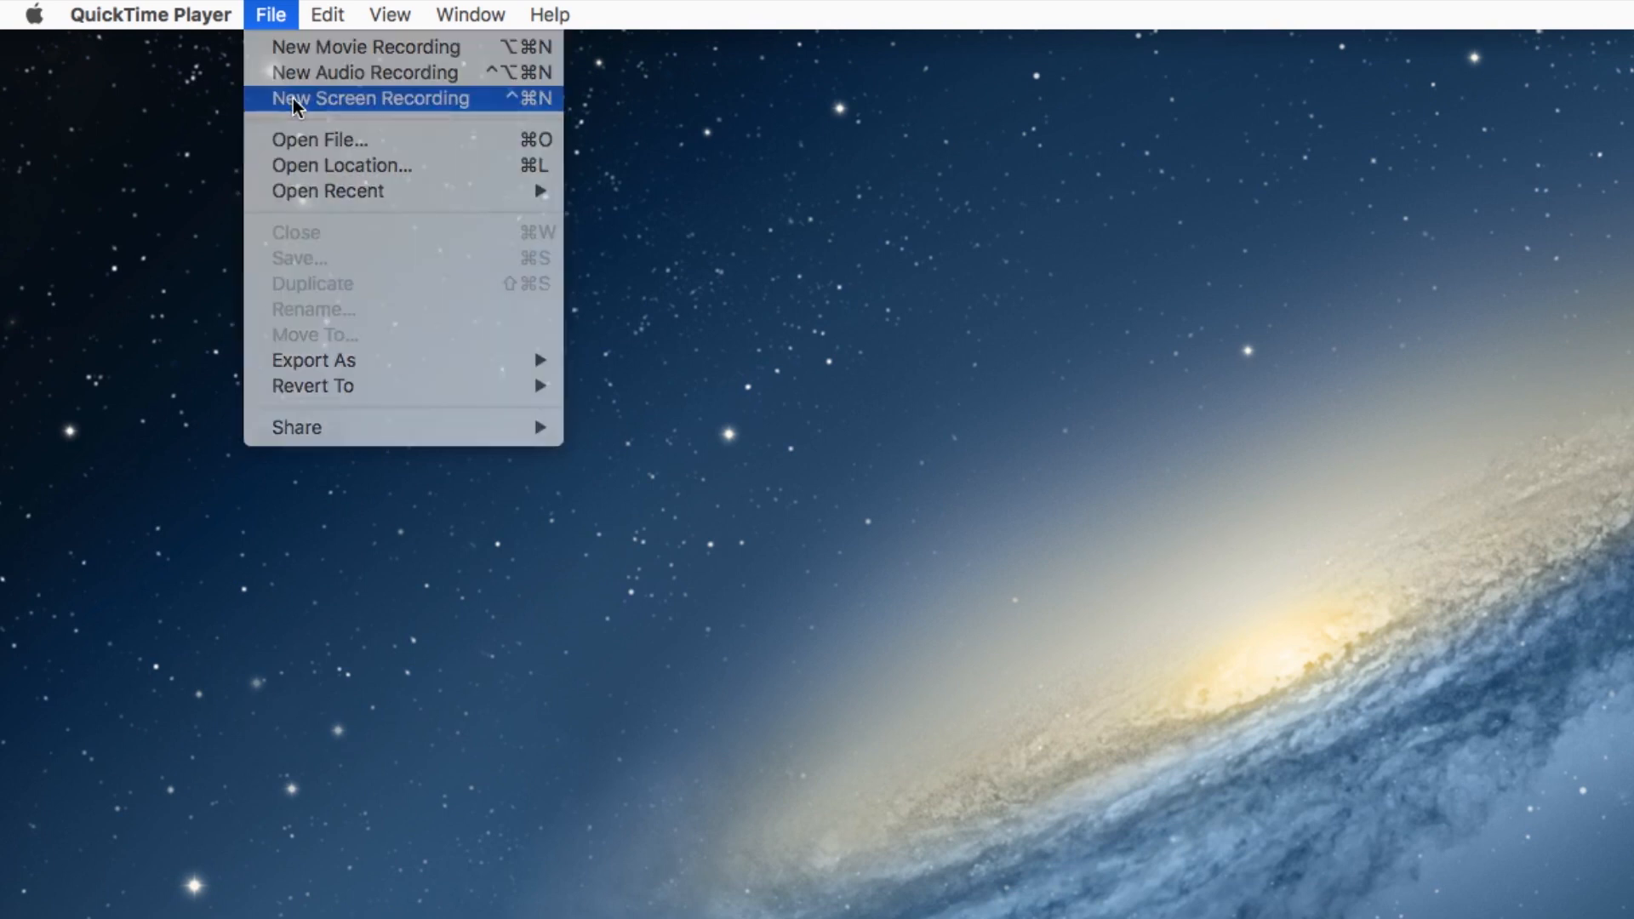
Step: Start a New Screen Recording session and review its microphone and mouse-click options
left_click(369, 98)
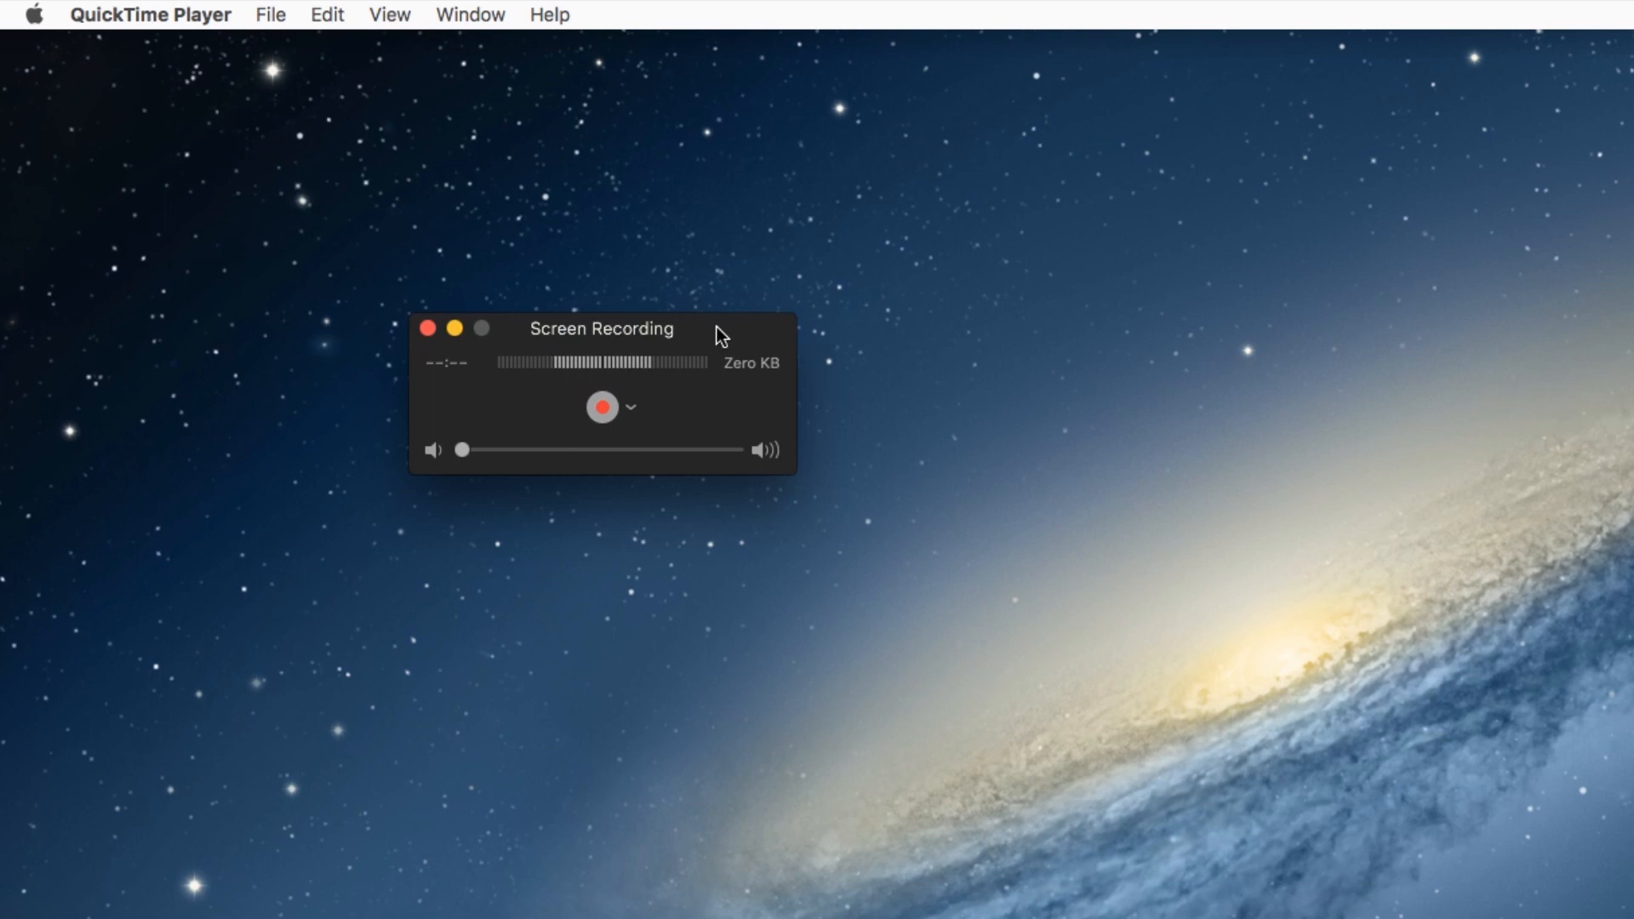
mouse_move(679, 405)
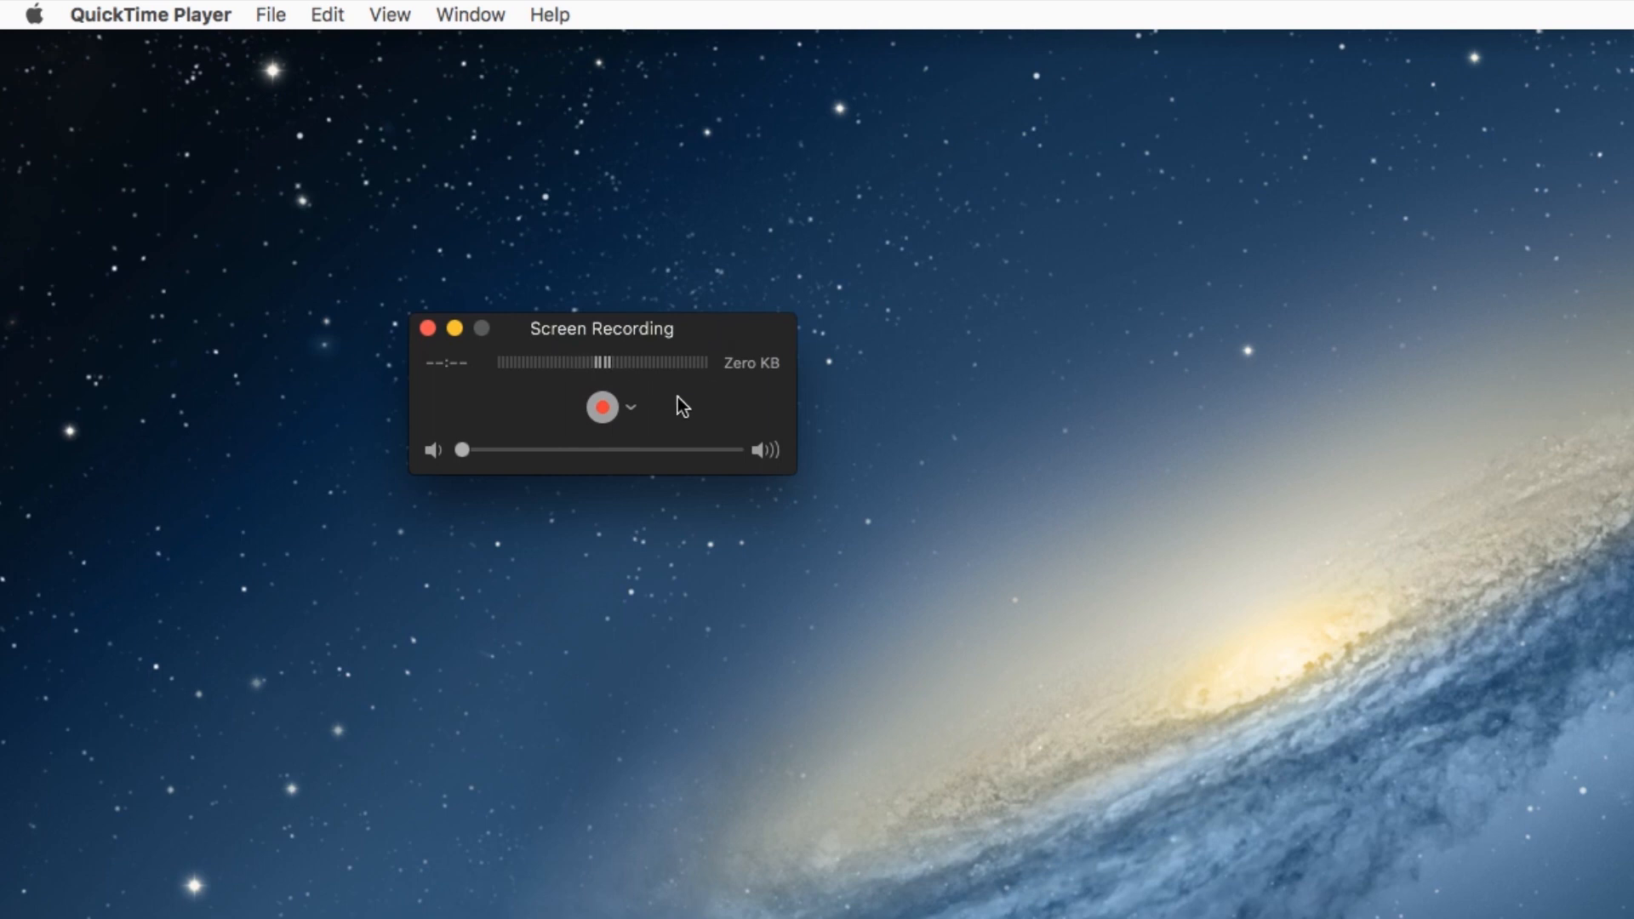
left_click(630, 407)
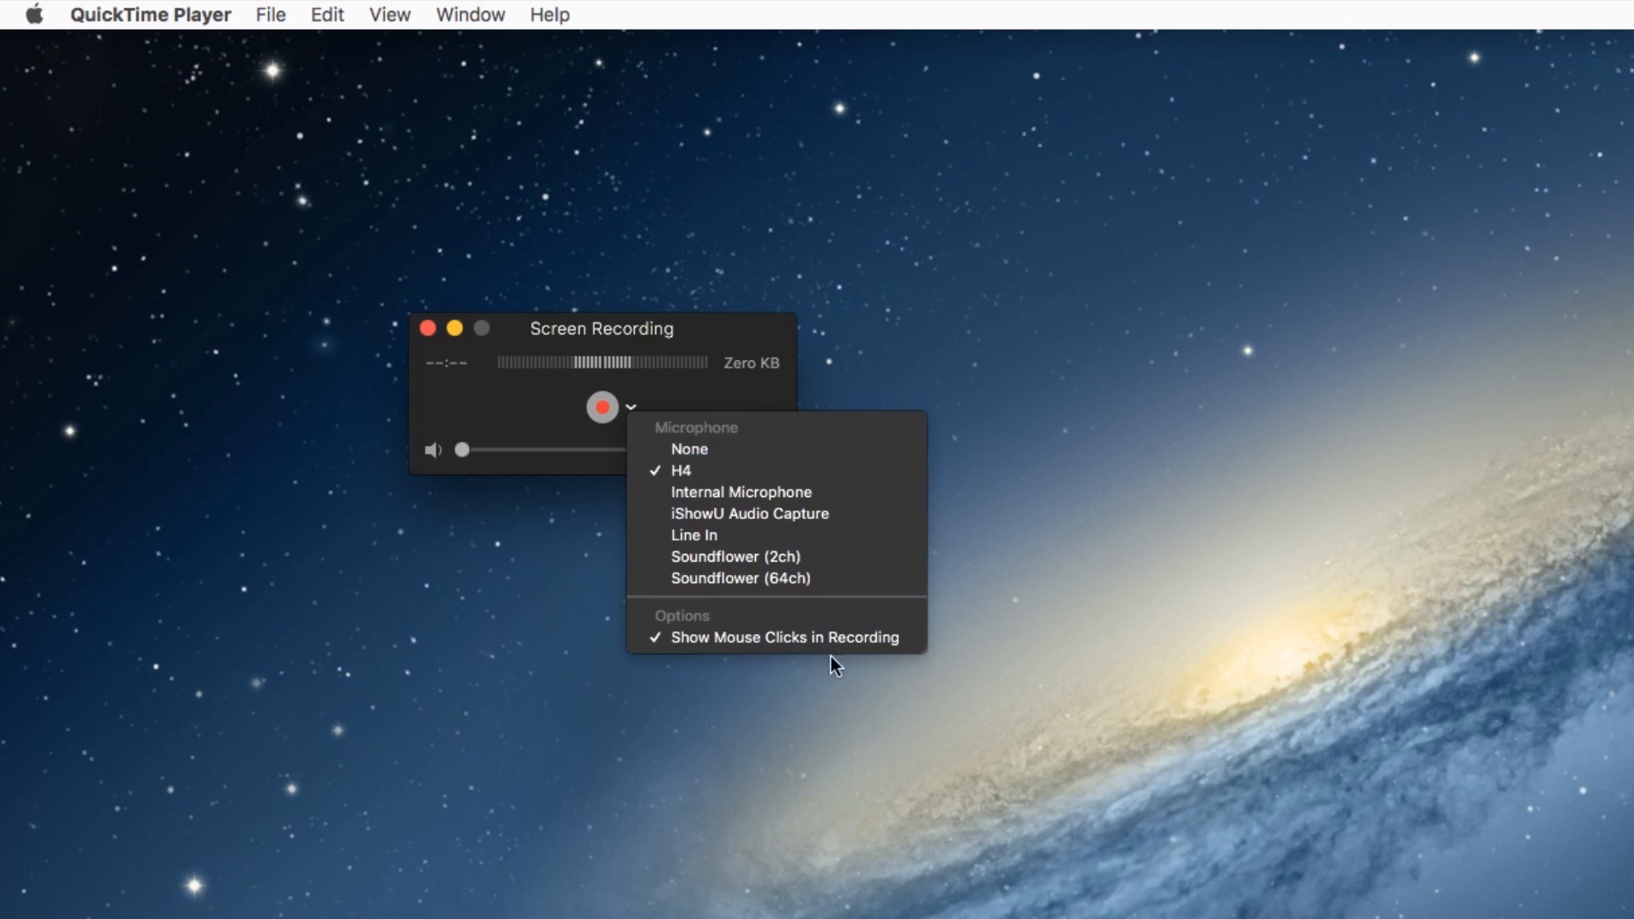
mouse_move(776, 639)
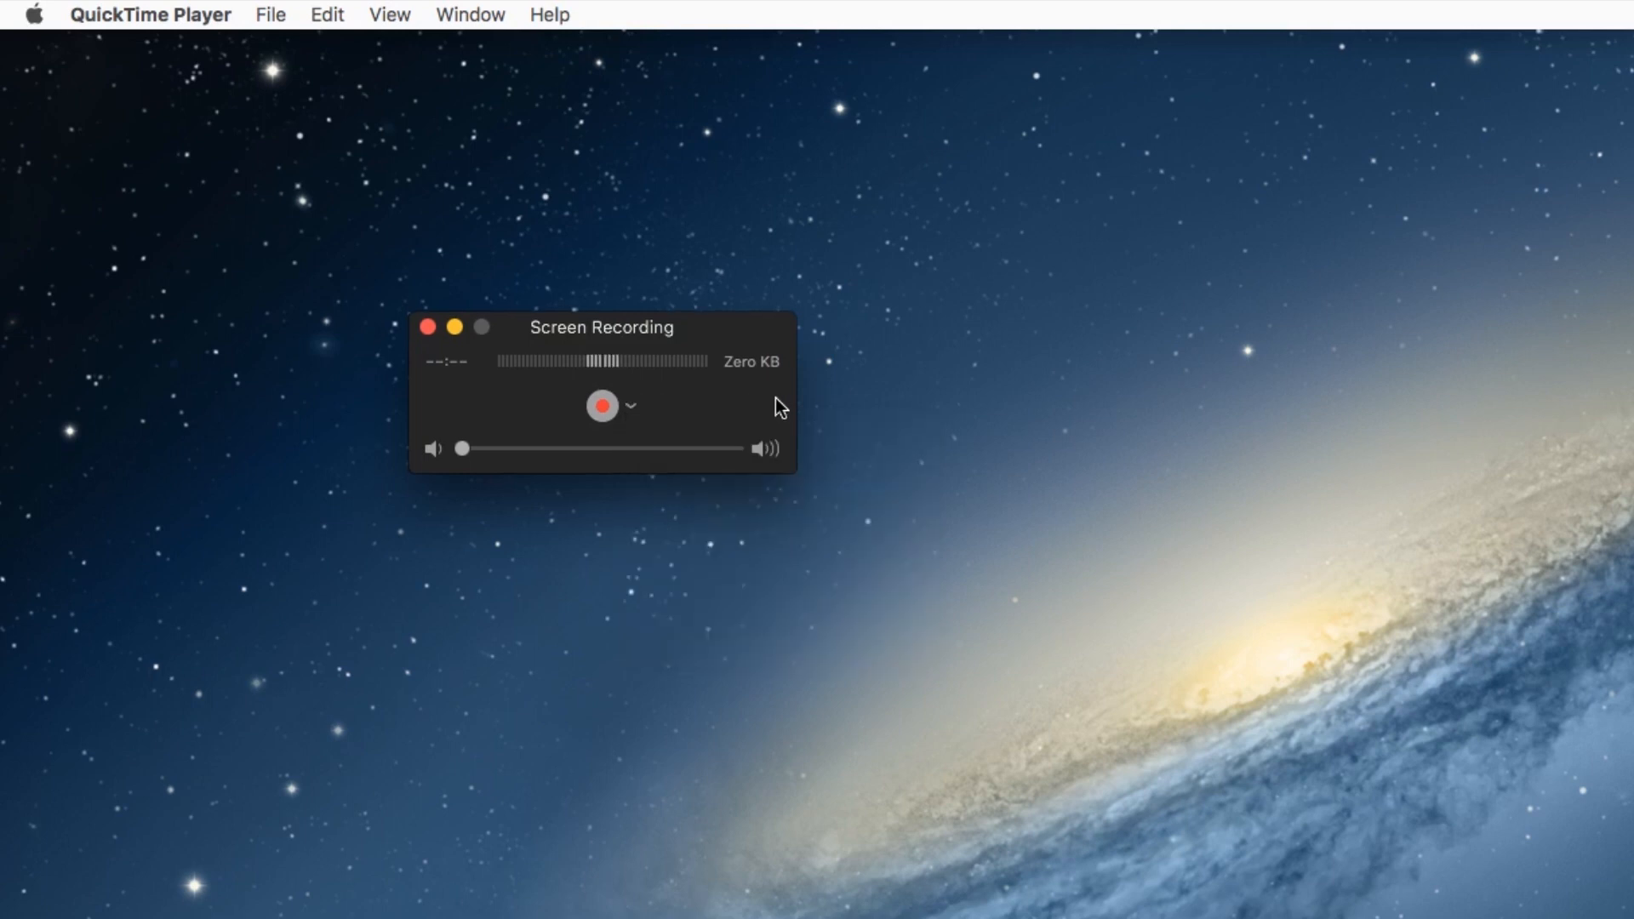
mouse_move(652, 373)
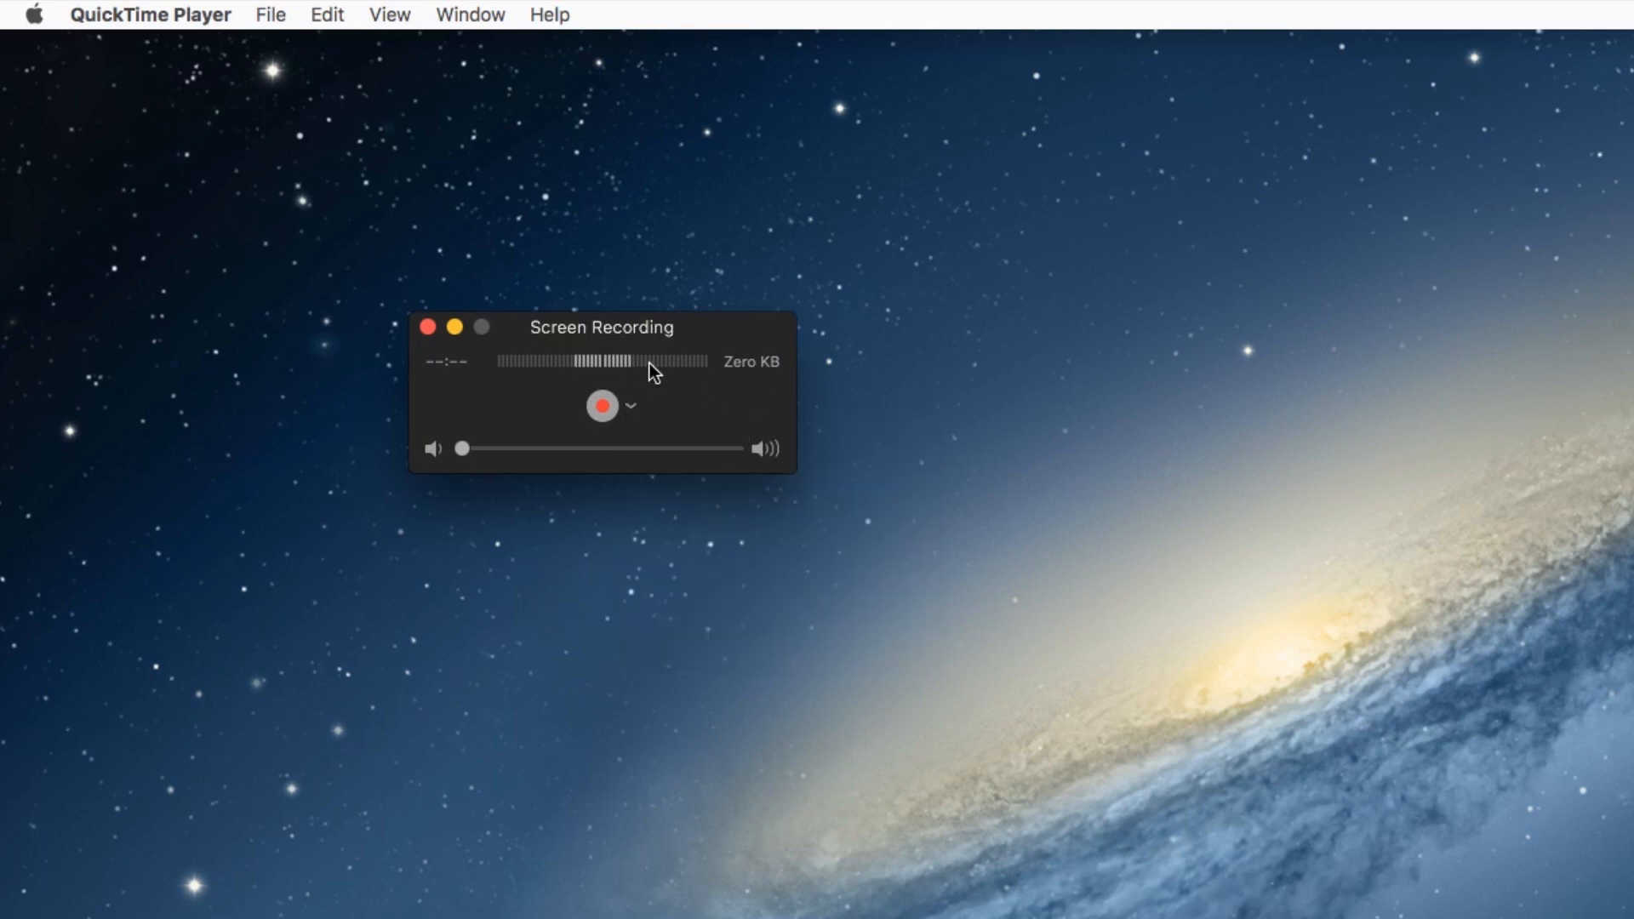
mouse_move(707, 424)
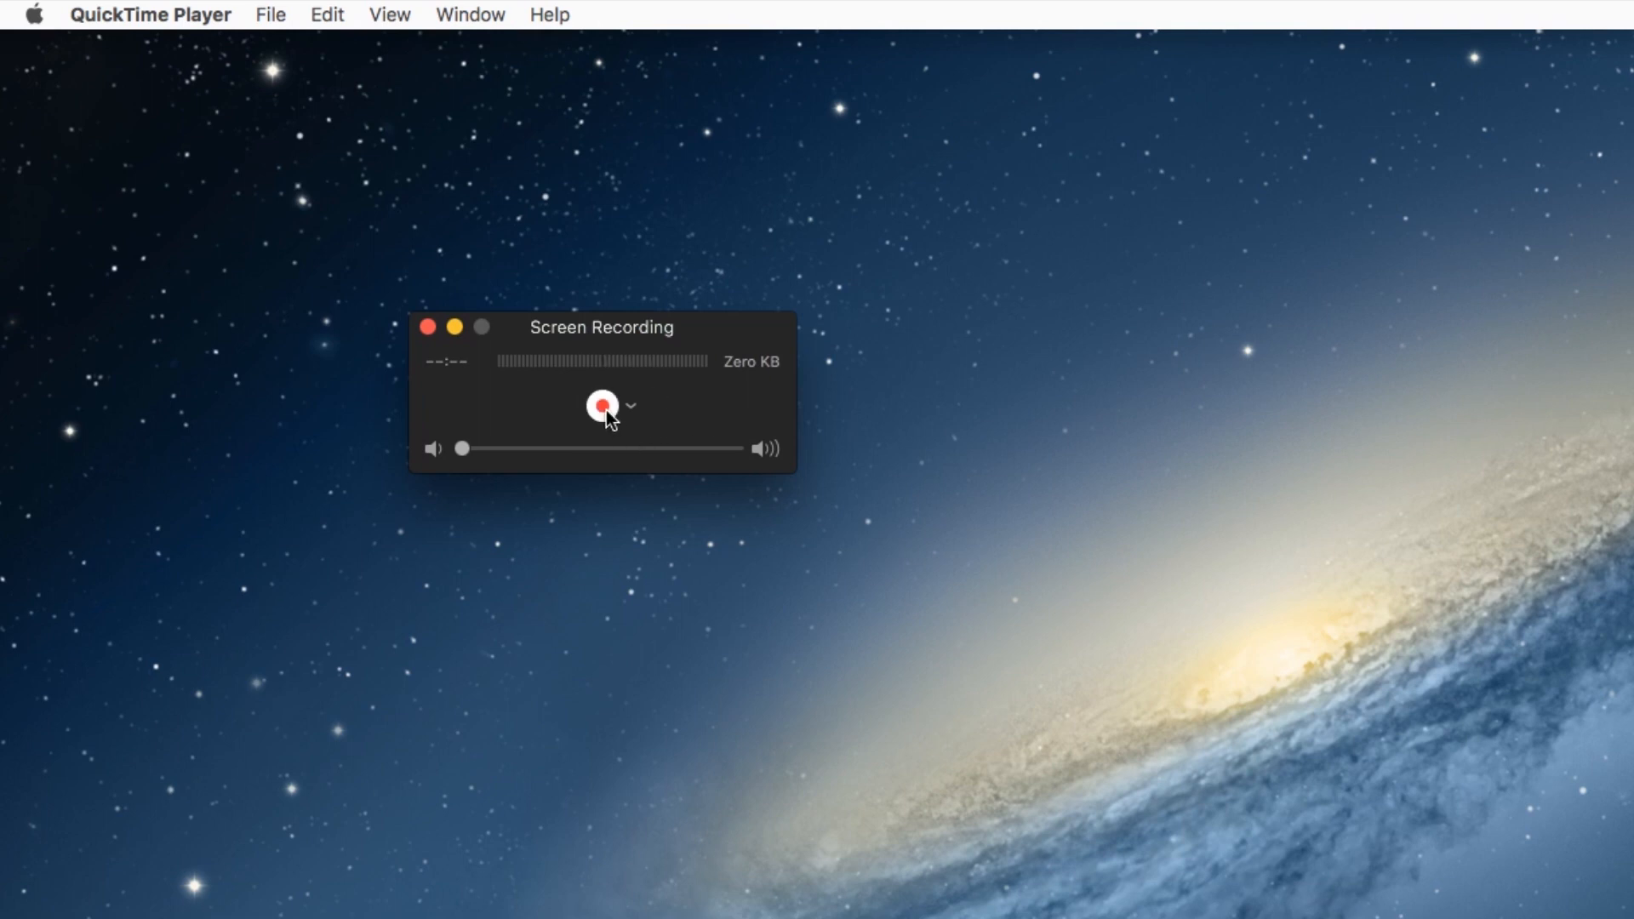
Step: Trigger recording so the capture-area prompt appears
left_click(602, 405)
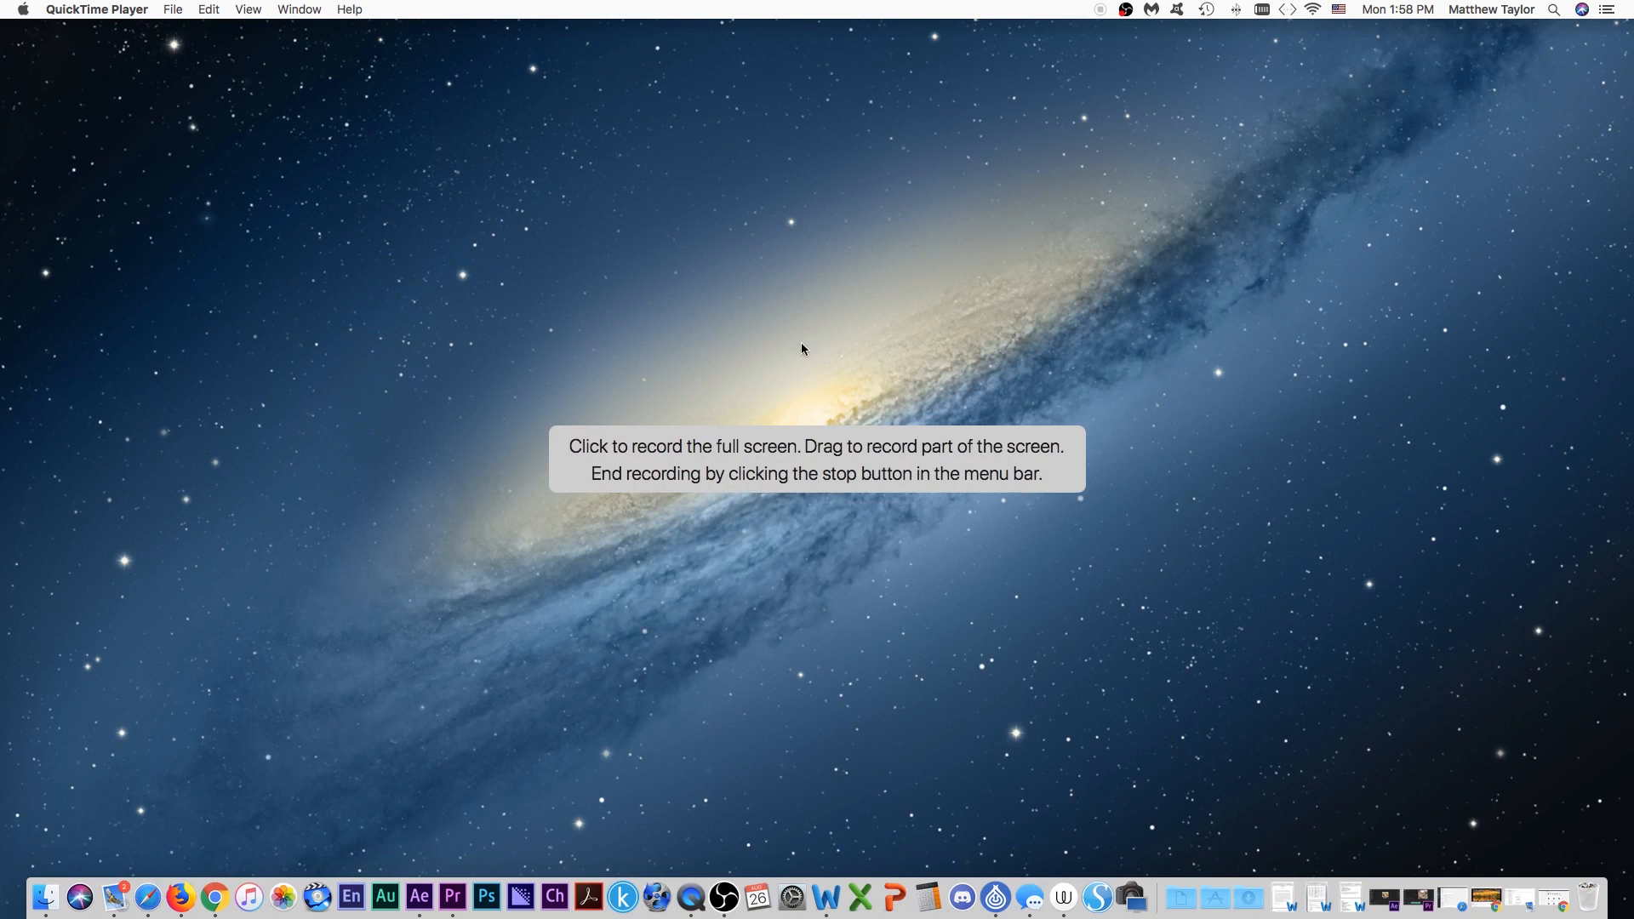
mouse_move(754, 352)
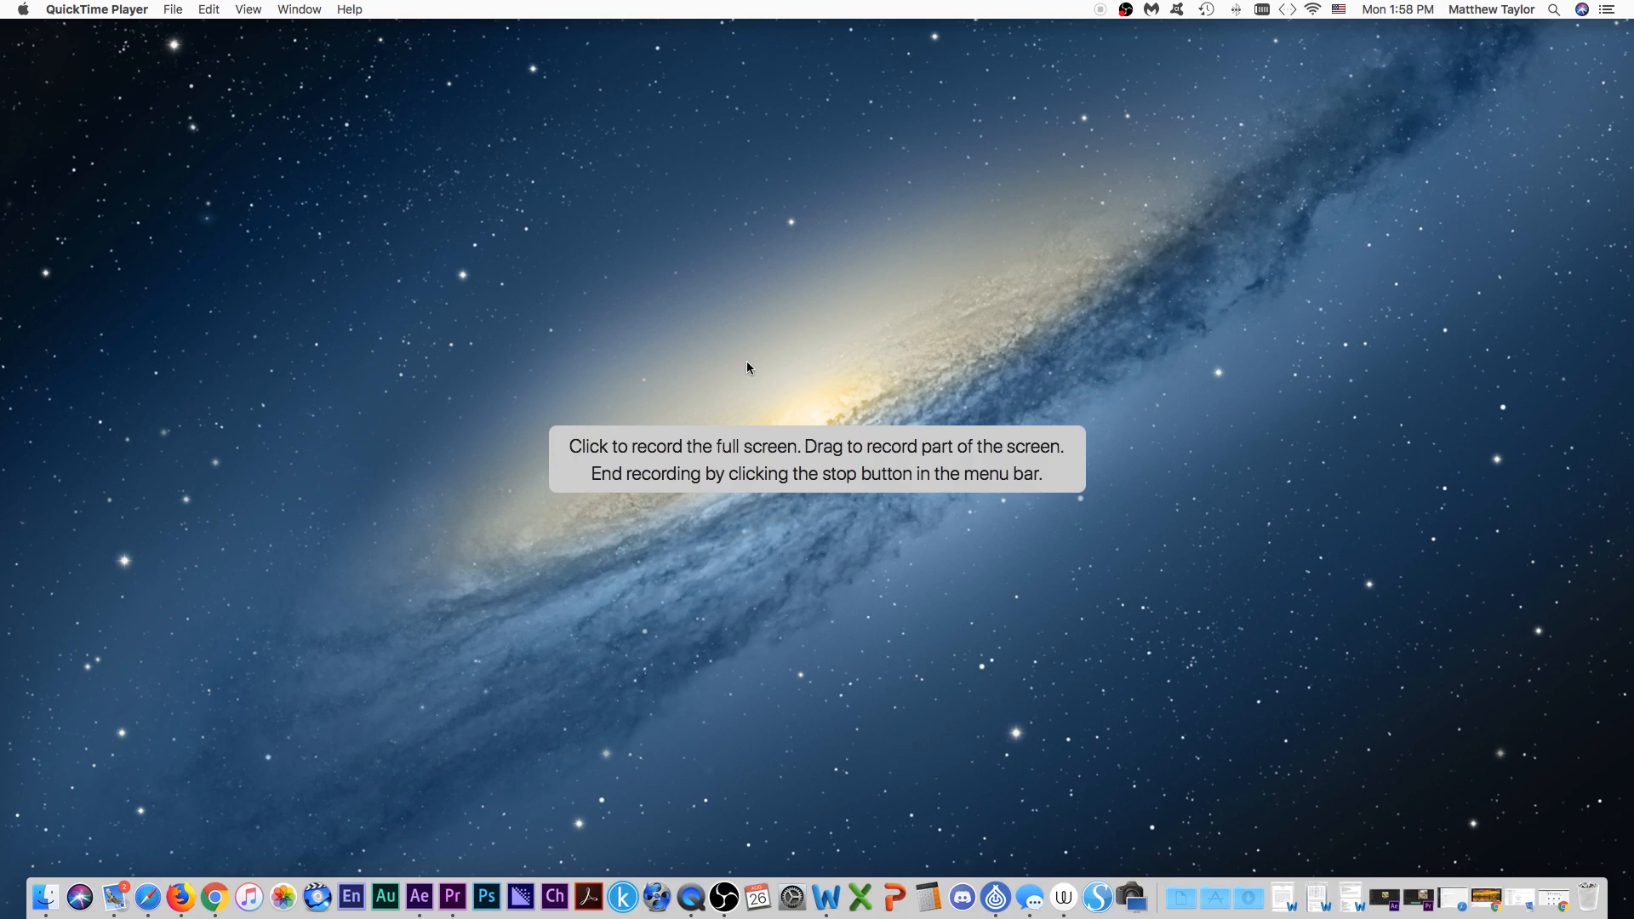
mouse_move(798, 316)
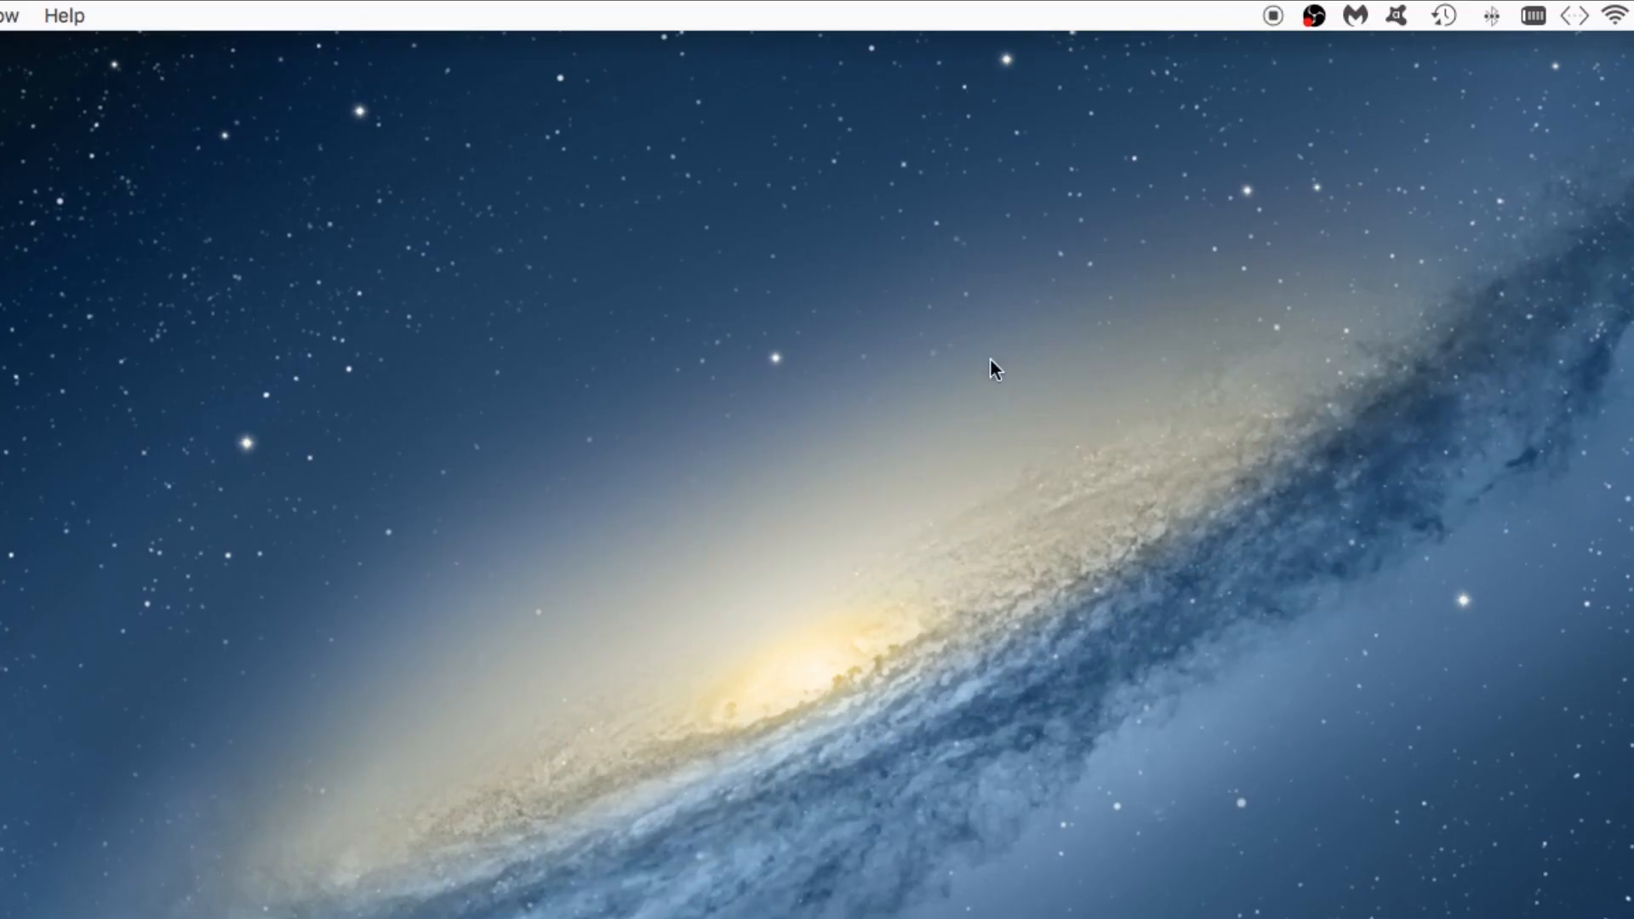
mouse_move(1279, 40)
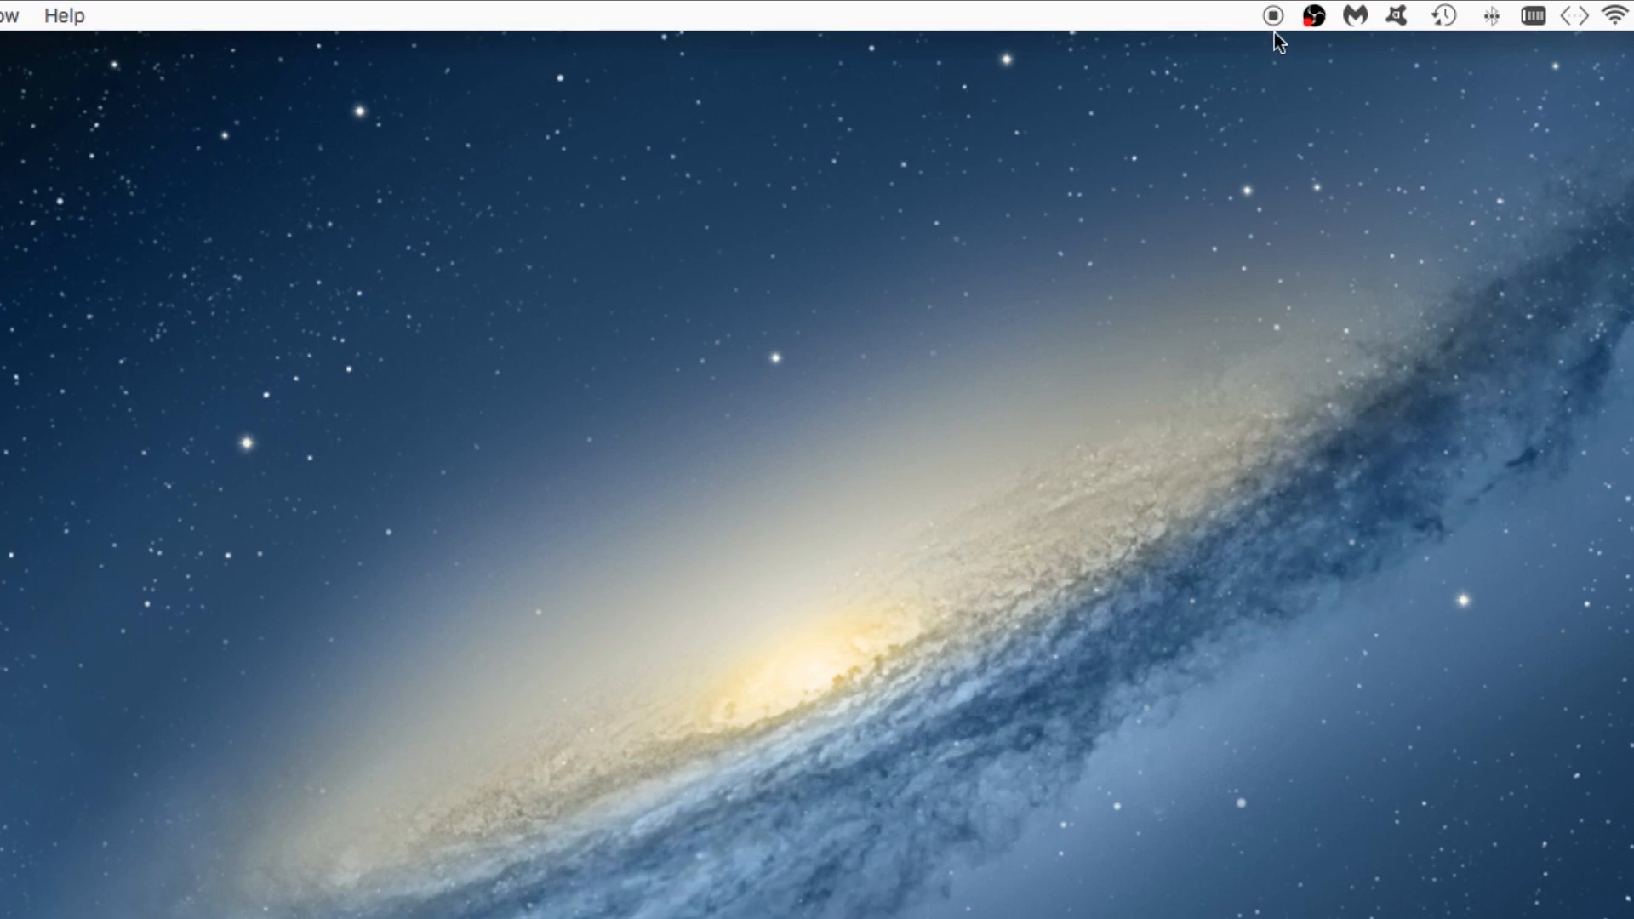
mouse_move(1276, 112)
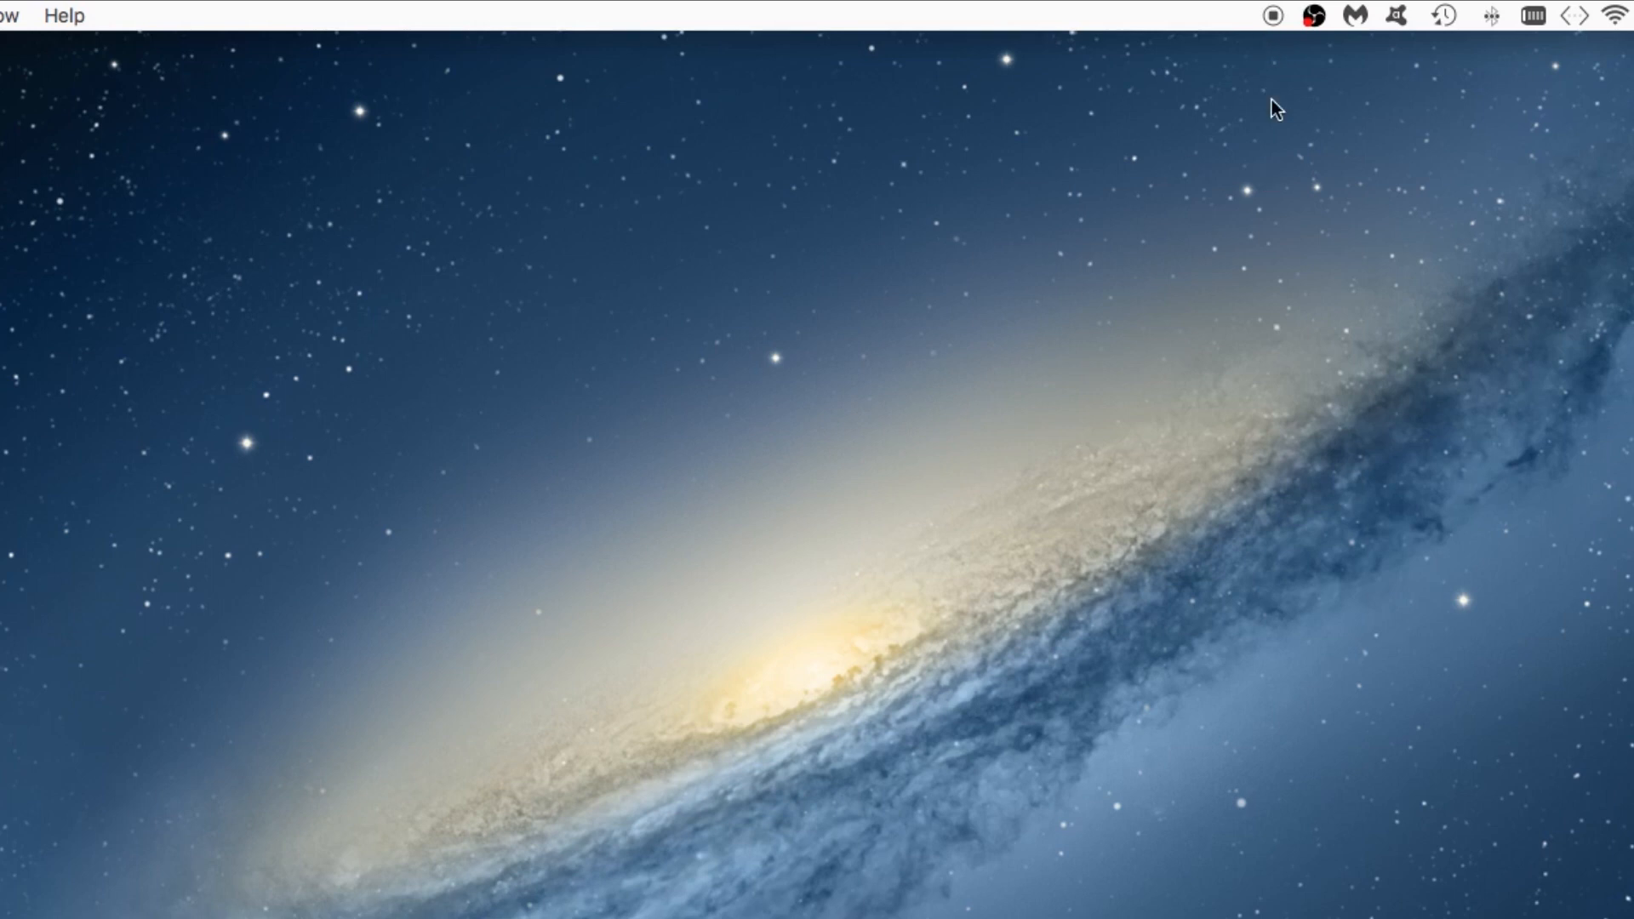
mouse_move(1280, 29)
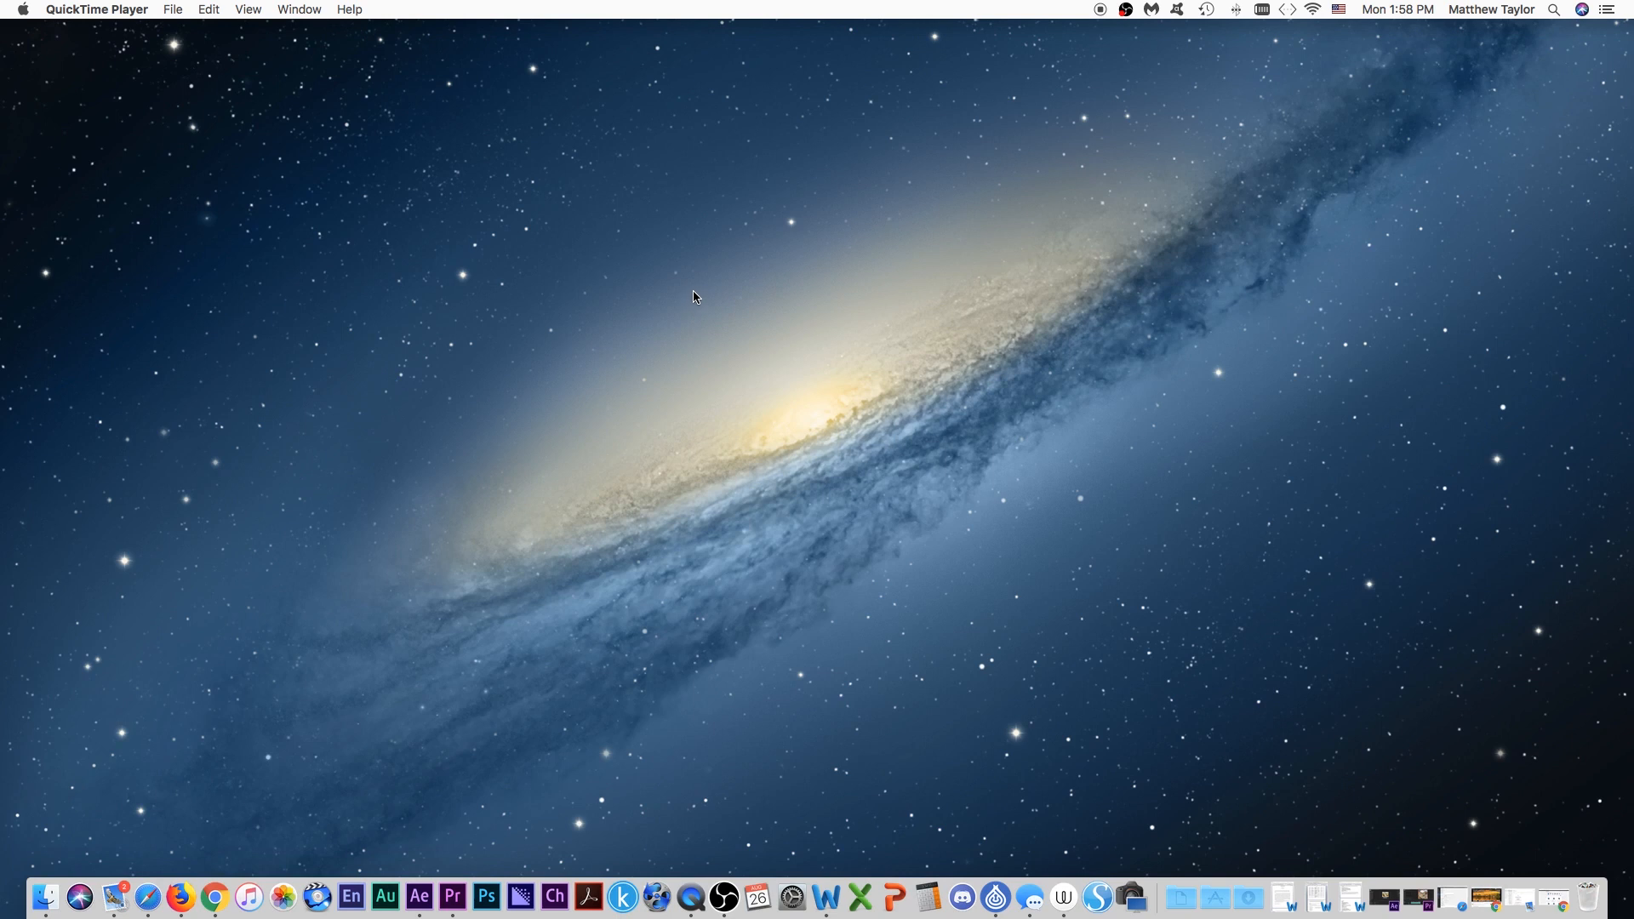
mouse_move(846, 484)
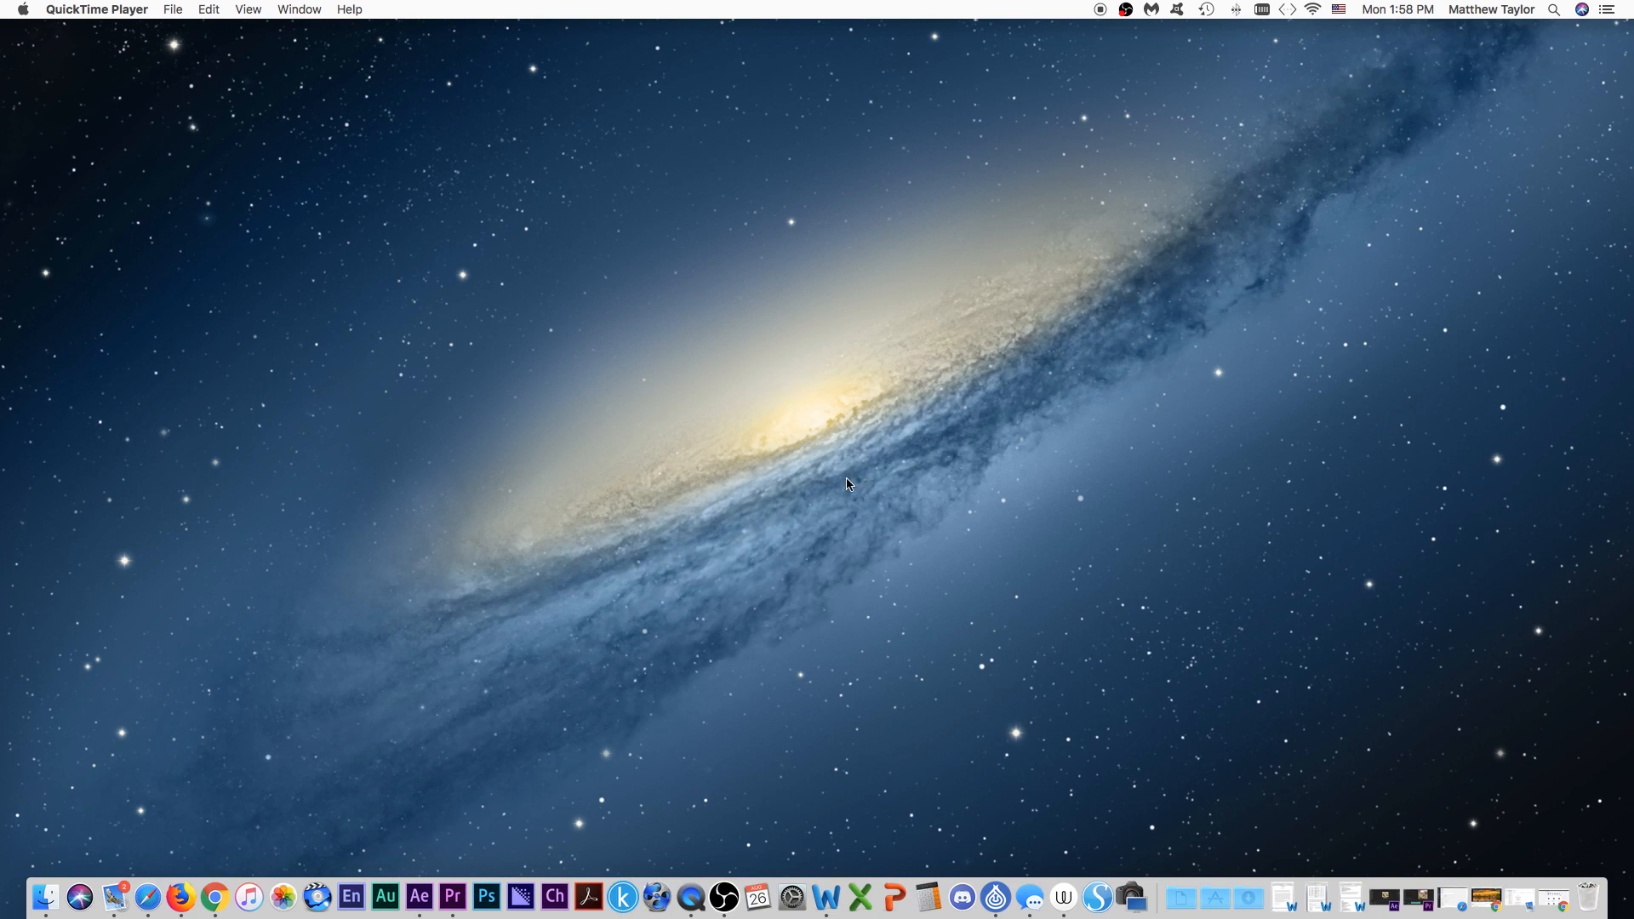
mouse_move(1608, 705)
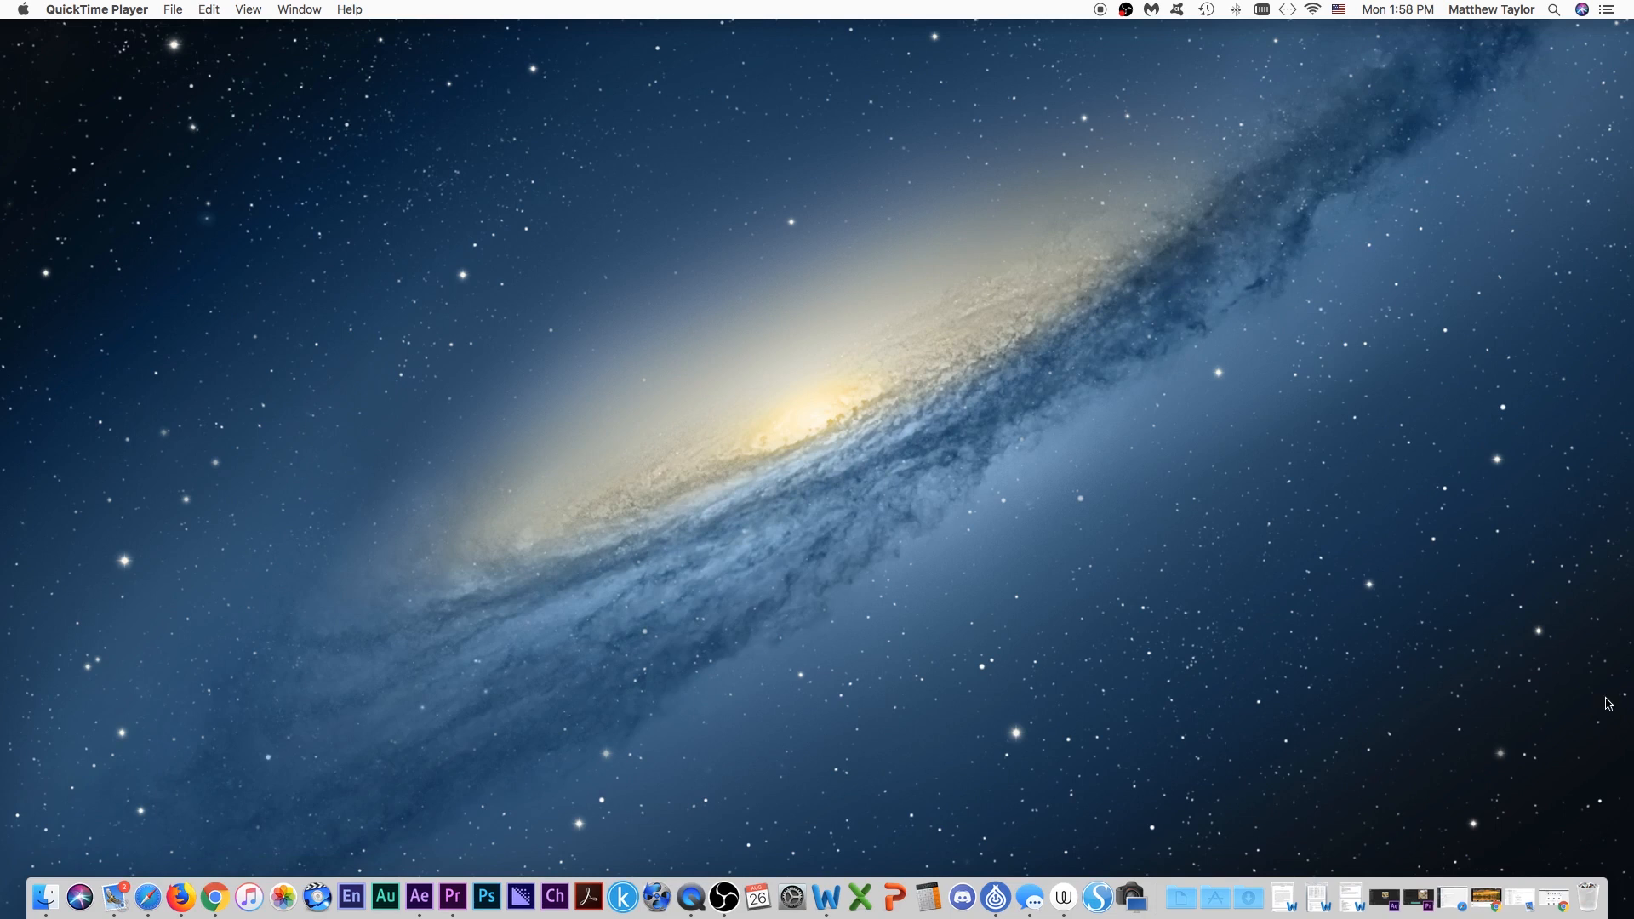
mouse_move(1552, 898)
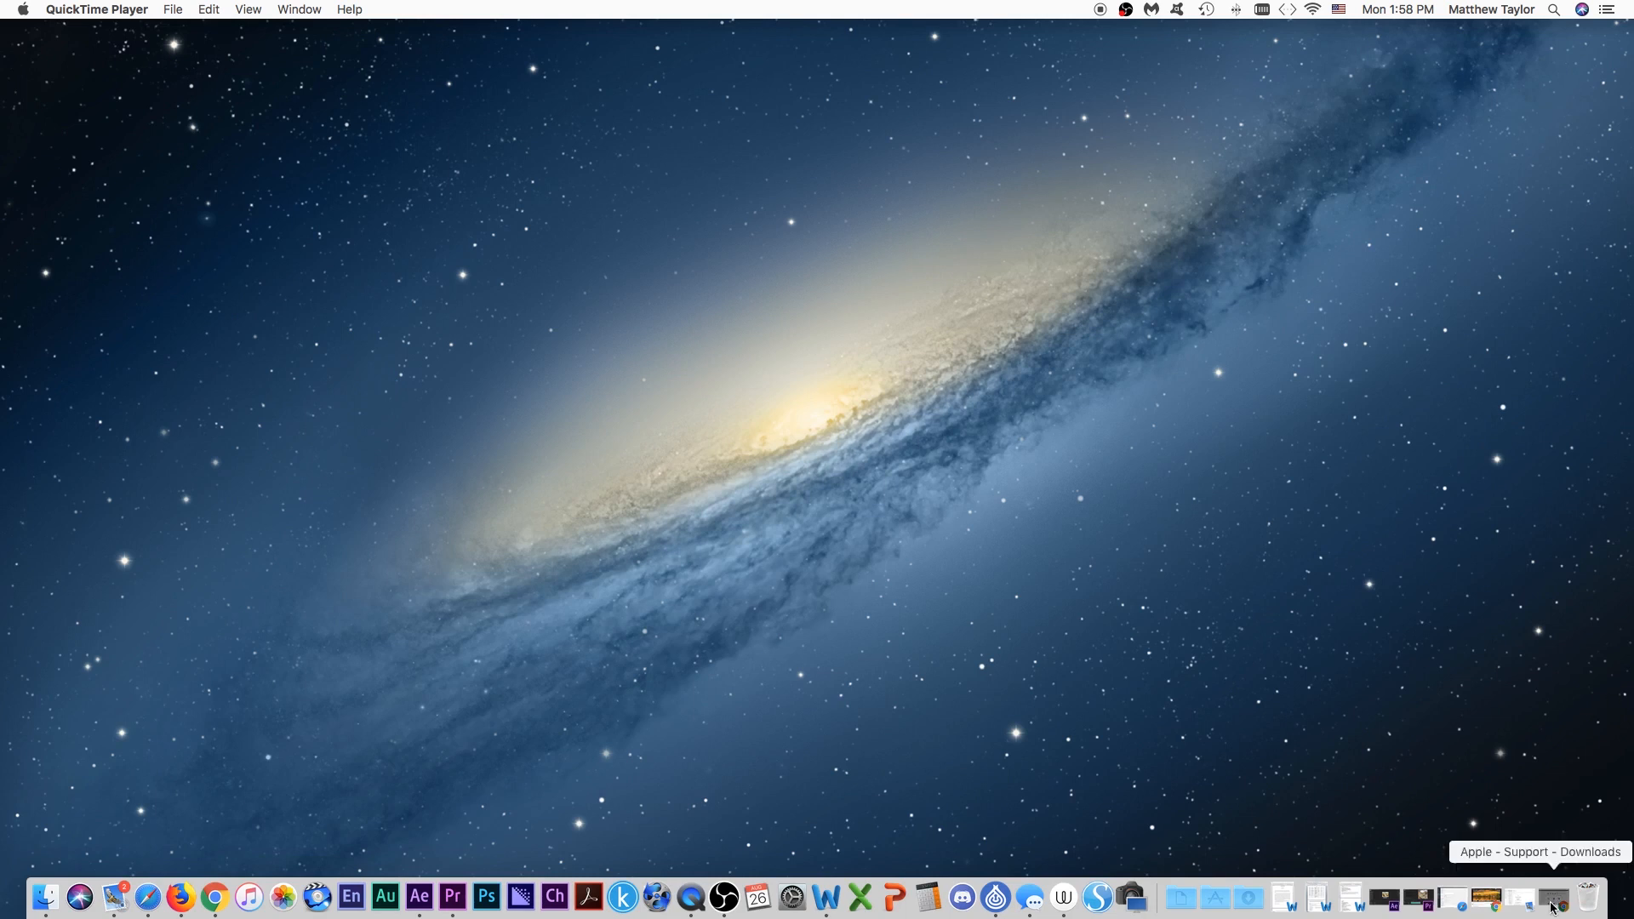
left_click(1550, 897)
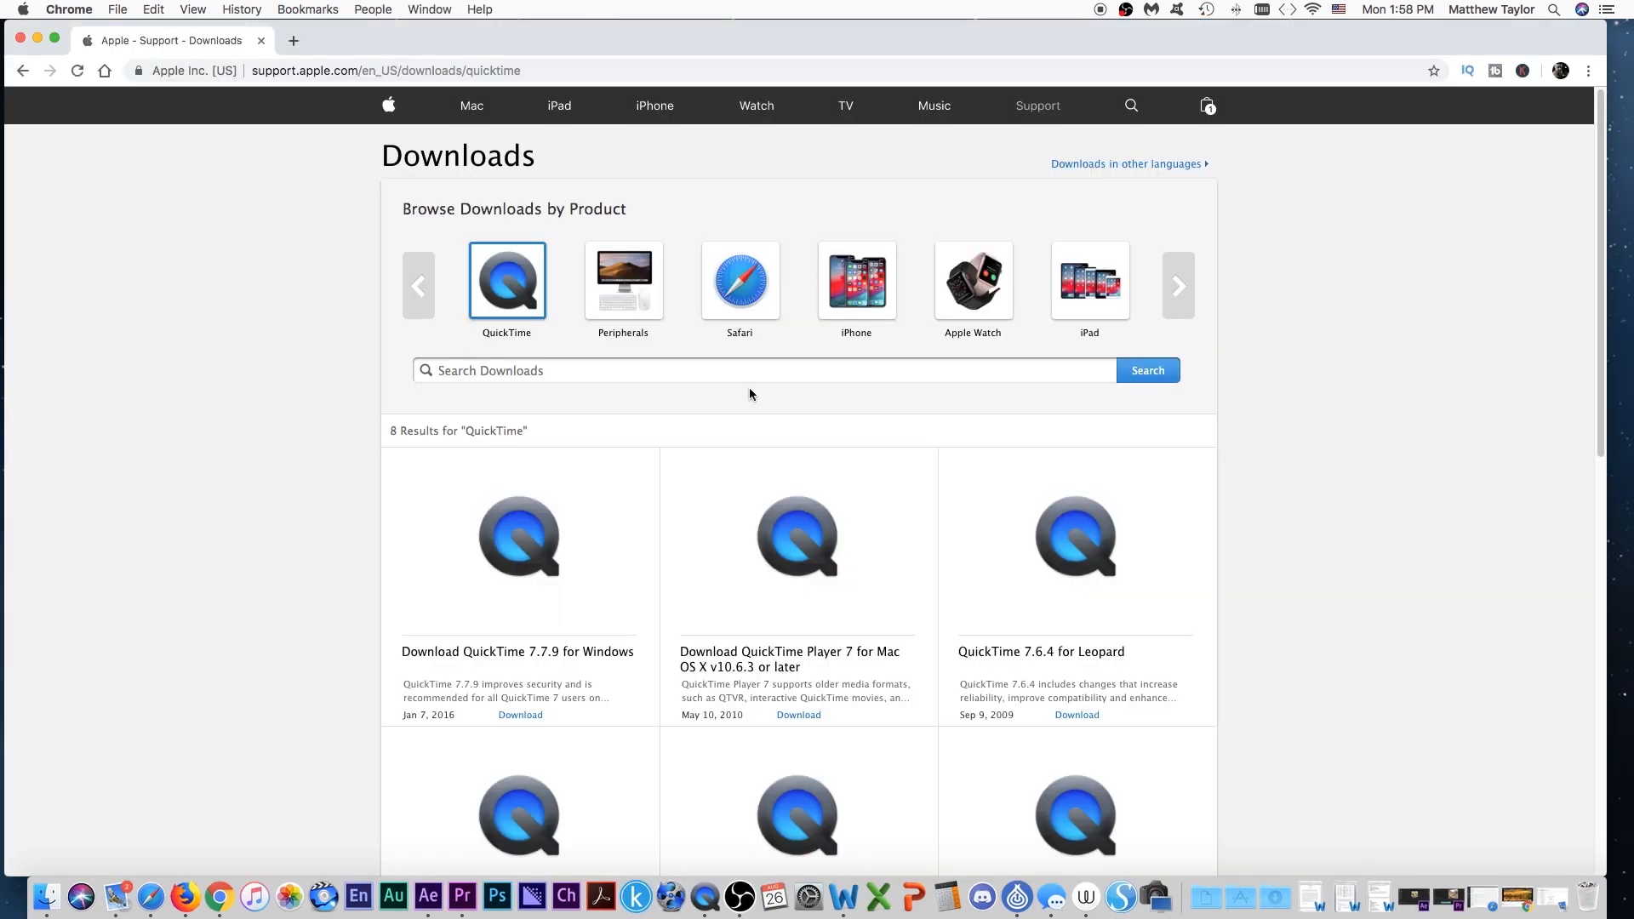
mouse_move(740, 149)
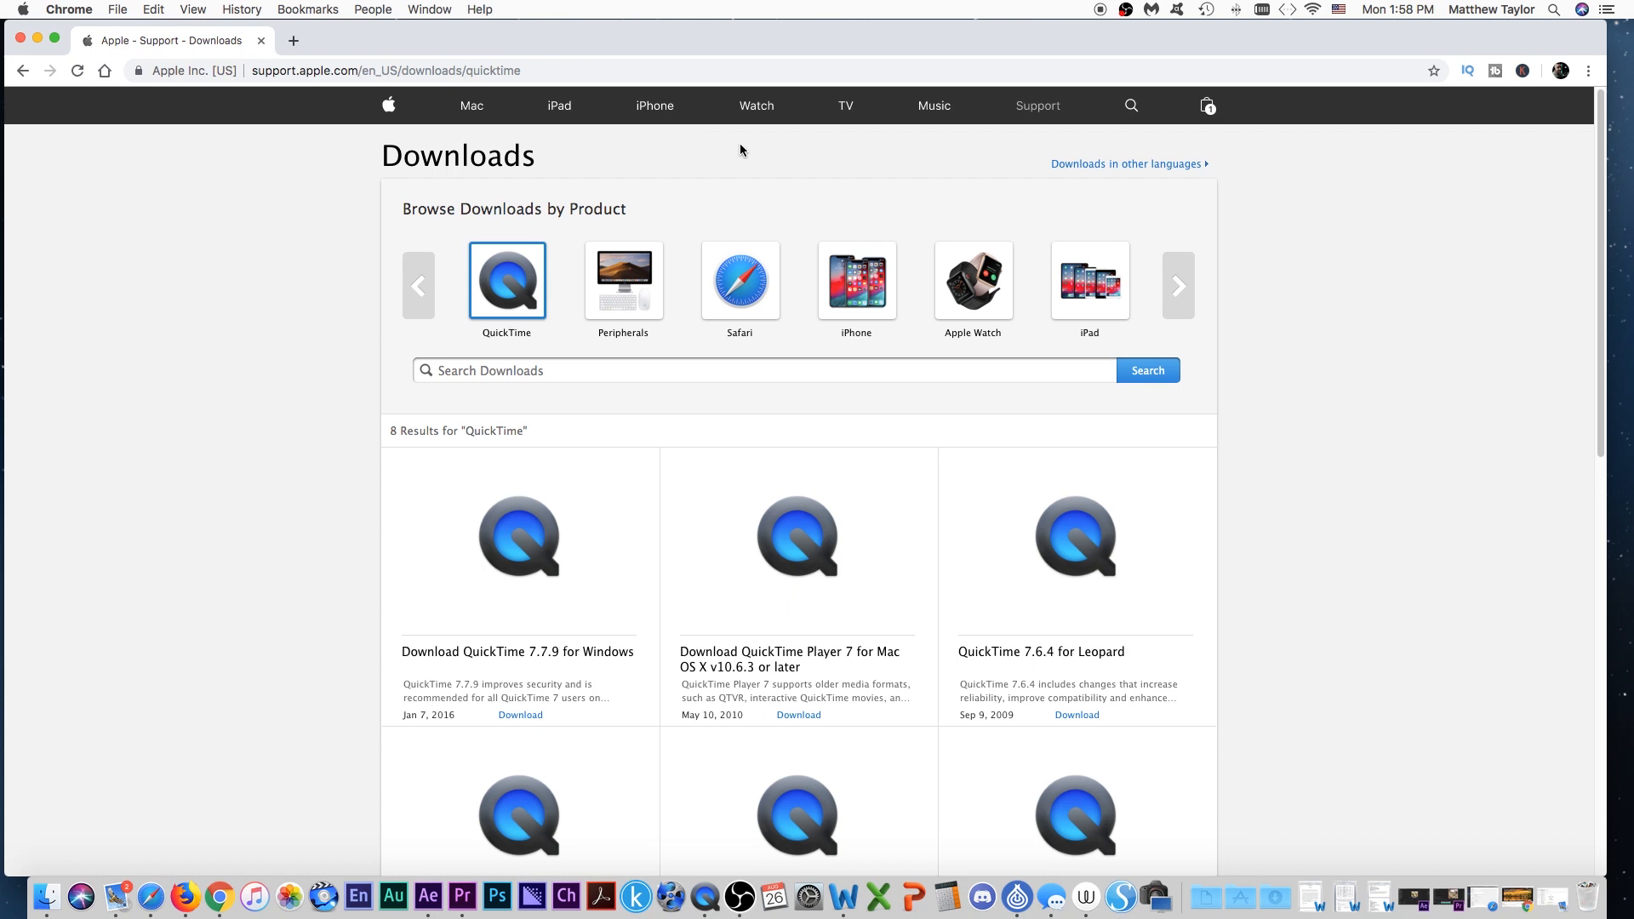
mouse_move(787, 154)
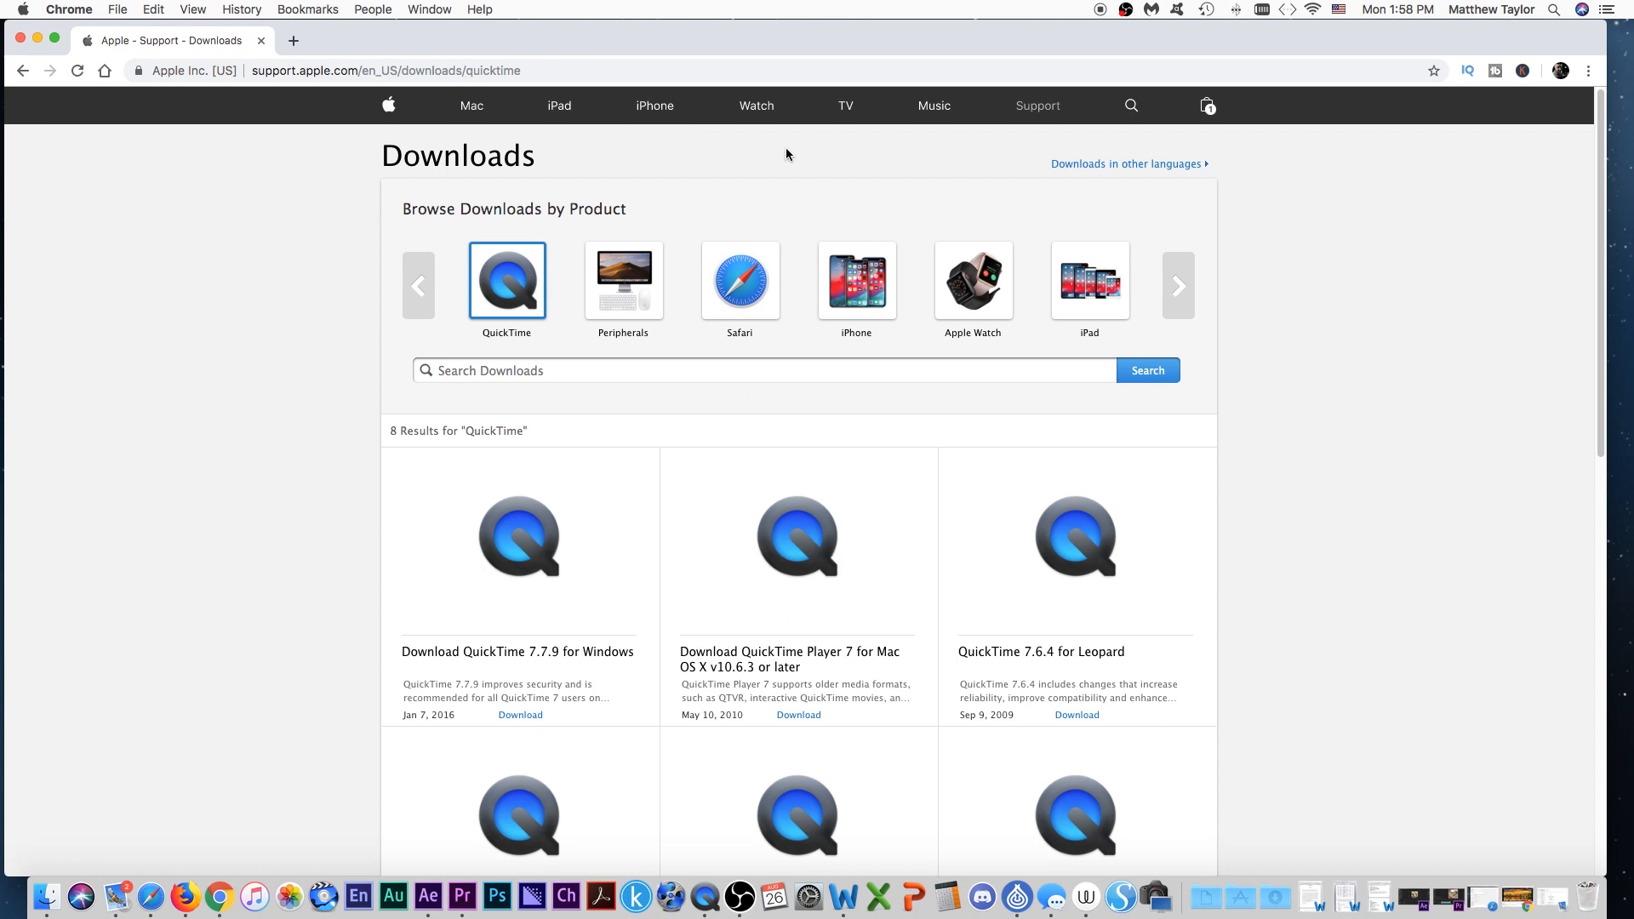
mouse_move(653, 105)
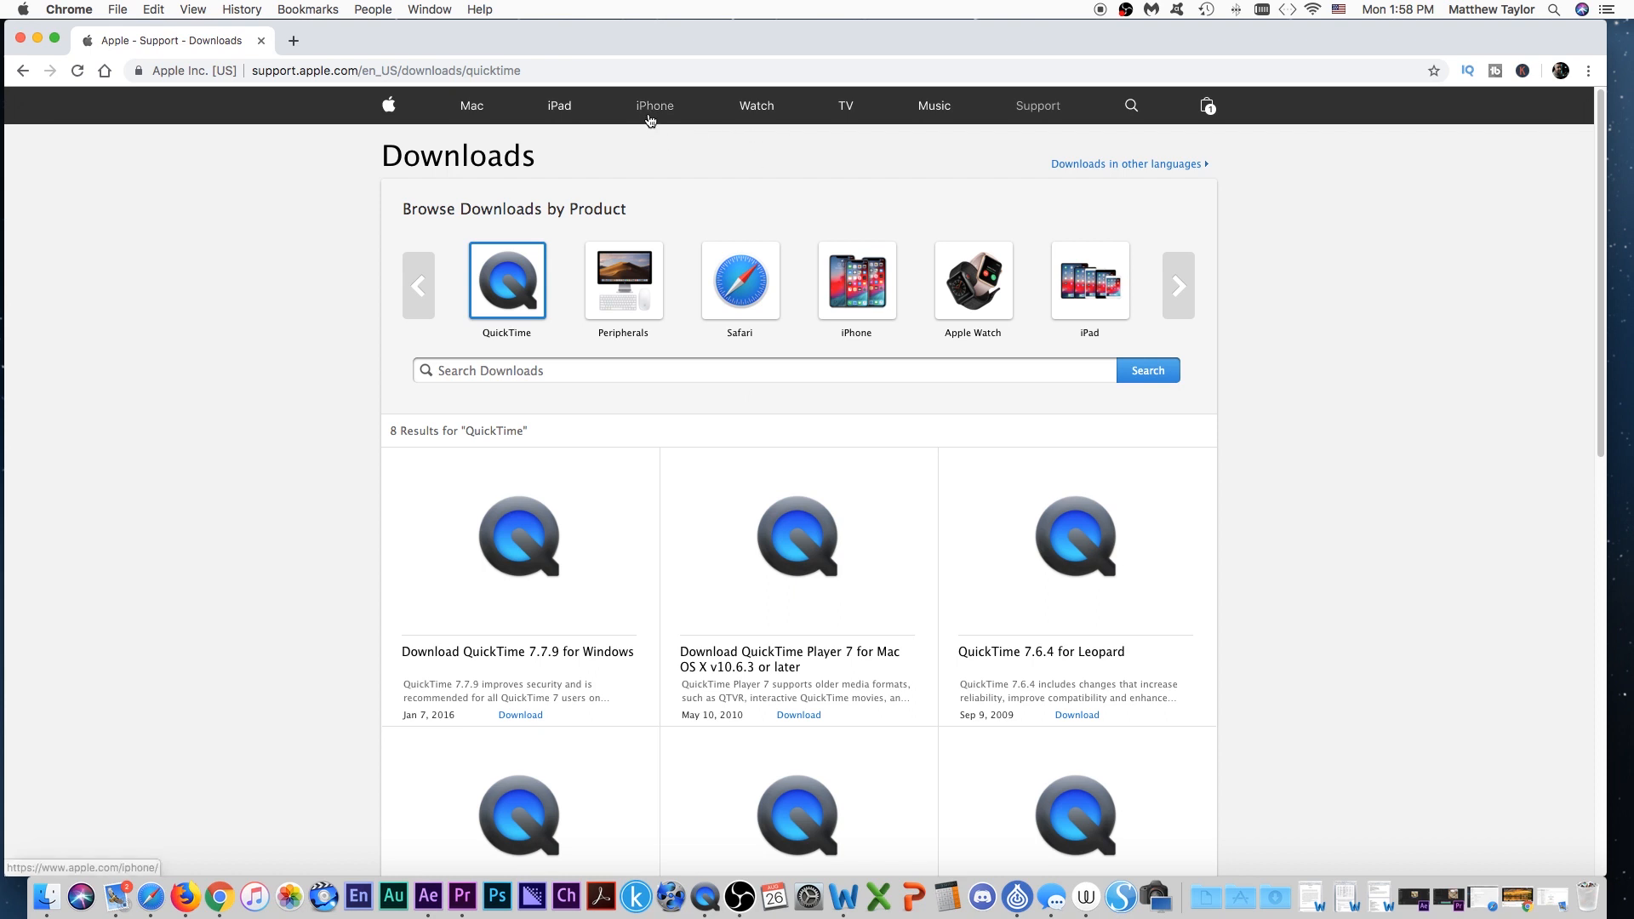
left_click(653, 105)
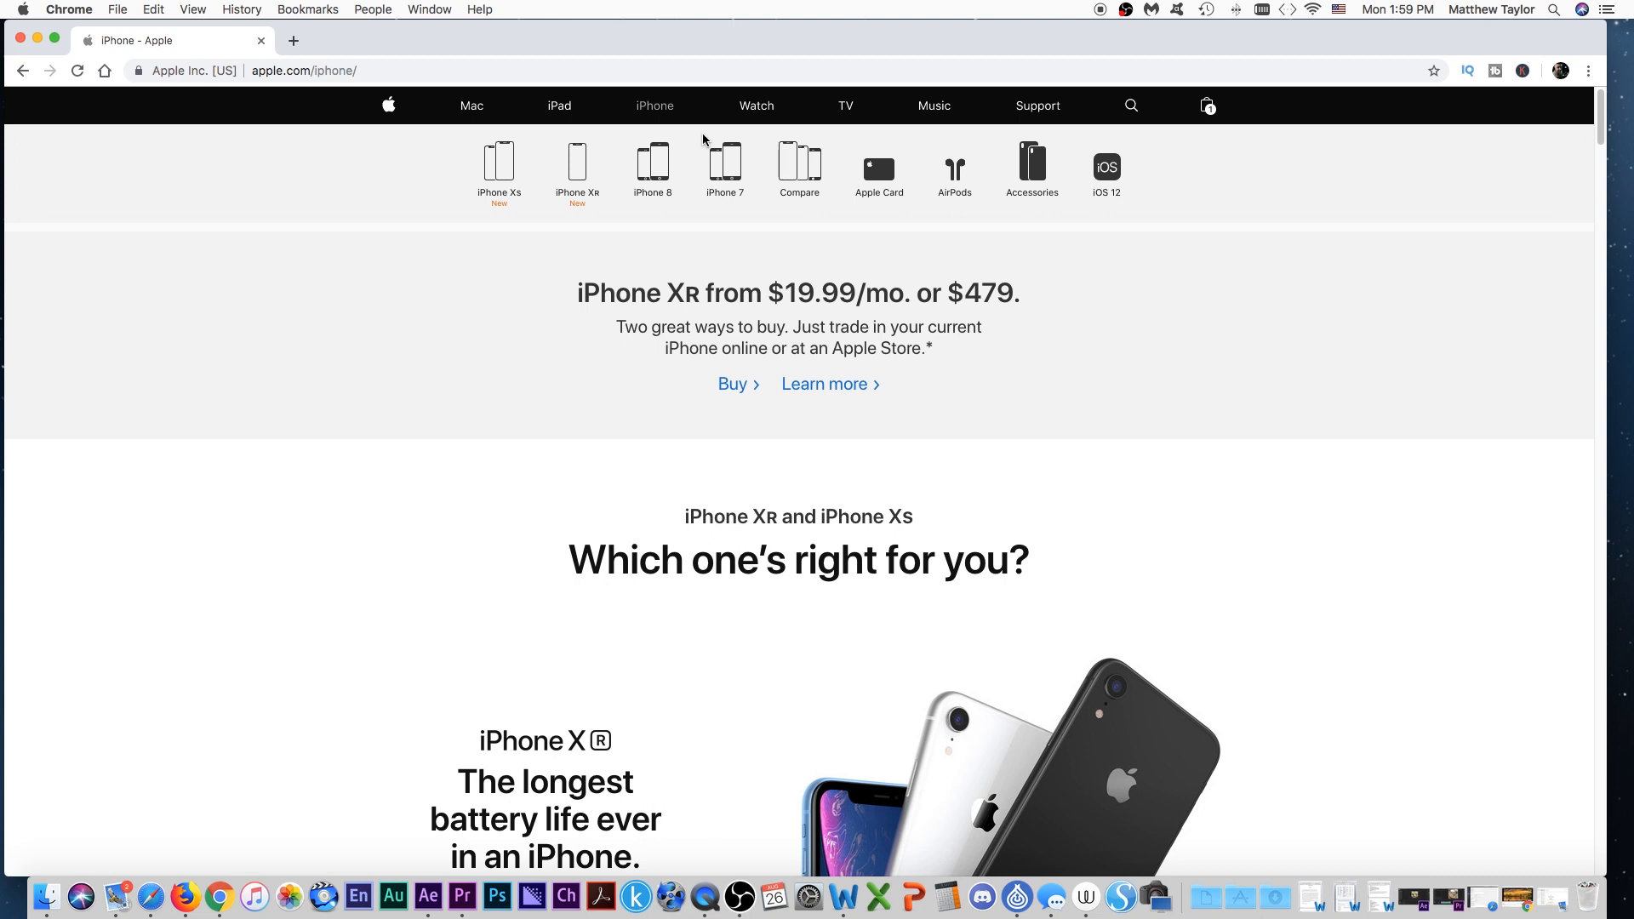
mouse_move(621, 243)
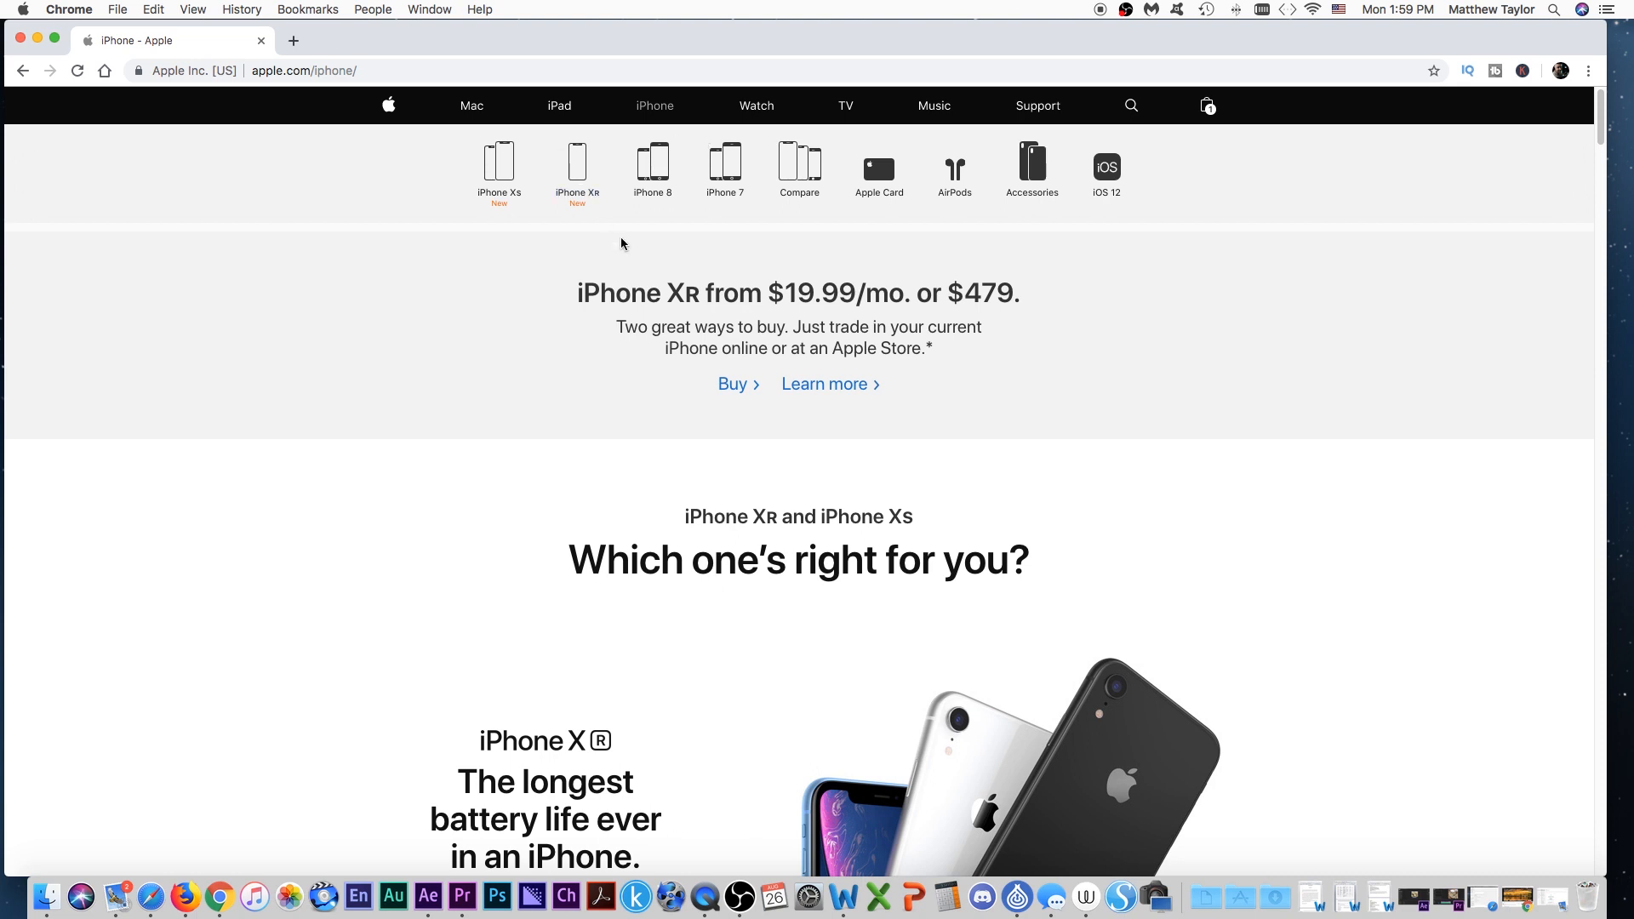
mouse_move(577, 194)
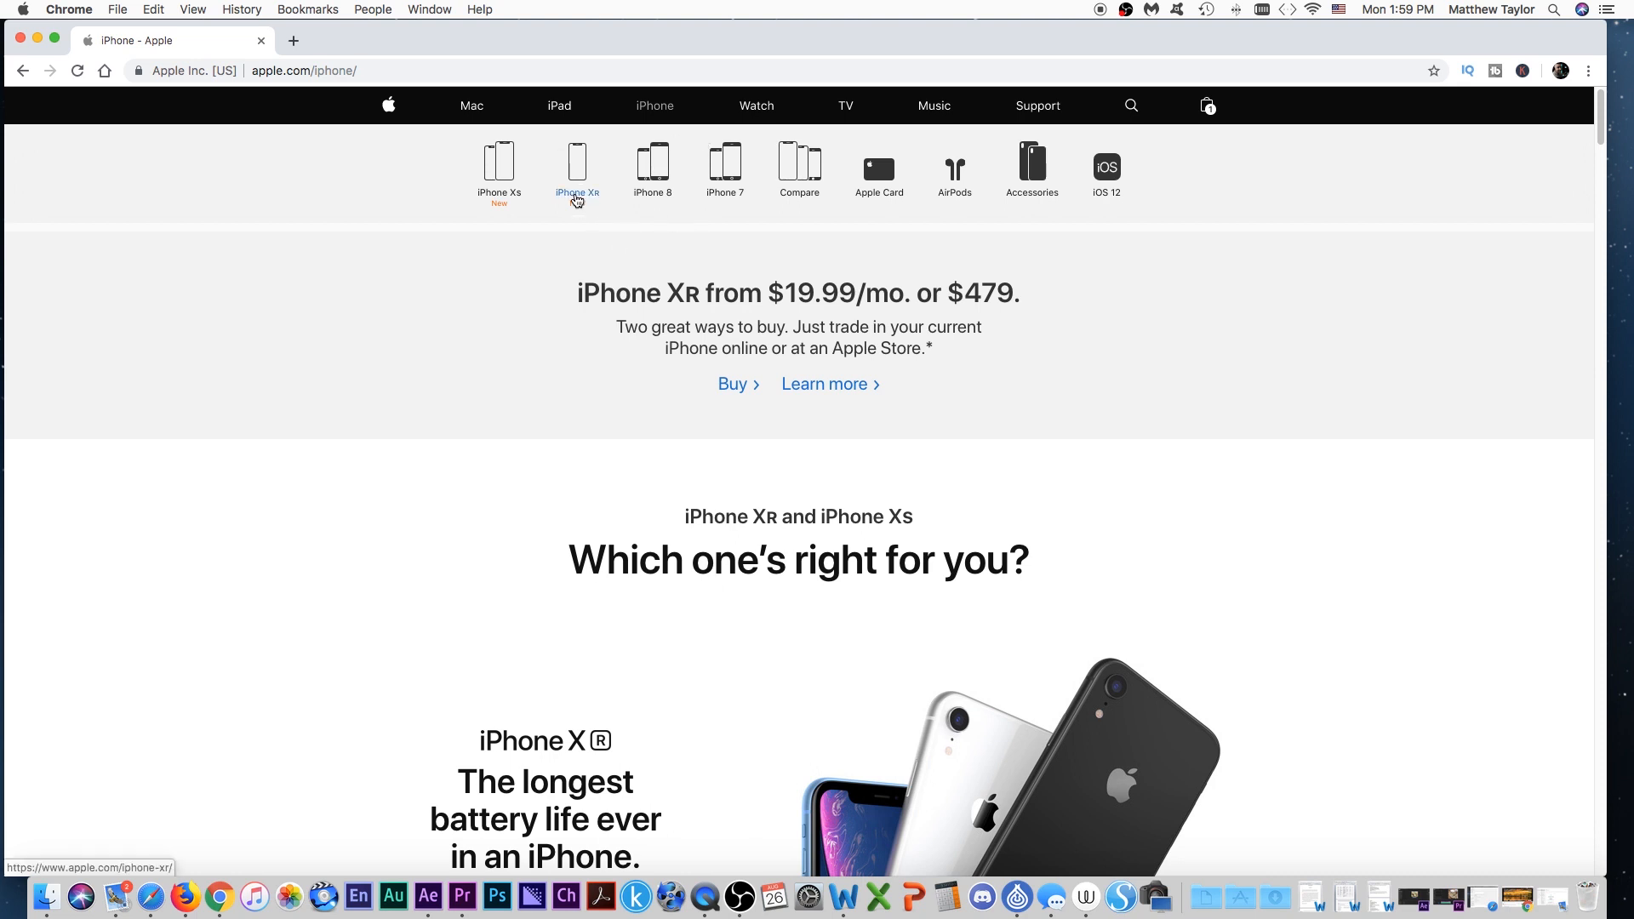
left_click(577, 172)
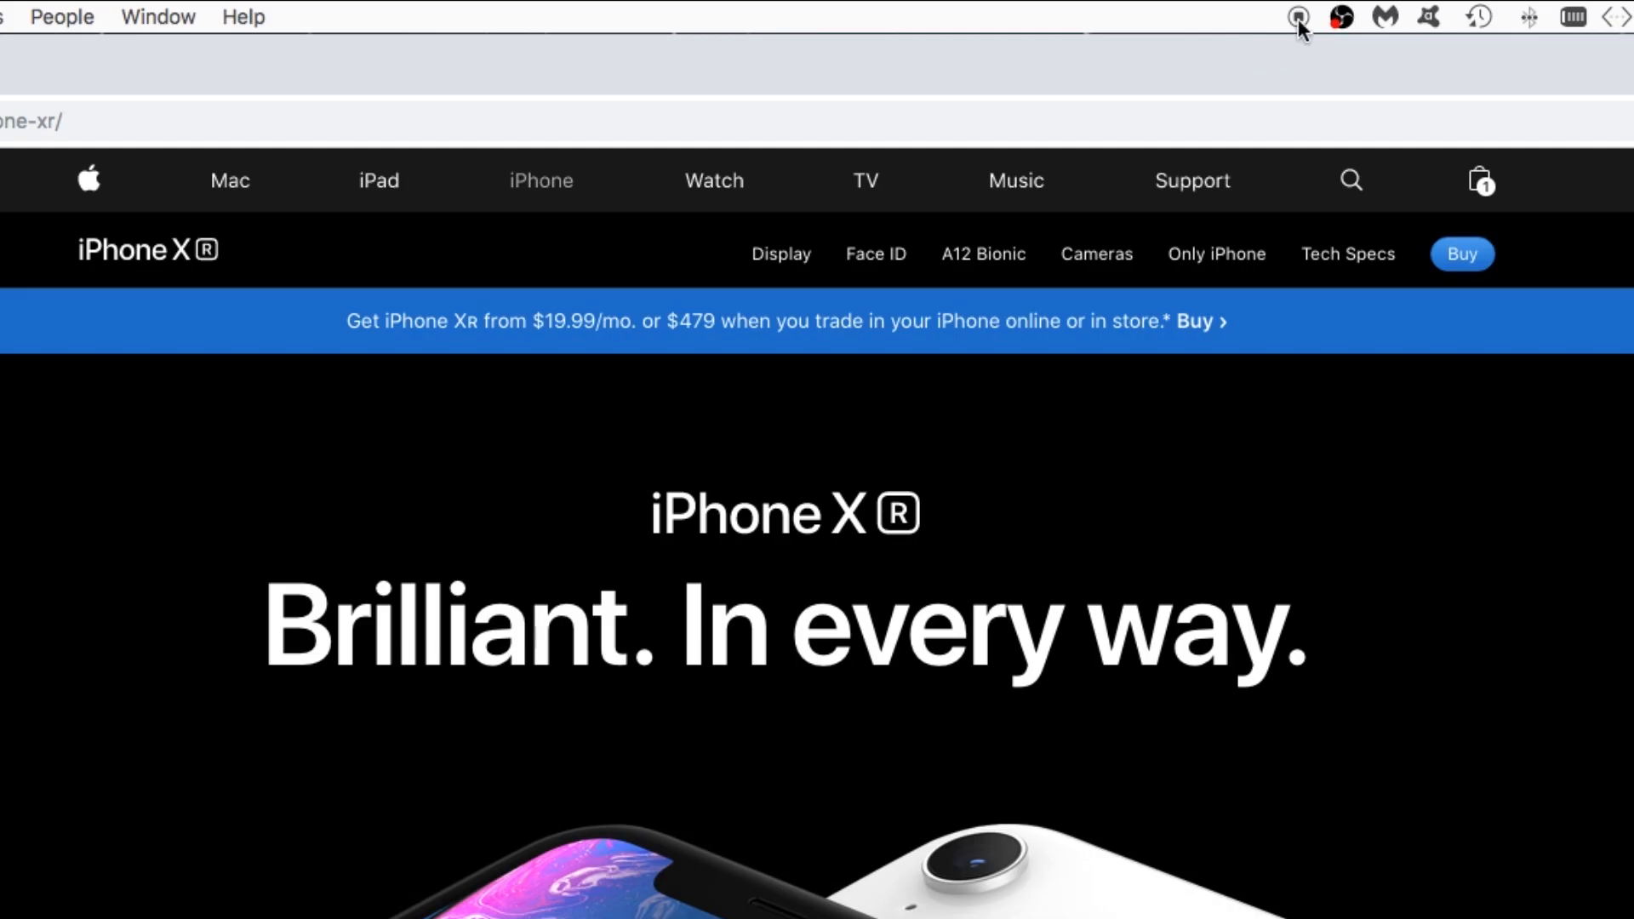
left_click(1296, 17)
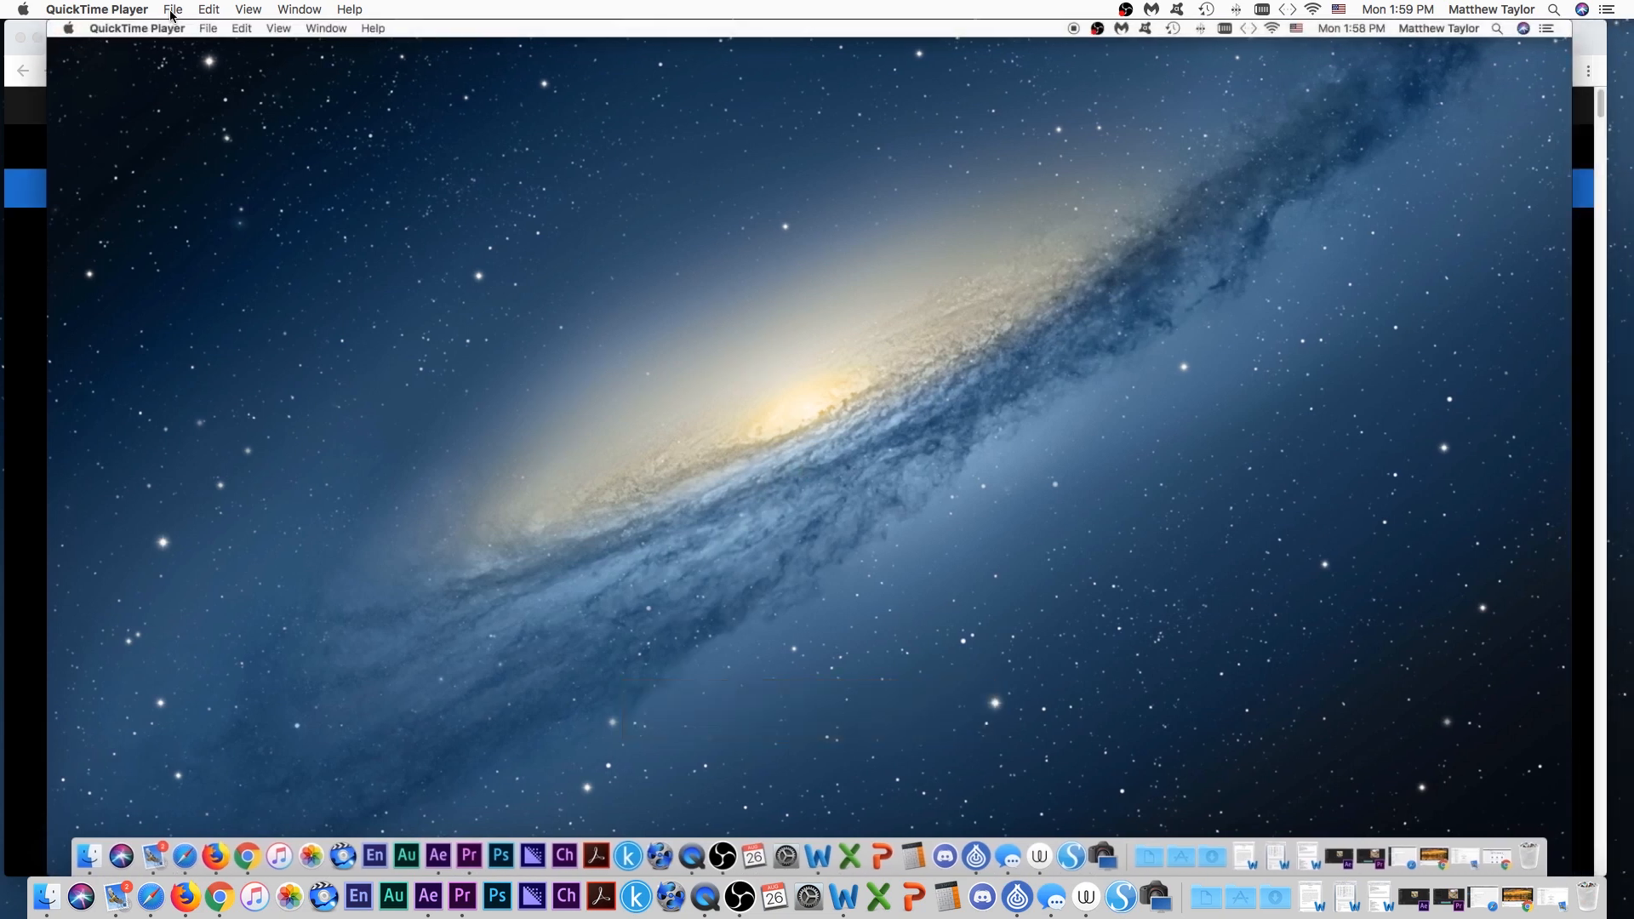
Step: Request an Export As 1080p of the recorded movie
left_click(172, 10)
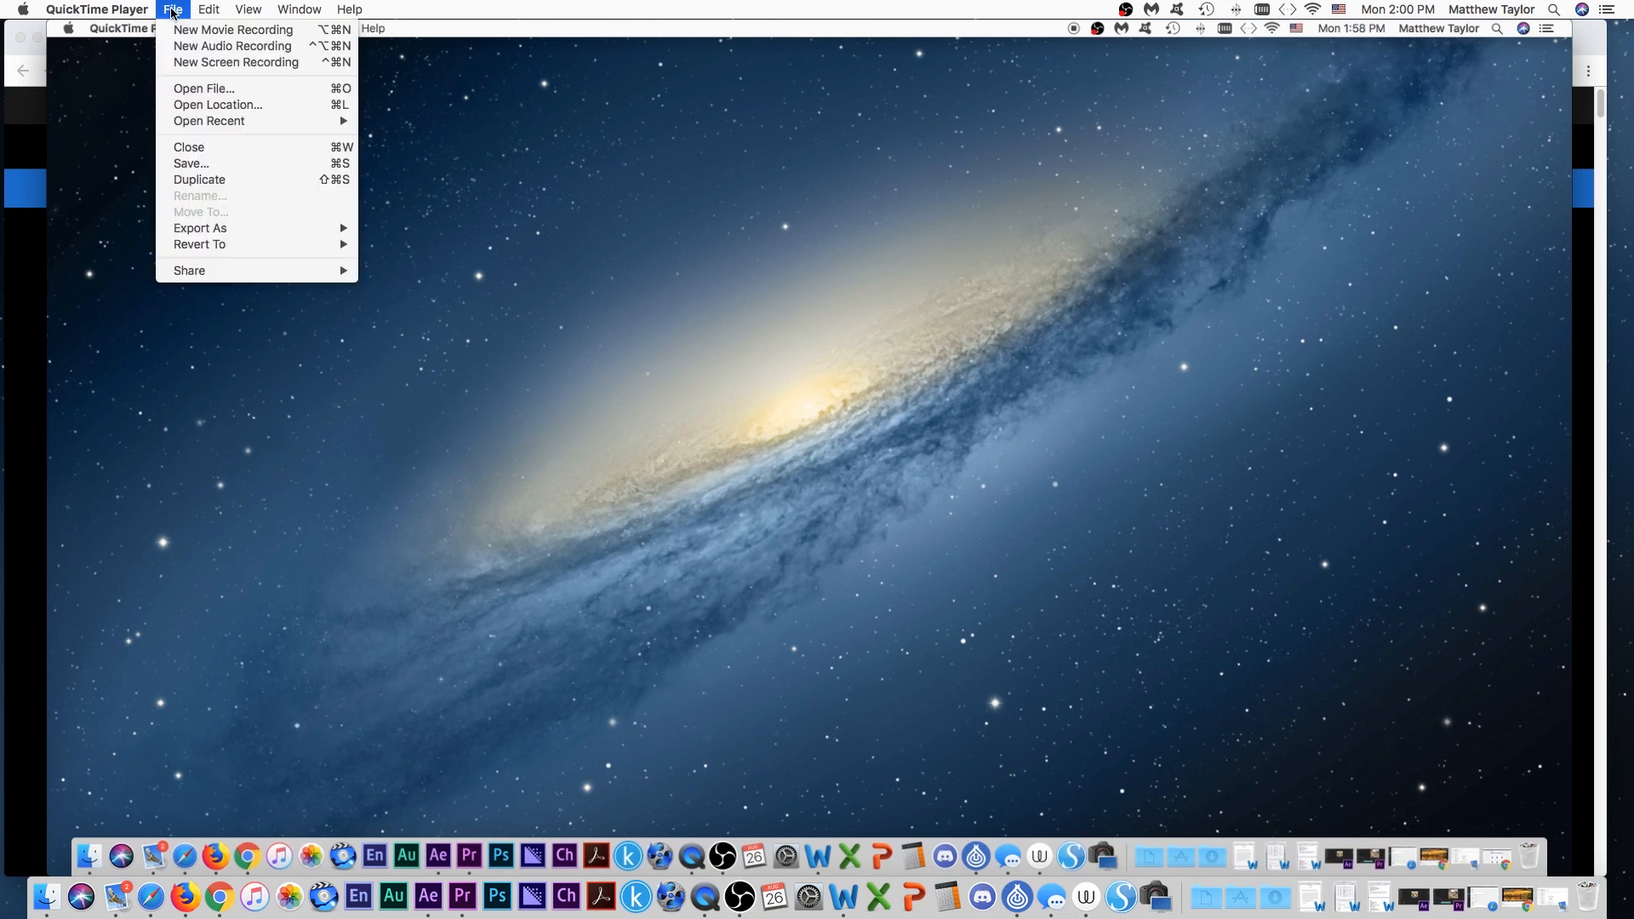
mouse_move(199, 228)
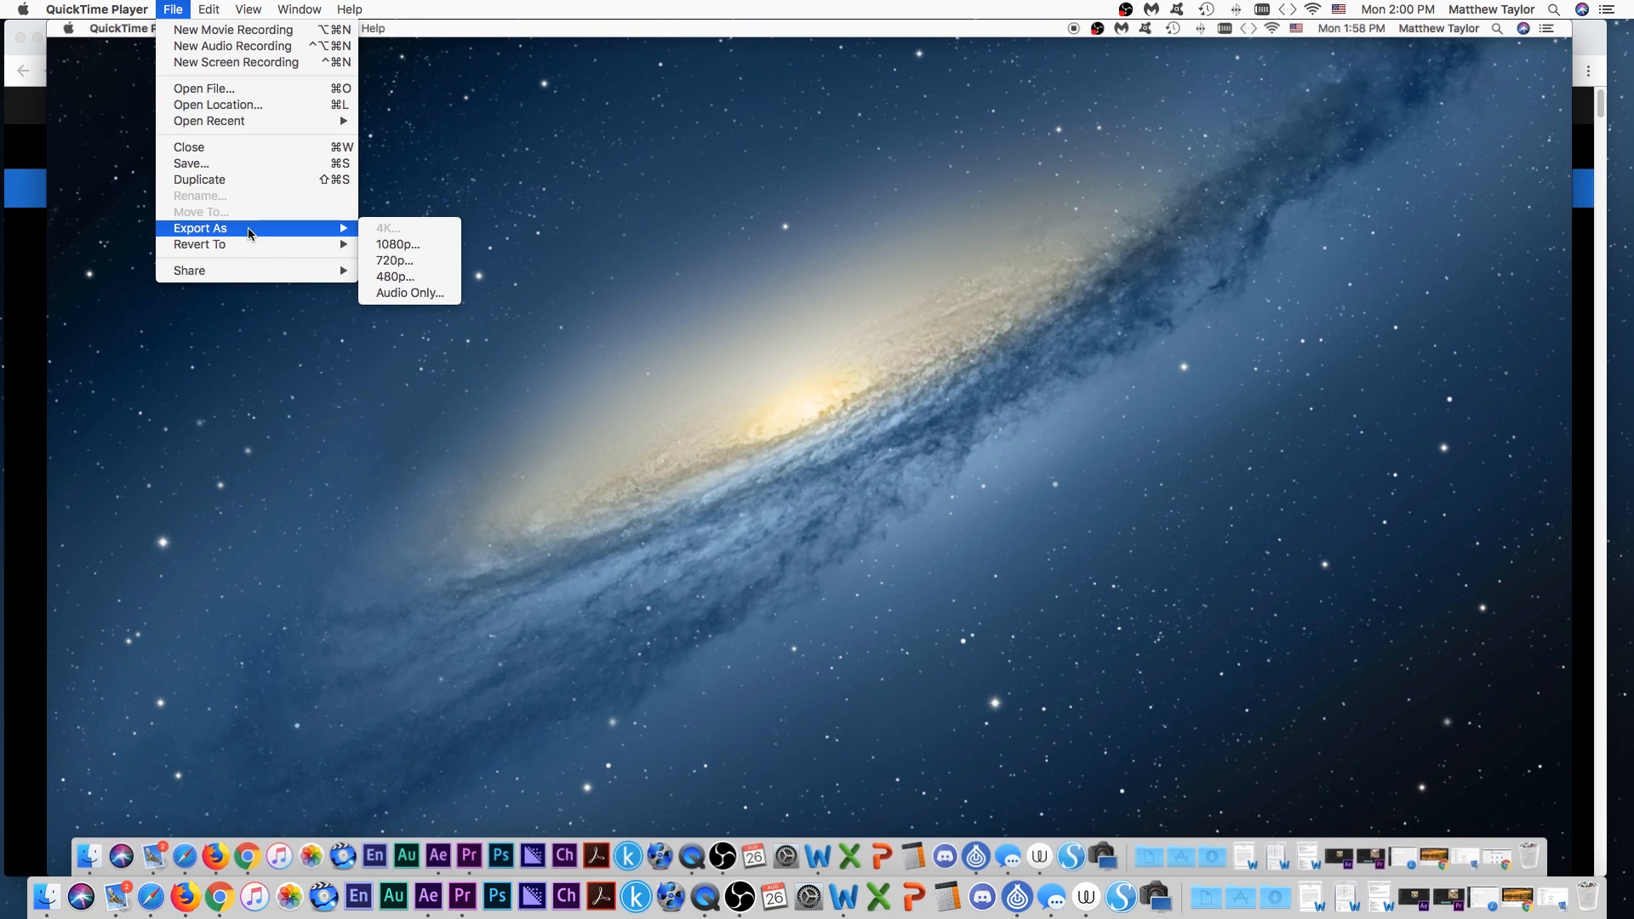
mouse_move(429, 231)
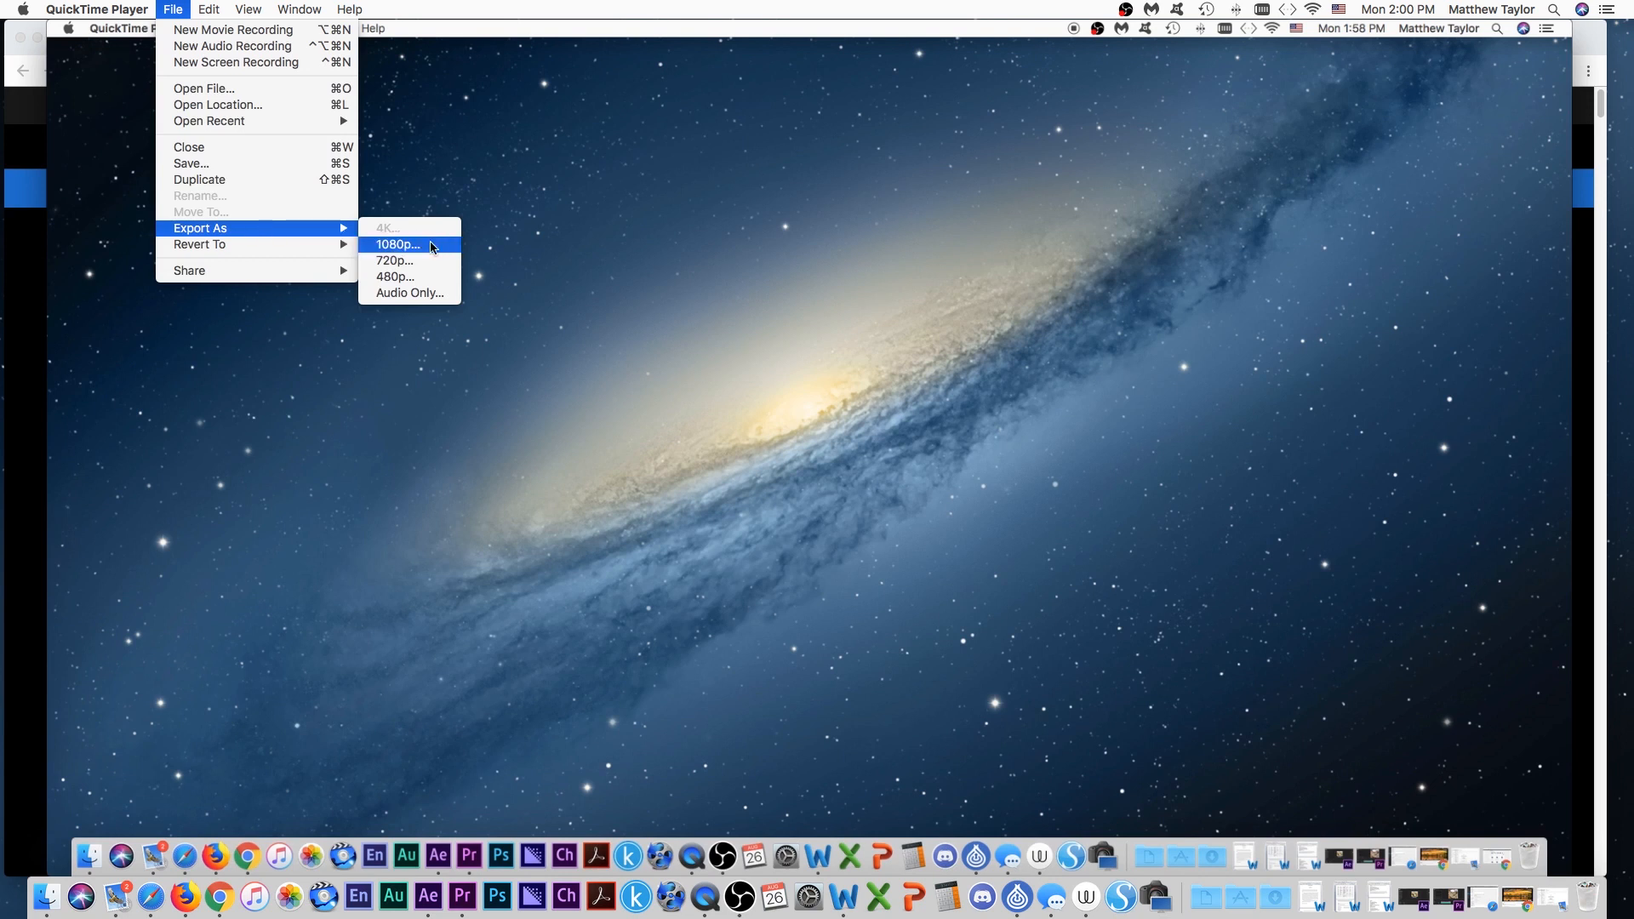
left_click(397, 243)
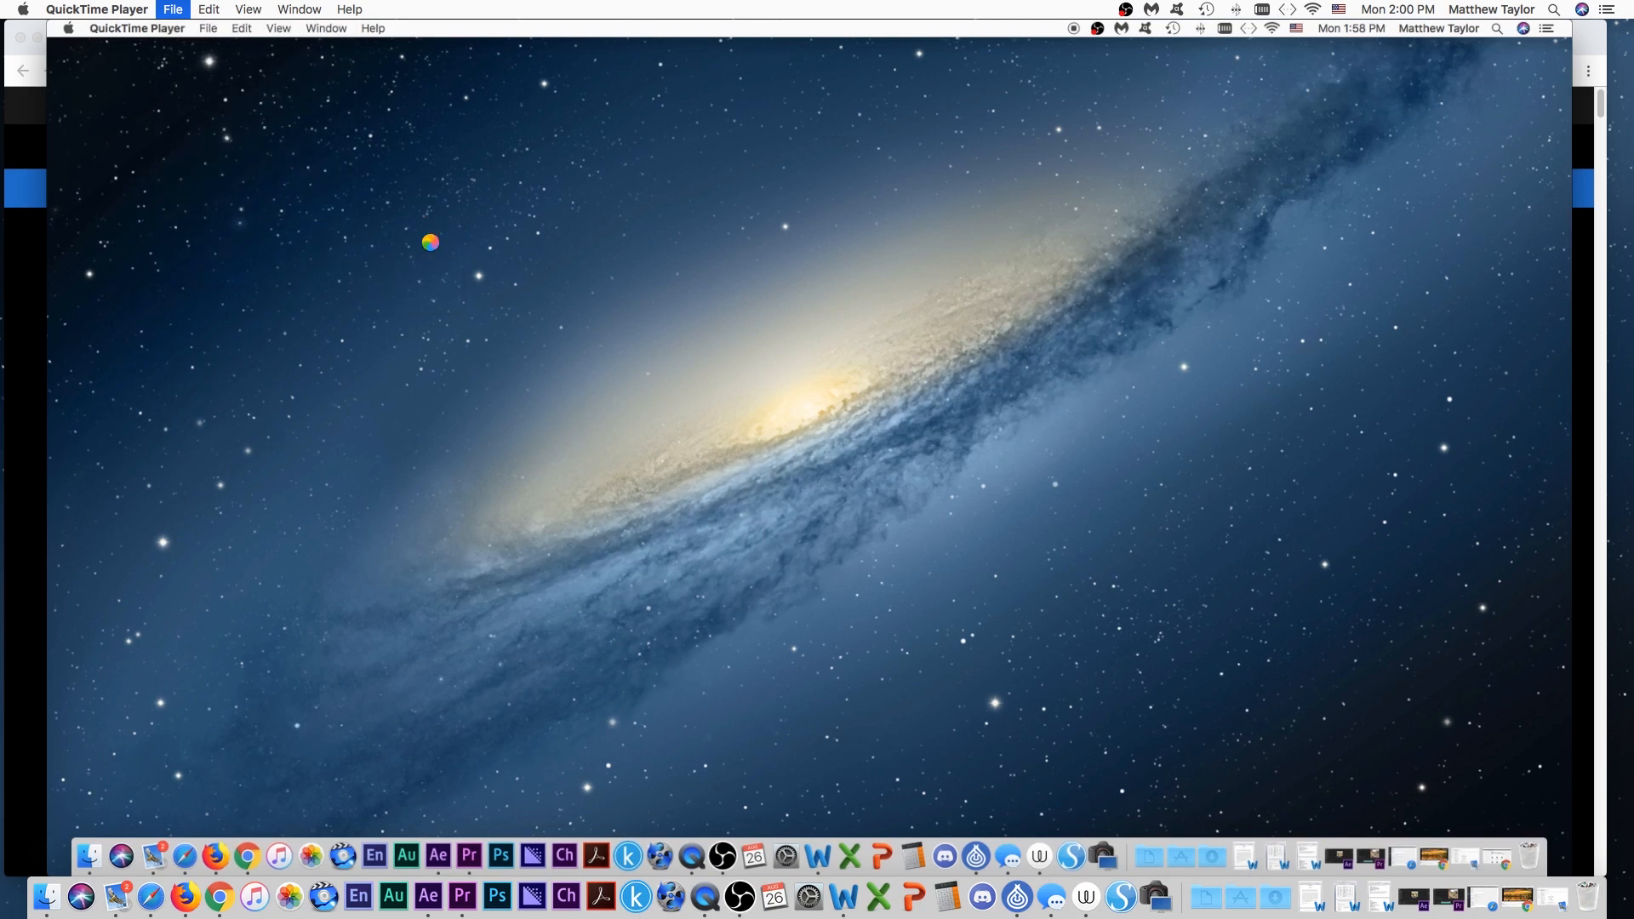
Step: Save the export to the Desktop under the name 'Test'
left_click(174, 9)
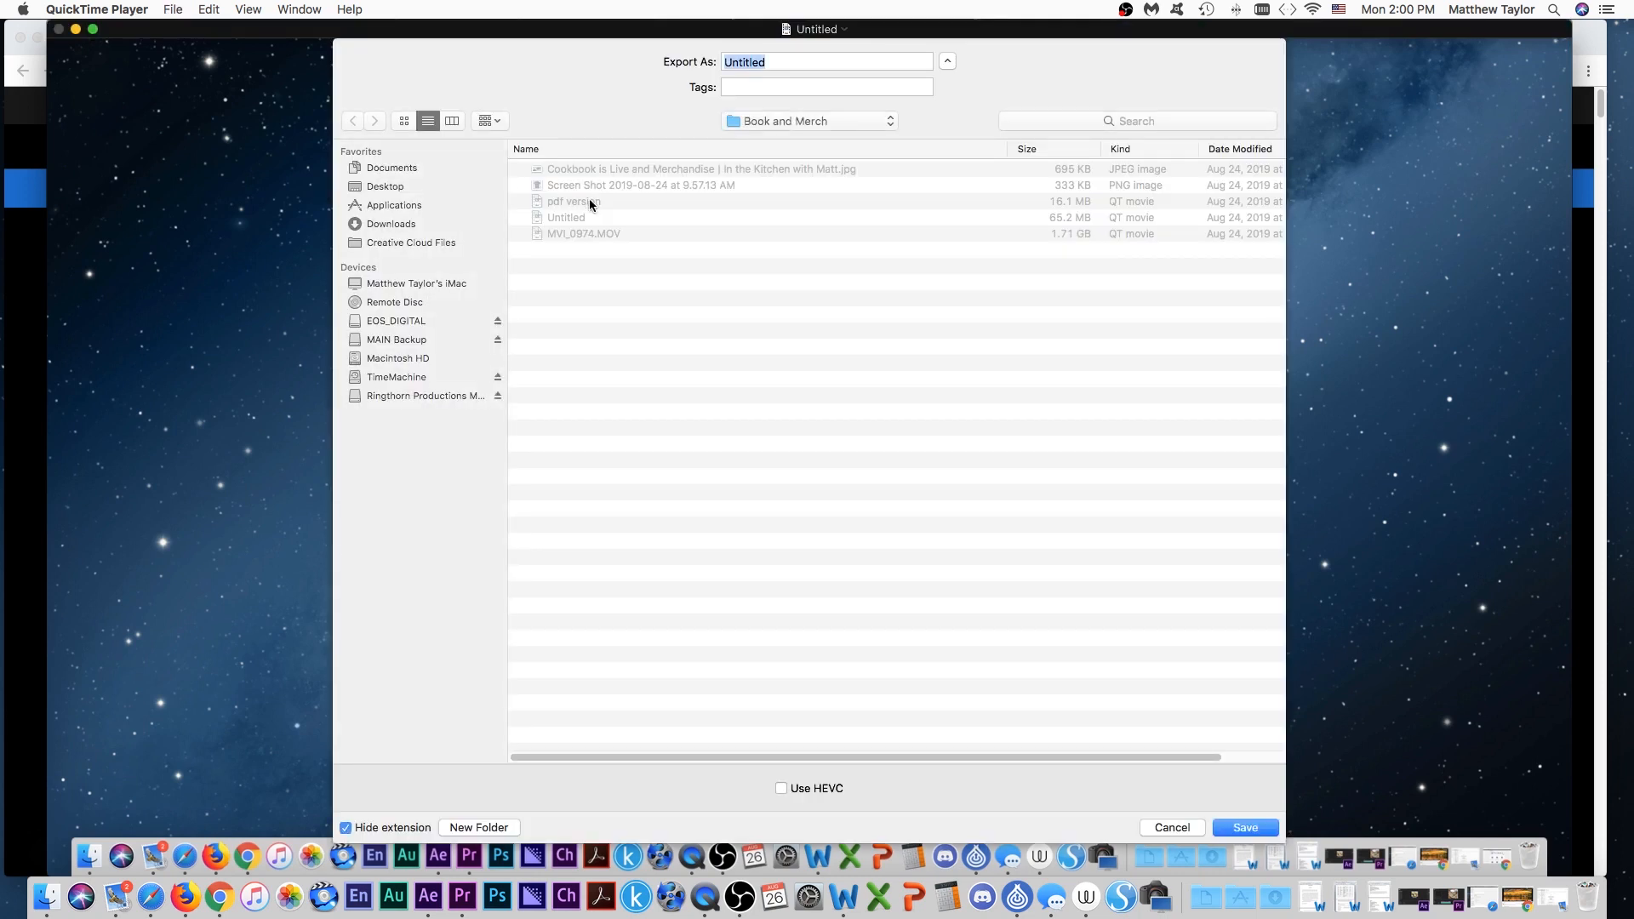
left_click(383, 186)
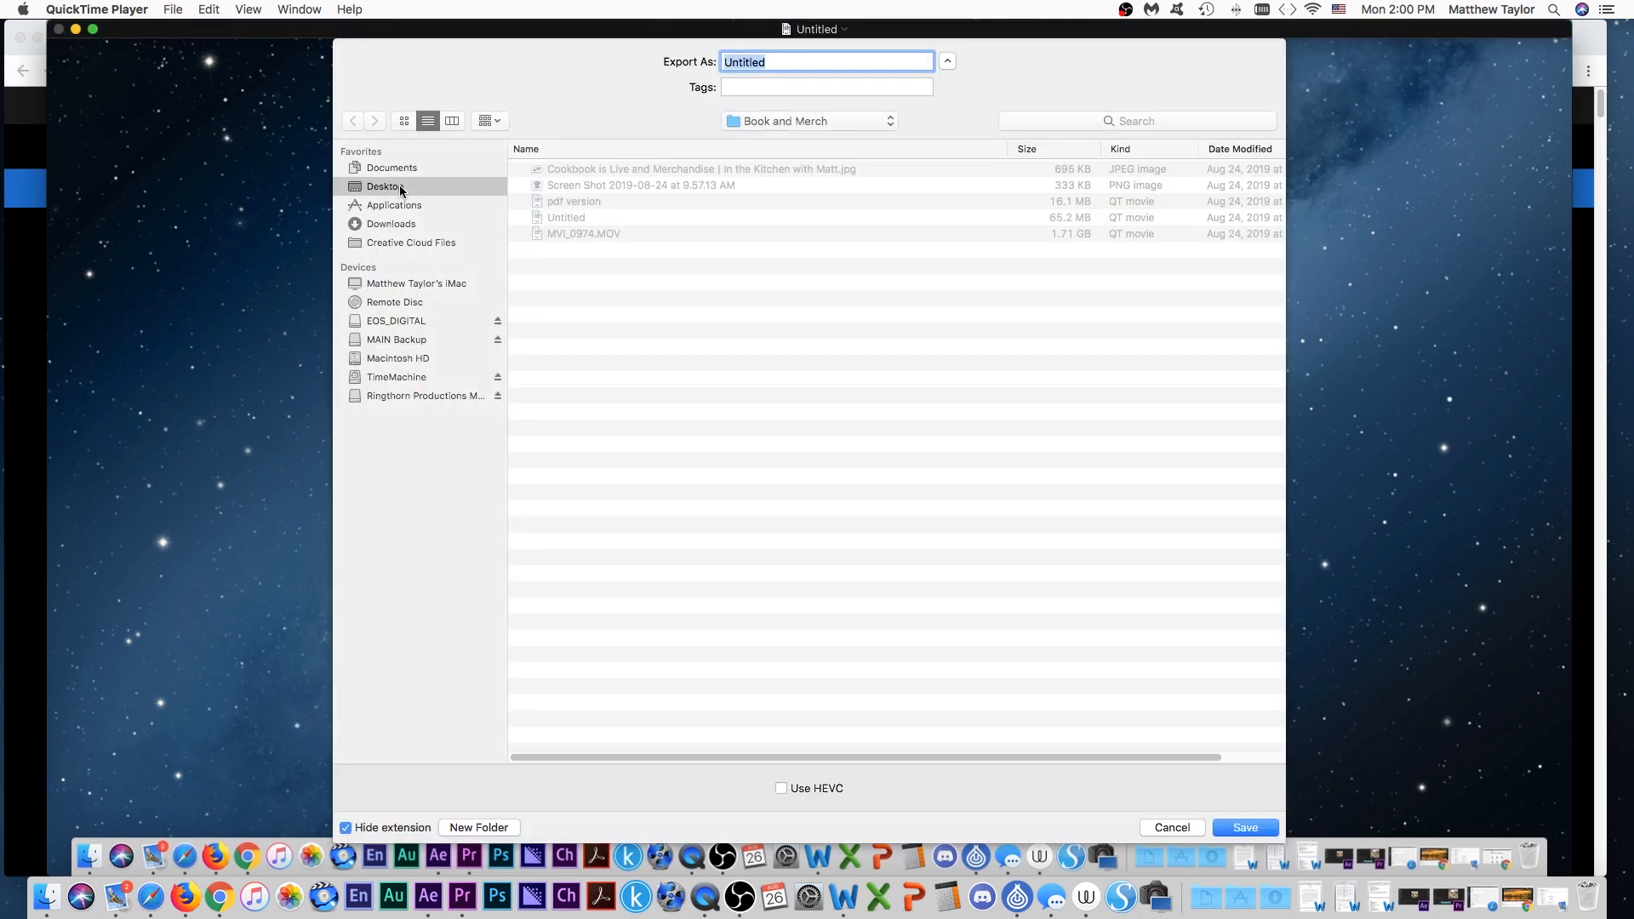
left_click(384, 187)
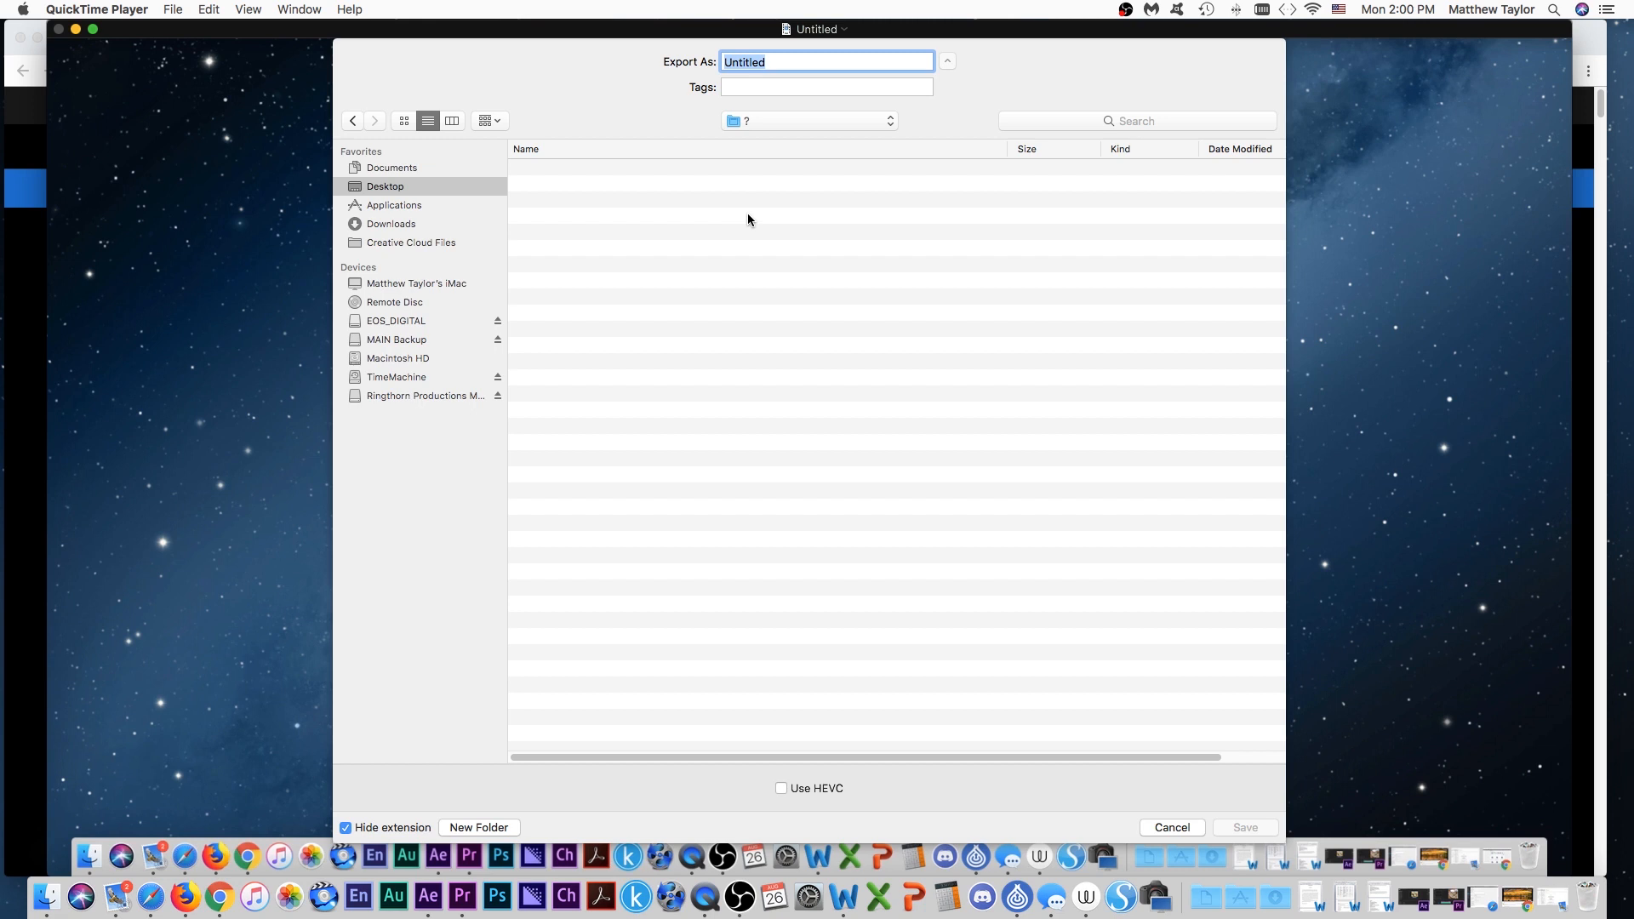
type("Tes")
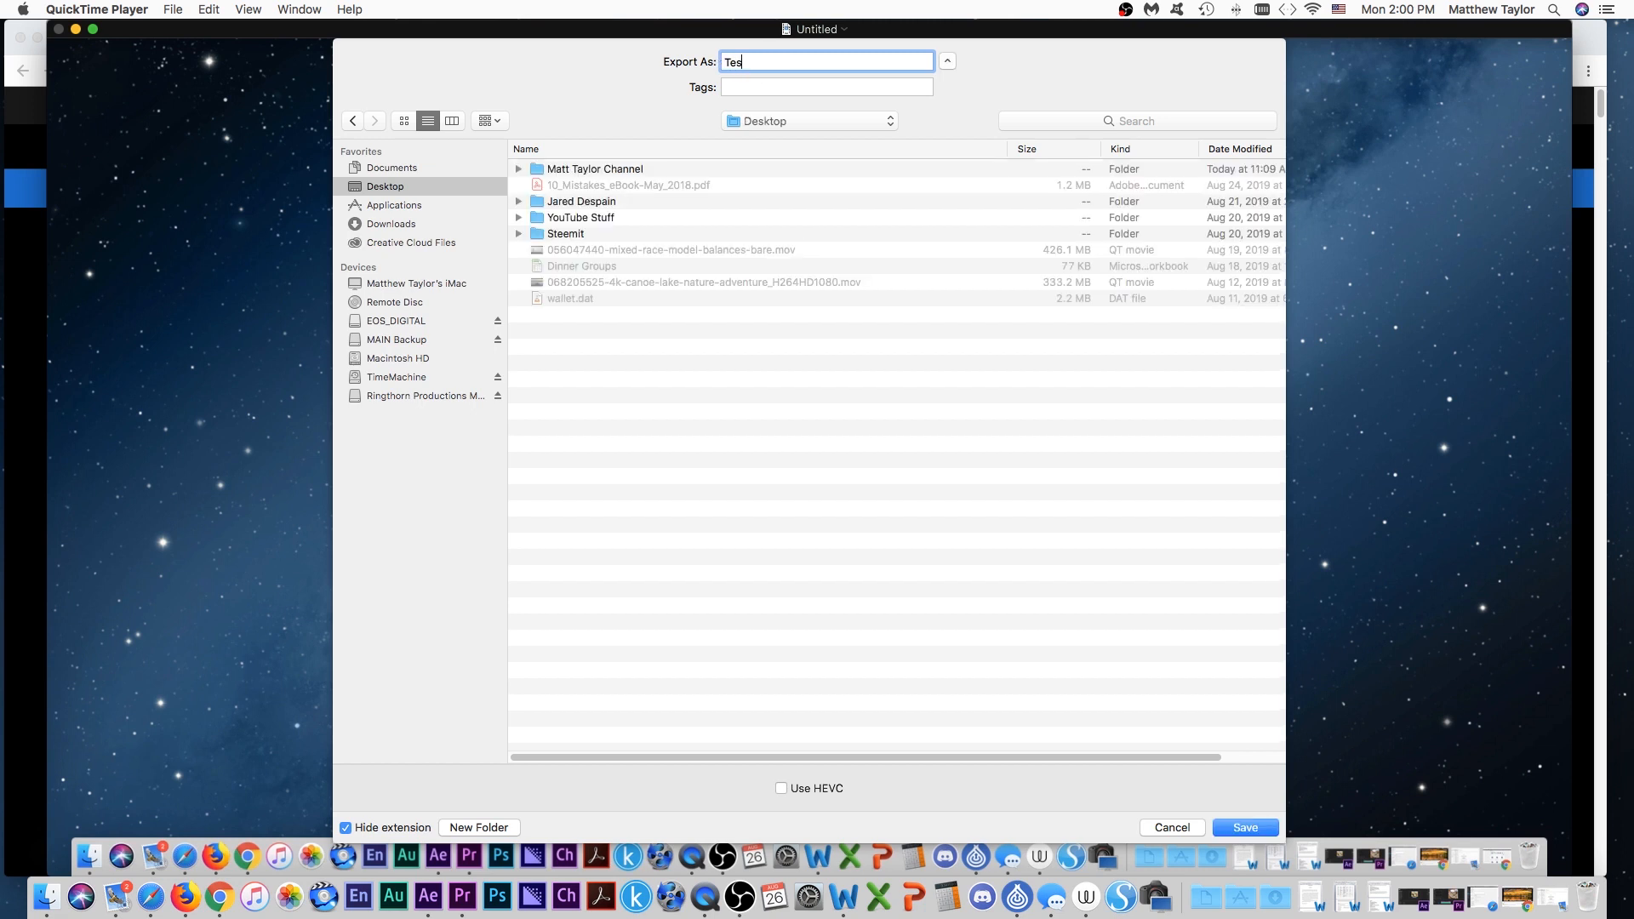
type("t")
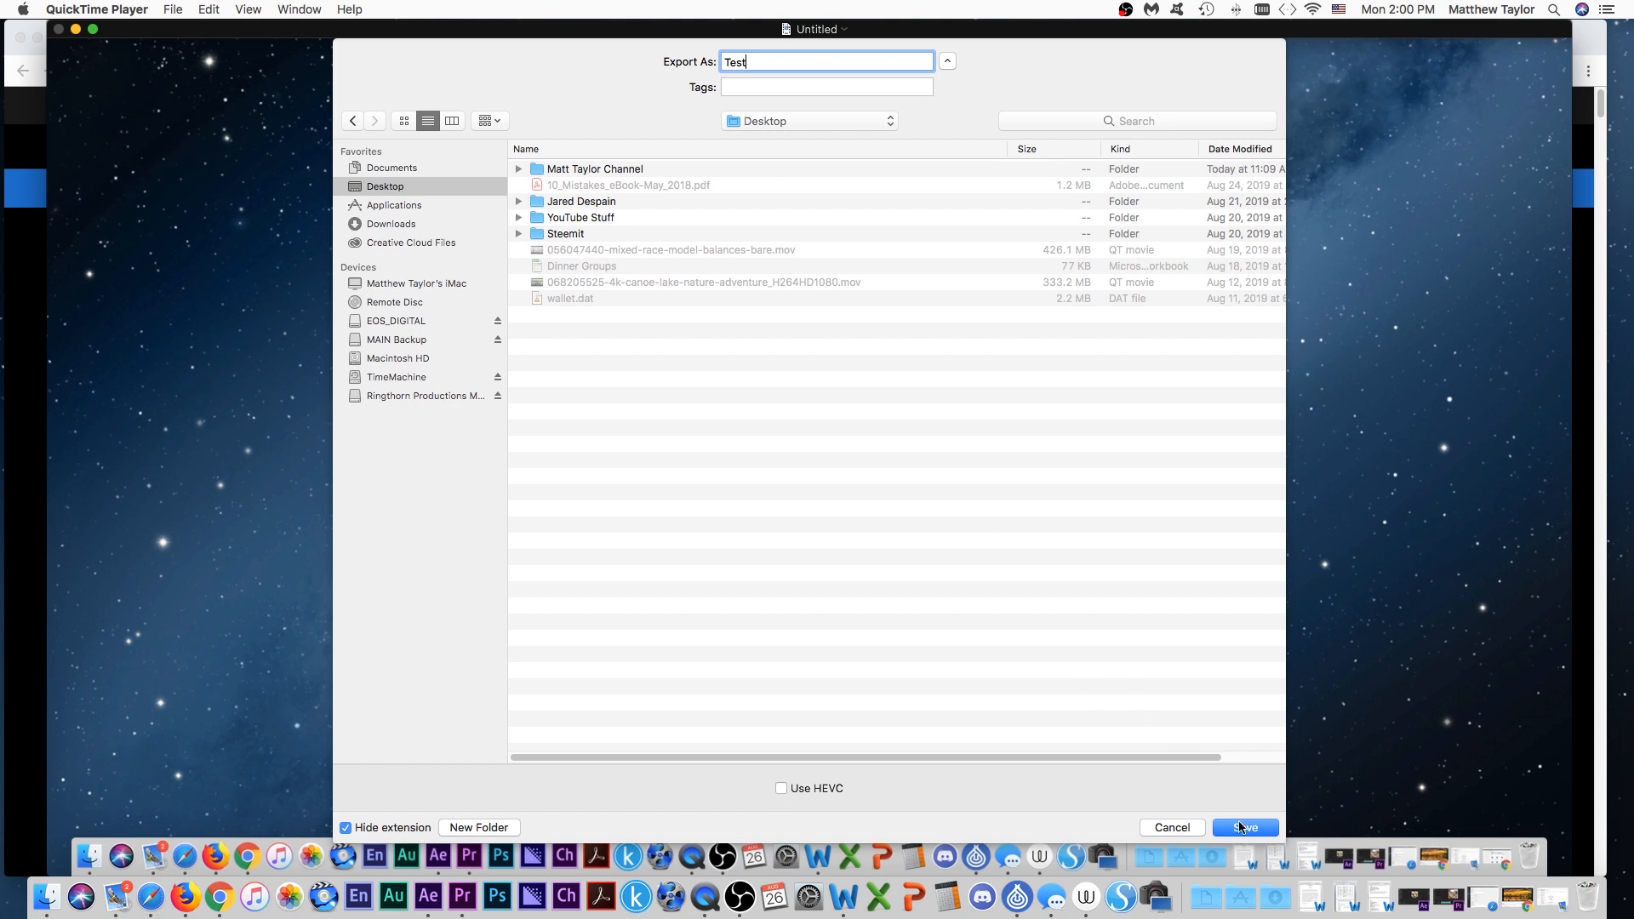
left_click(1244, 827)
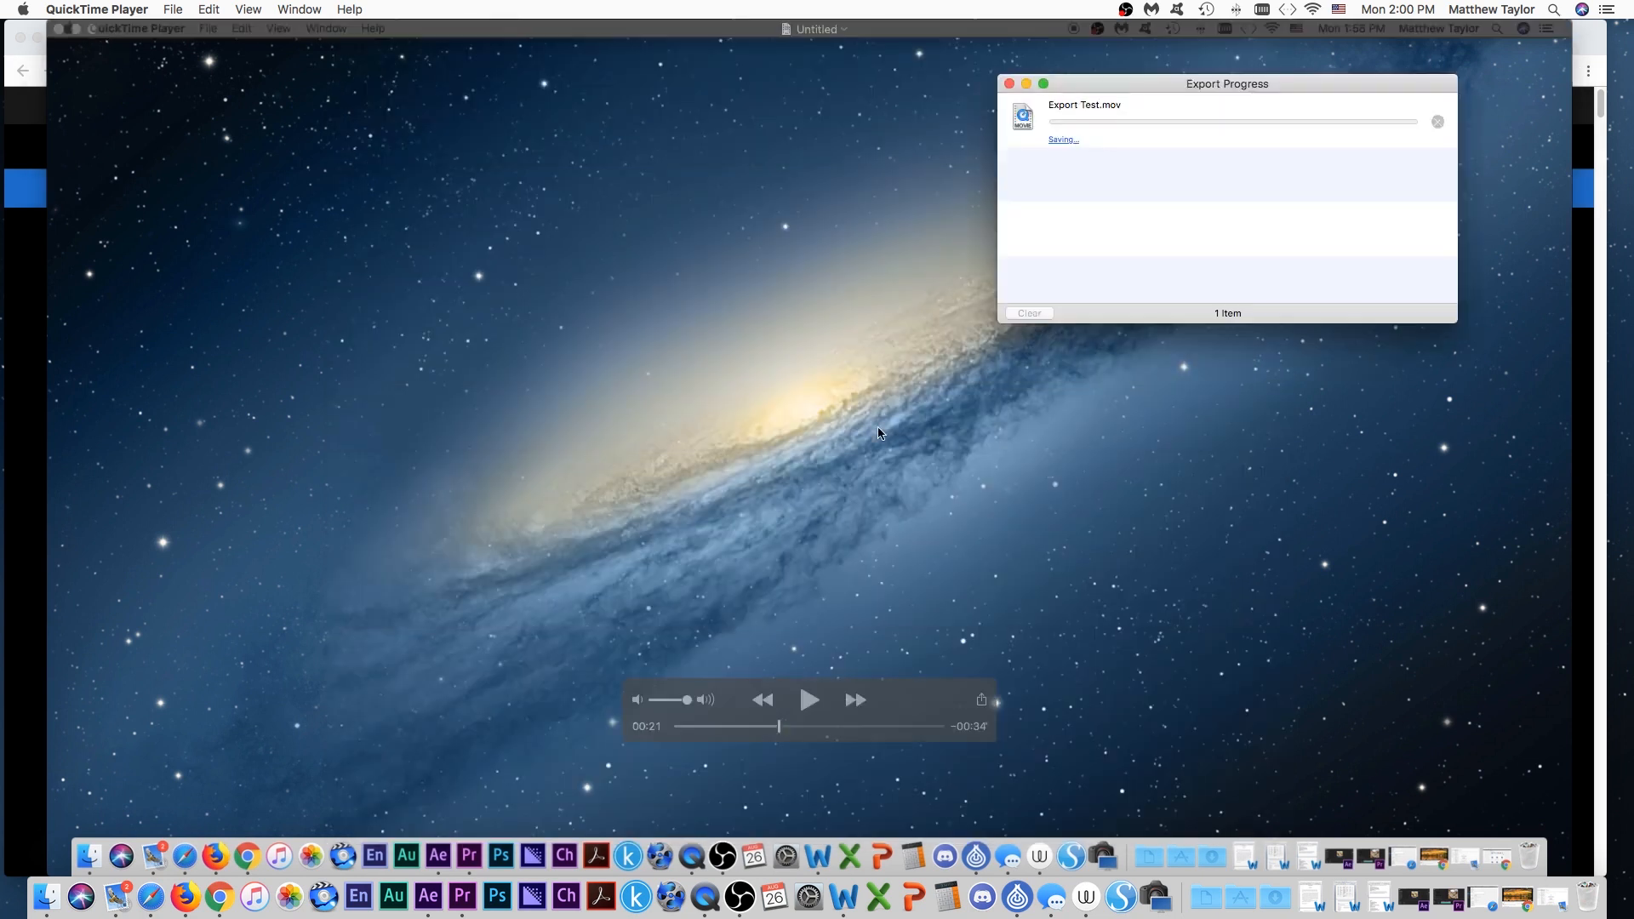
Step: Close the Untitled original recording and delete it rather than keeping it
left_click(1006, 83)
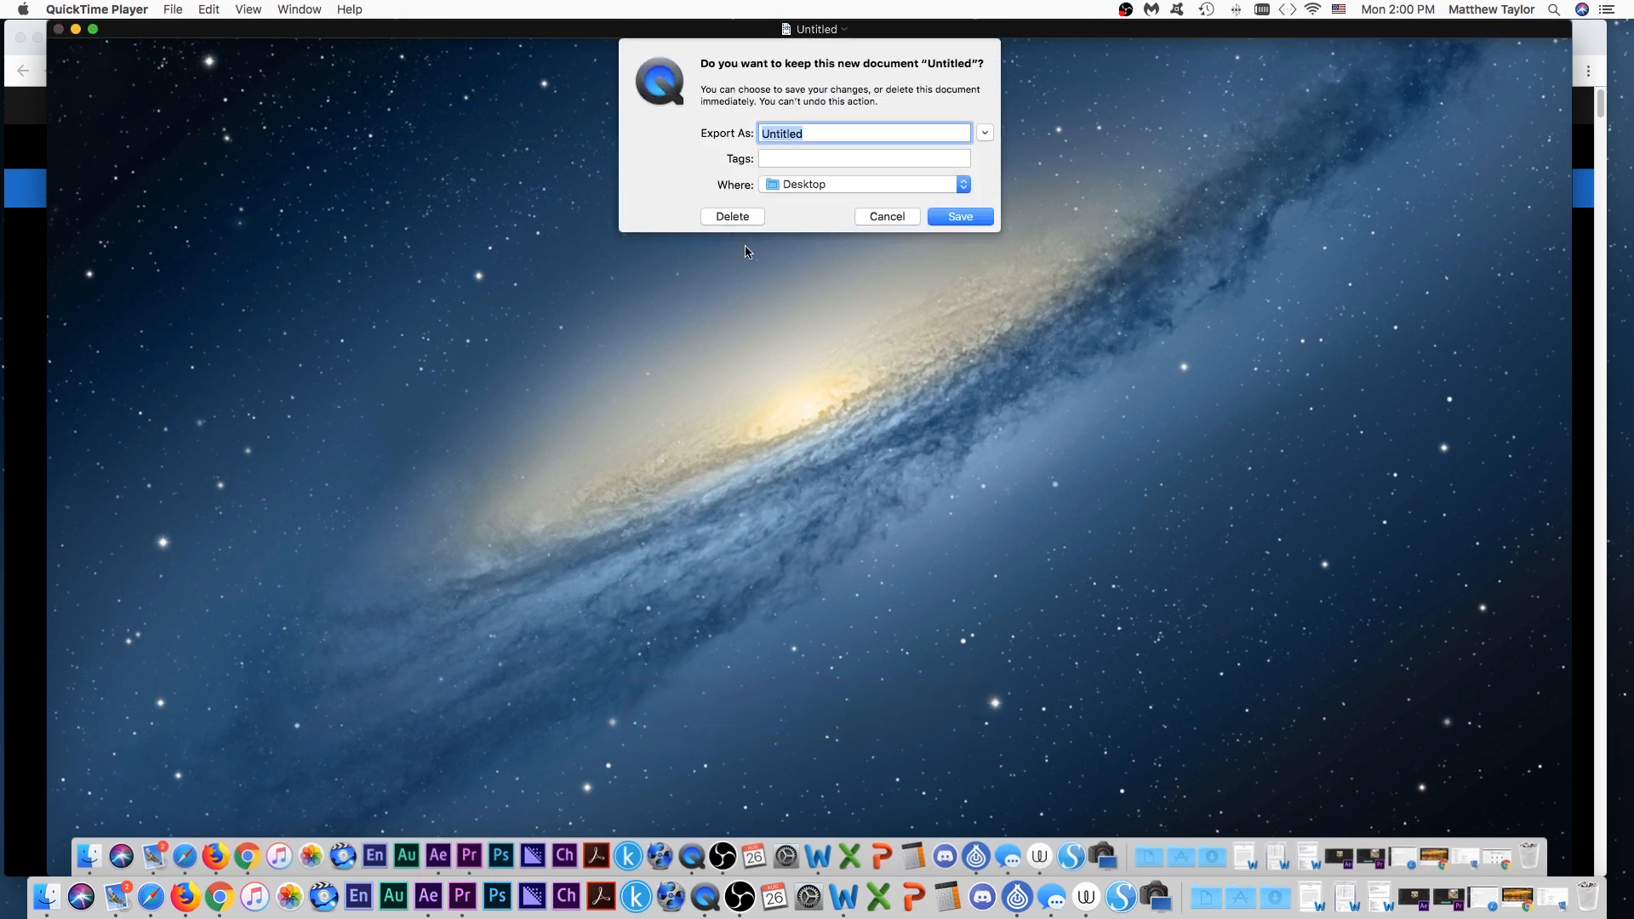
mouse_move(727, 221)
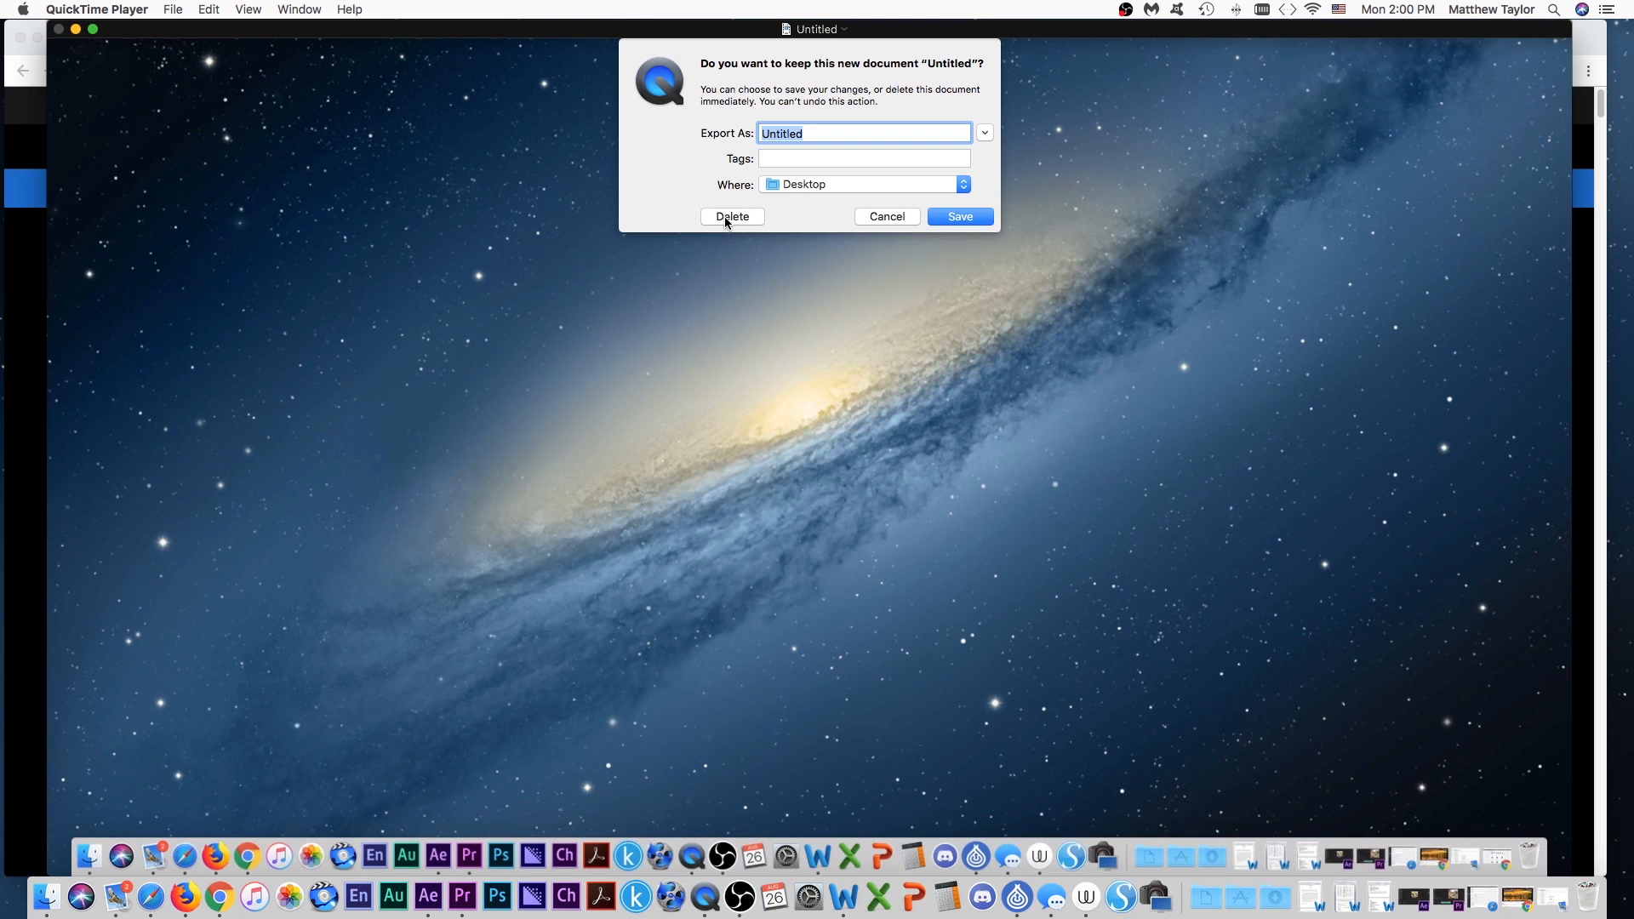
left_click(732, 219)
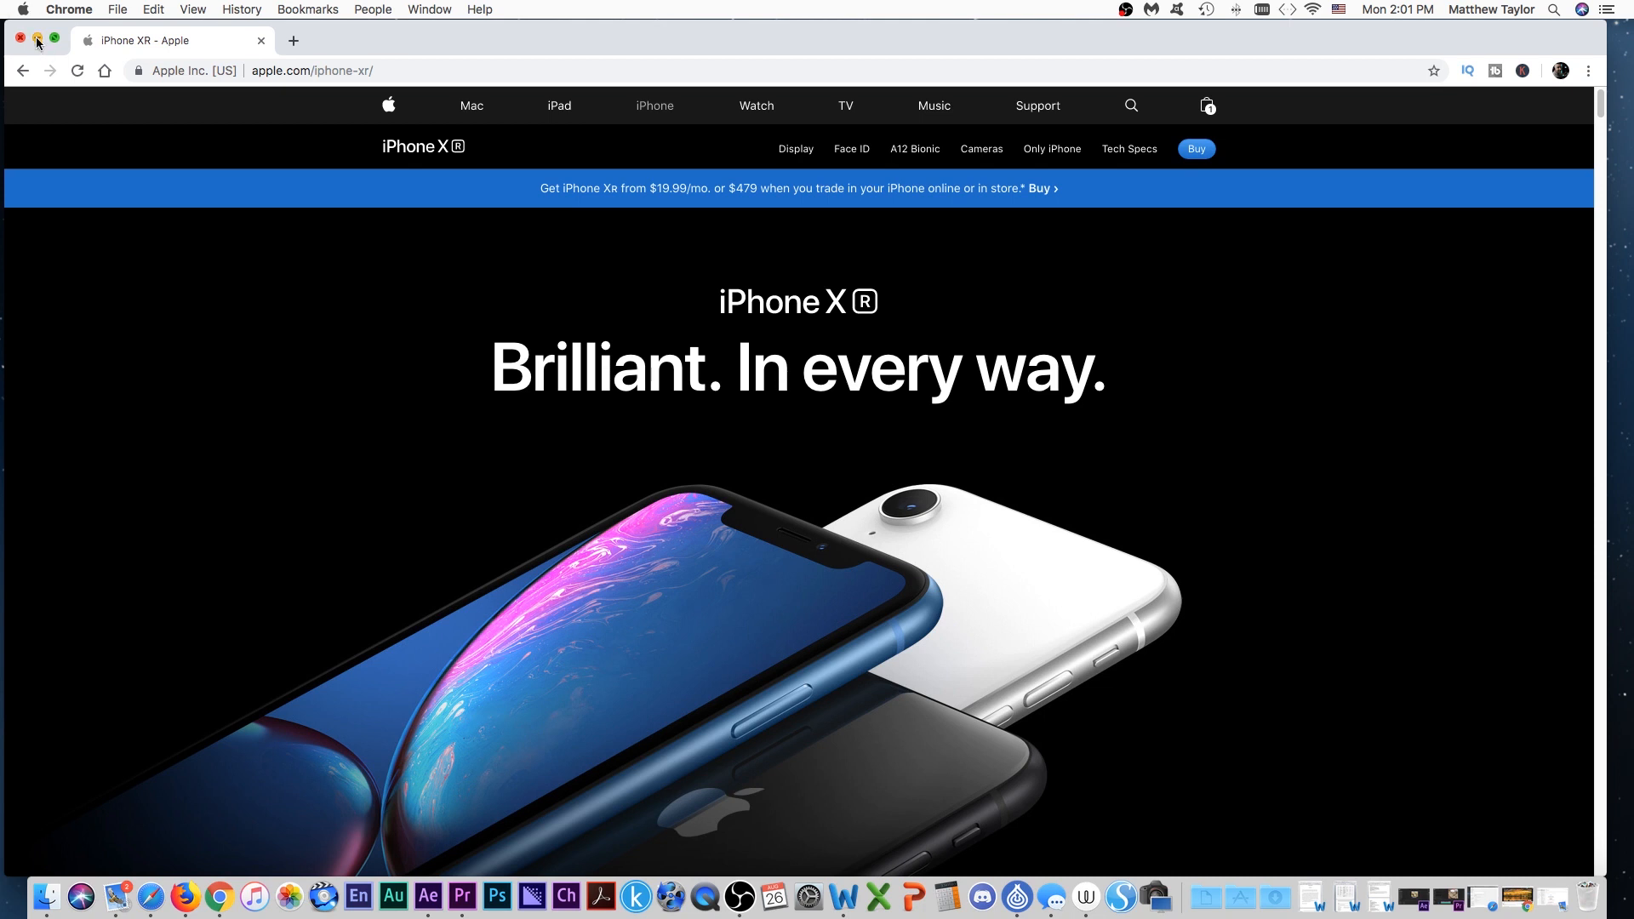
Step: Minimize Chrome and bring up the Open With choices for the Test movie on the desktop
left_click(21, 40)
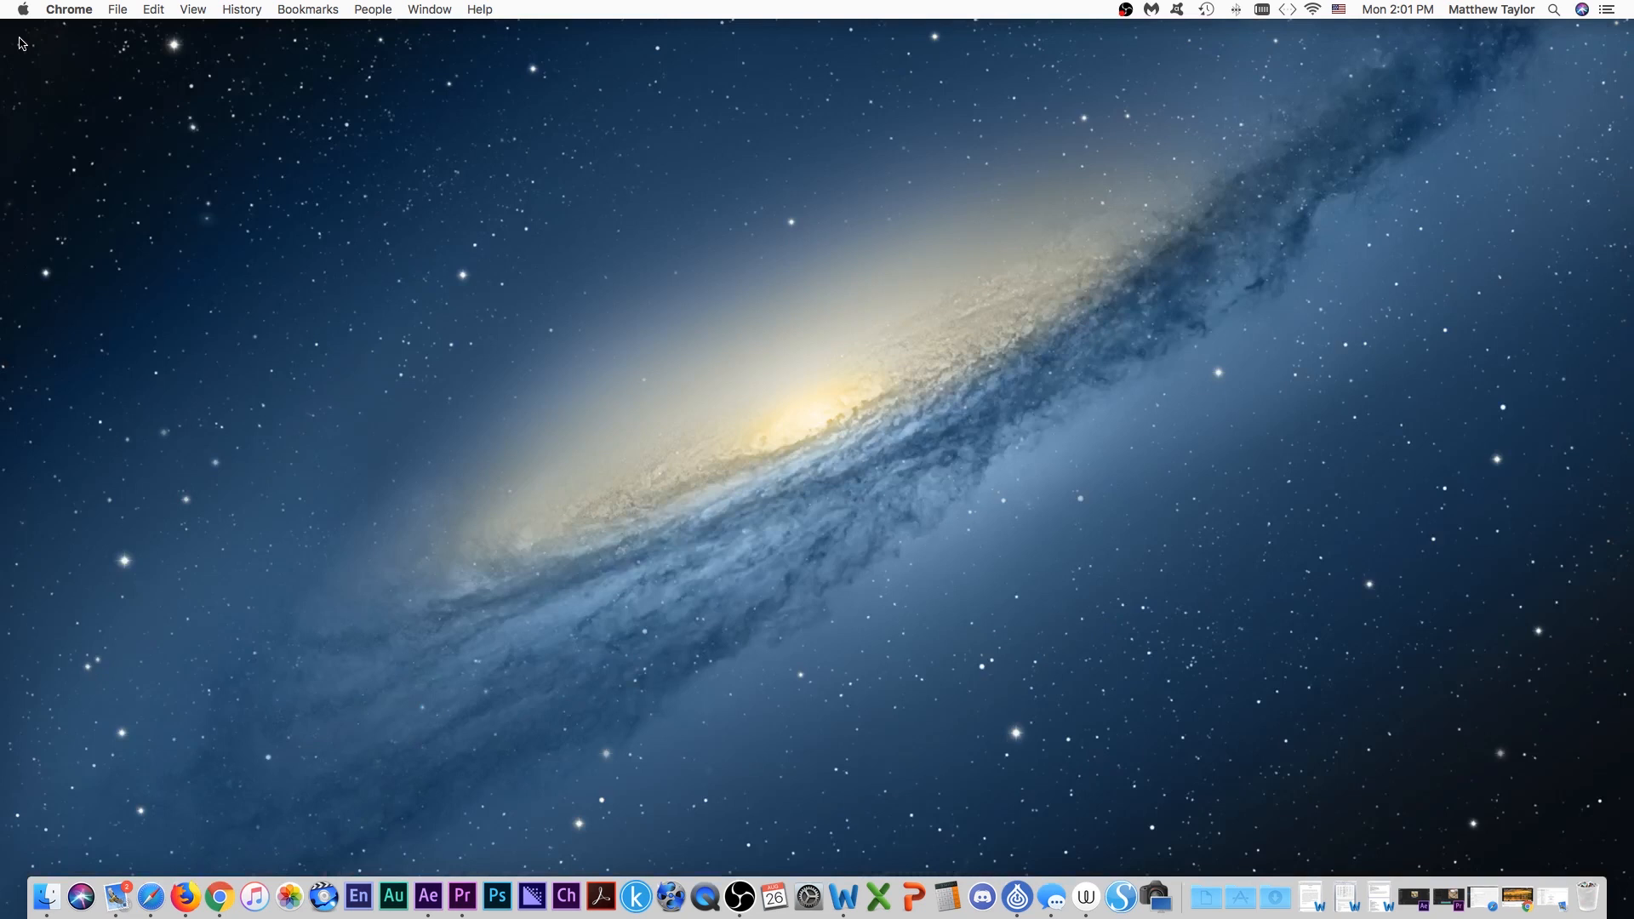
mouse_move(1108, 557)
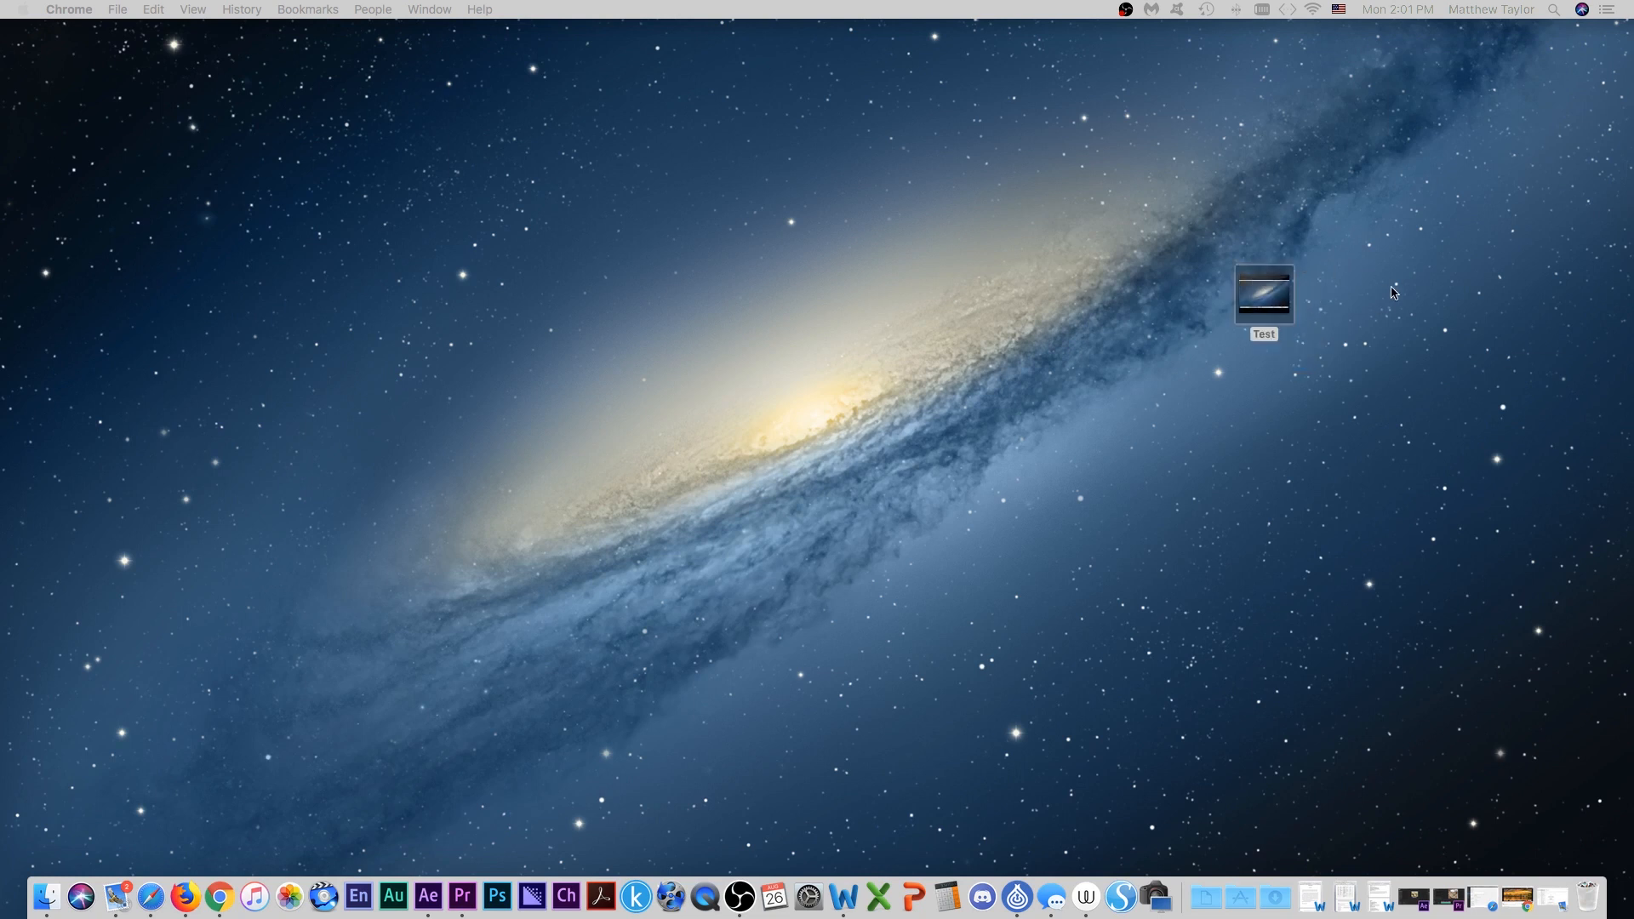
left_click(1263, 294)
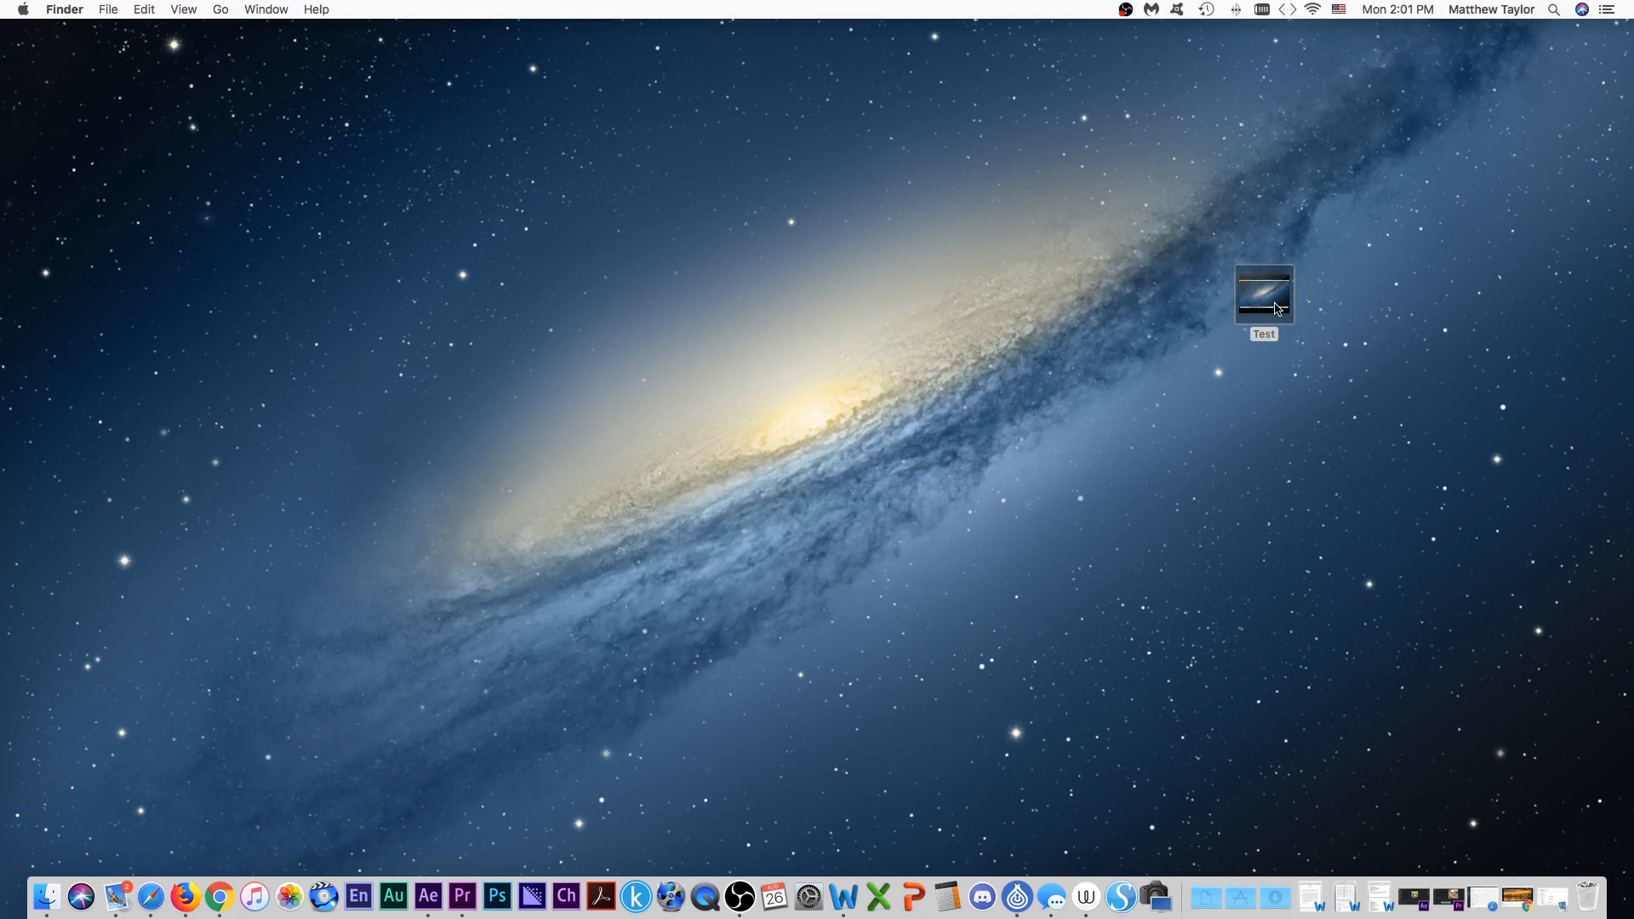
right_click(1262, 295)
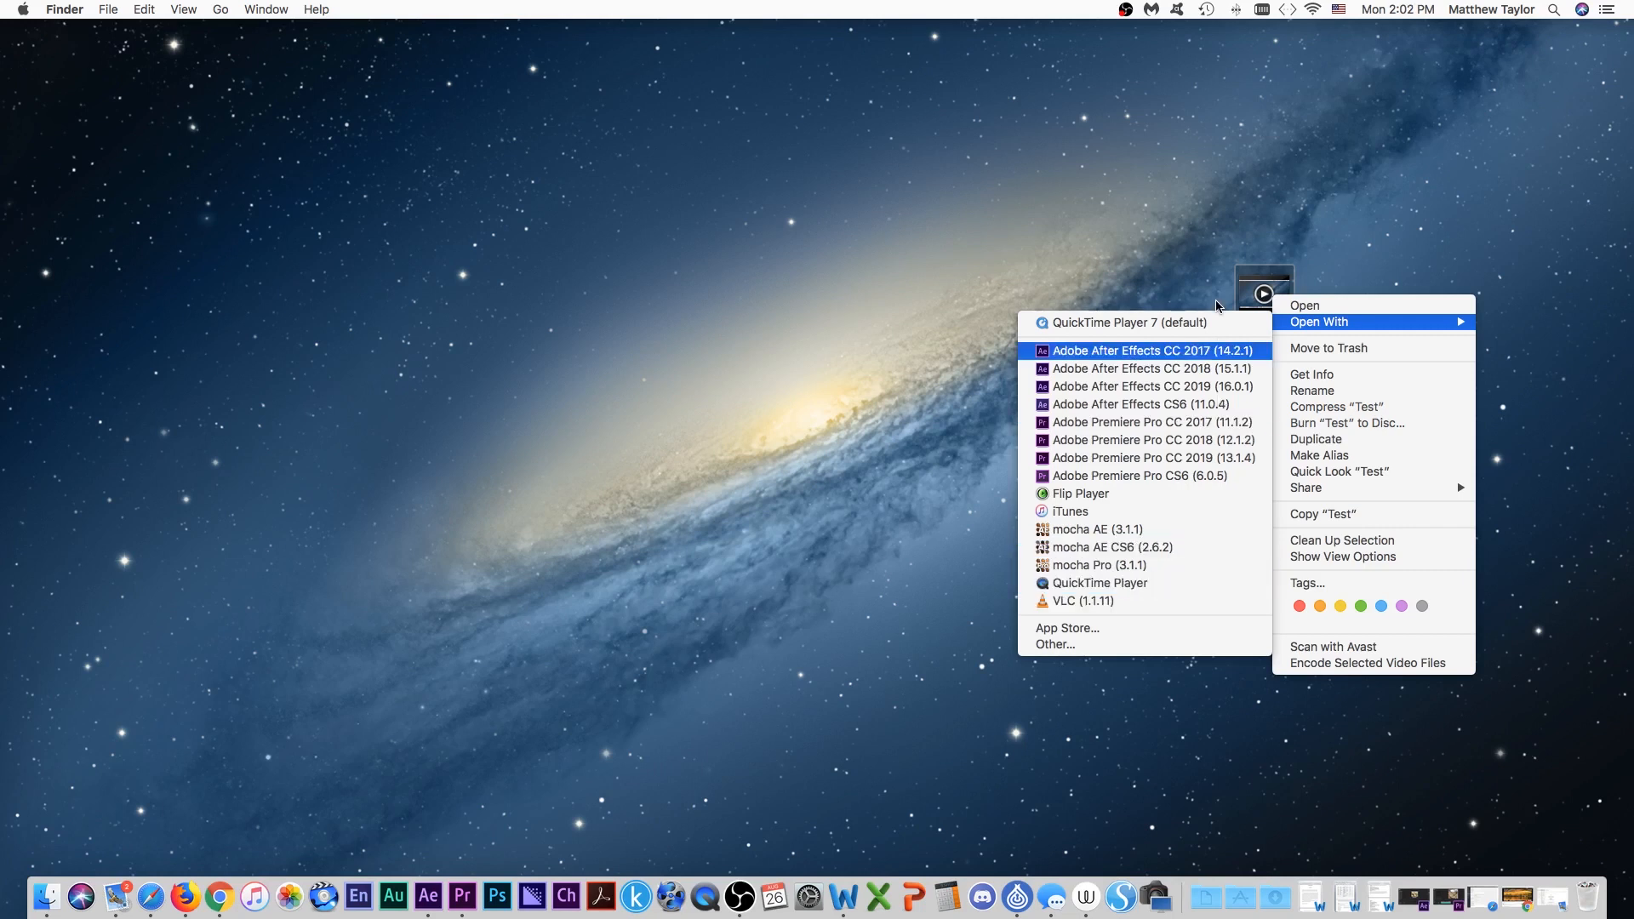
mouse_move(1128, 321)
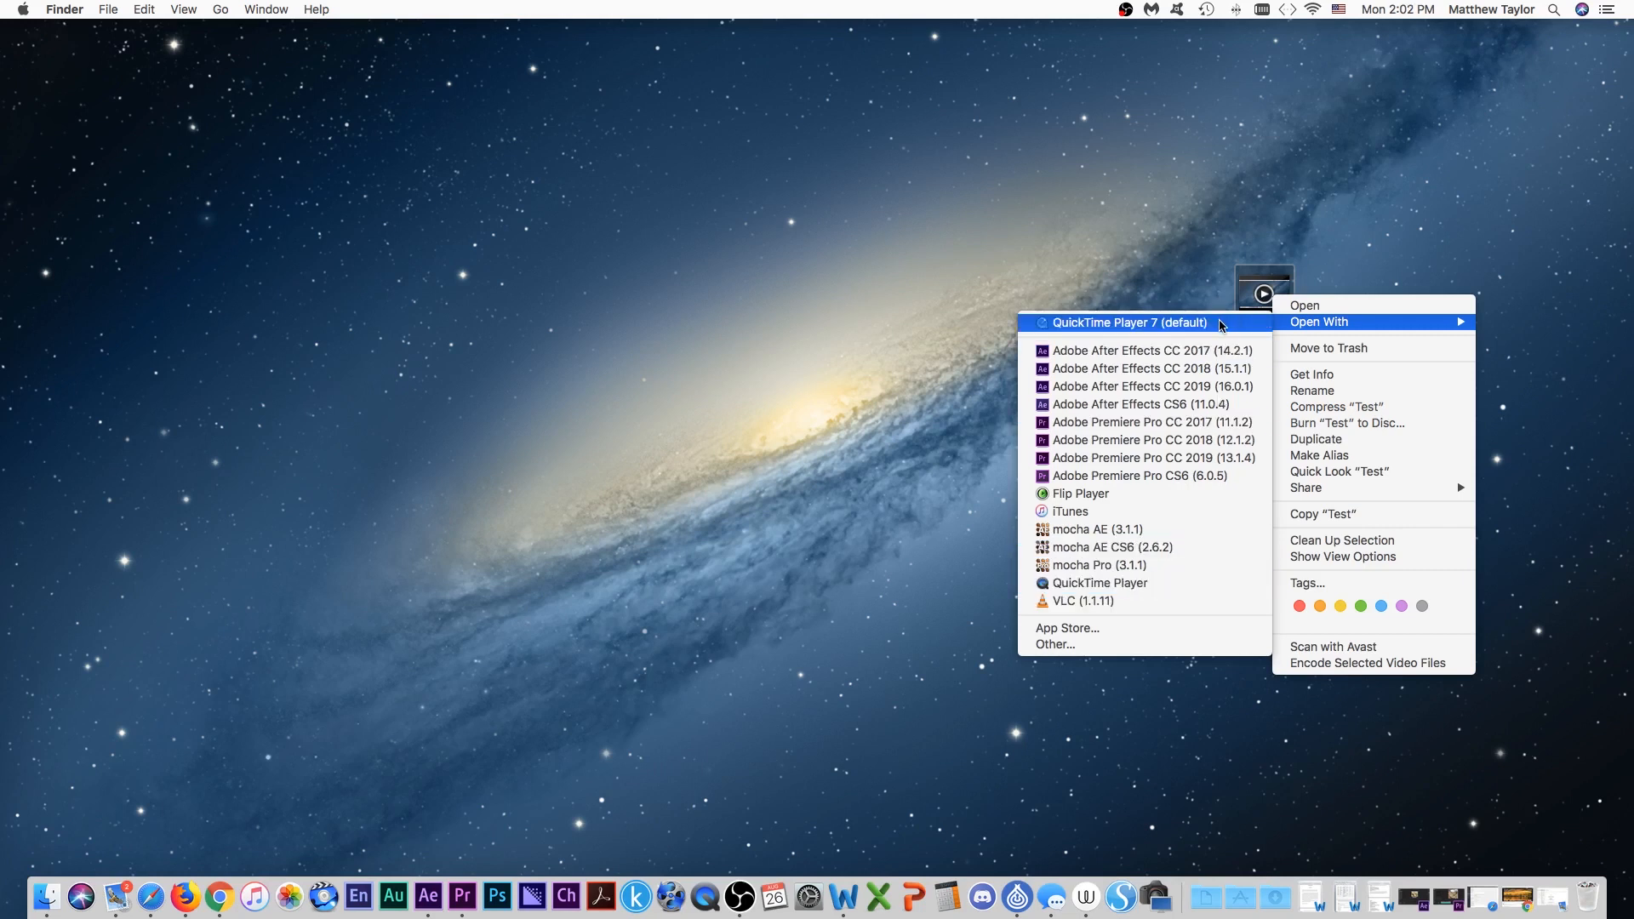
mouse_move(1098, 565)
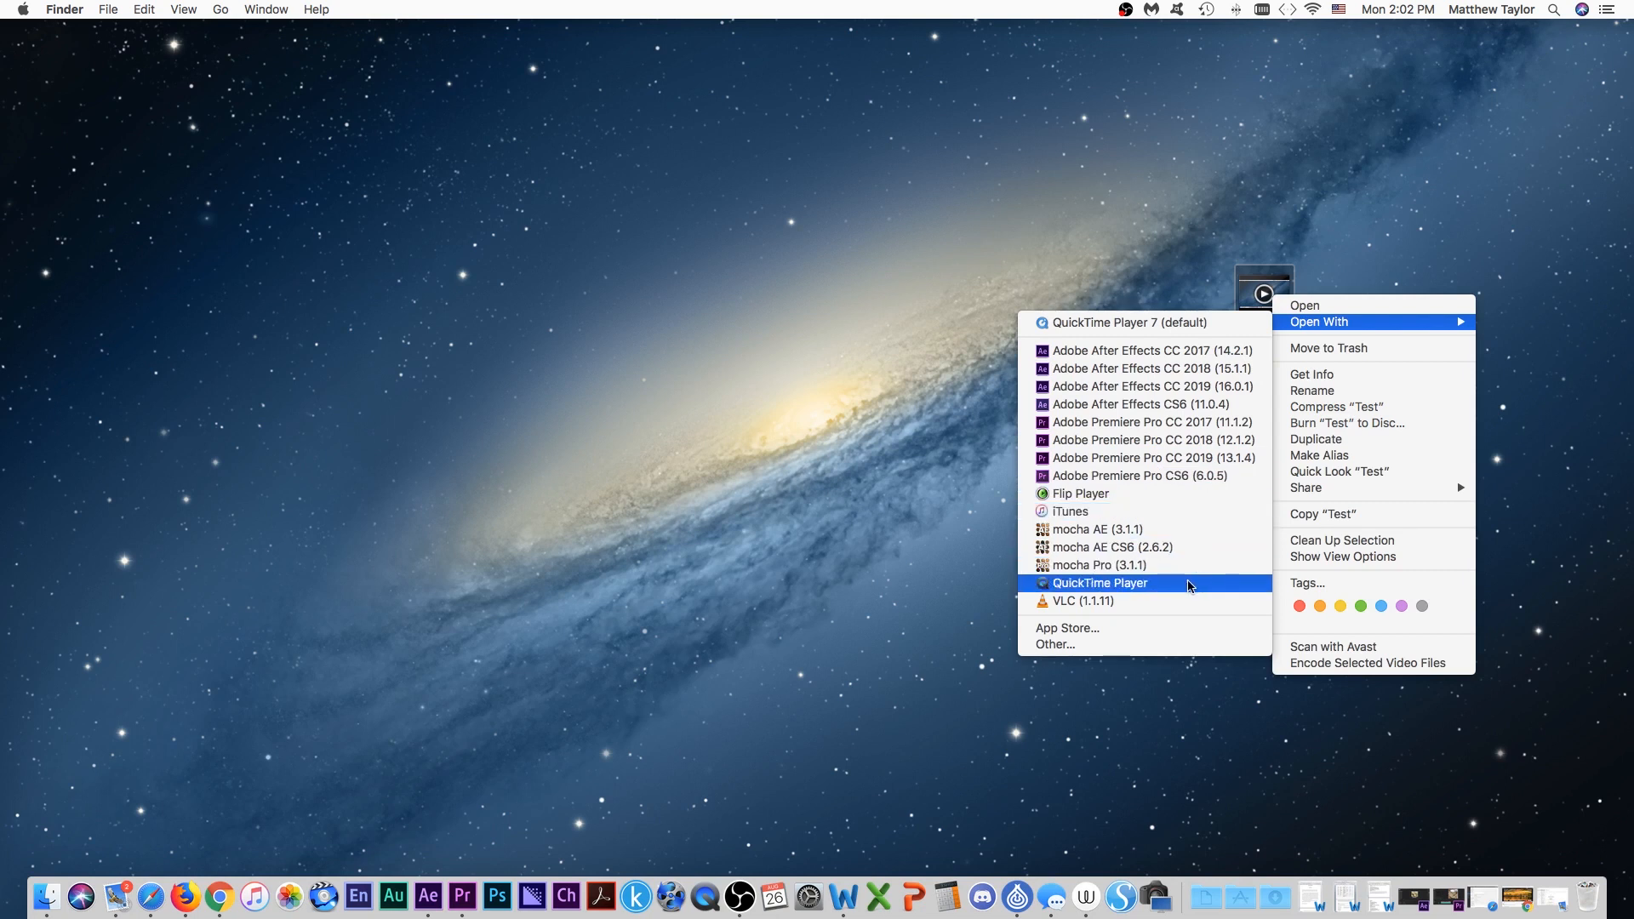
Step: Open Test.mov in QuickTime Player and play it from the start
left_click(1098, 582)
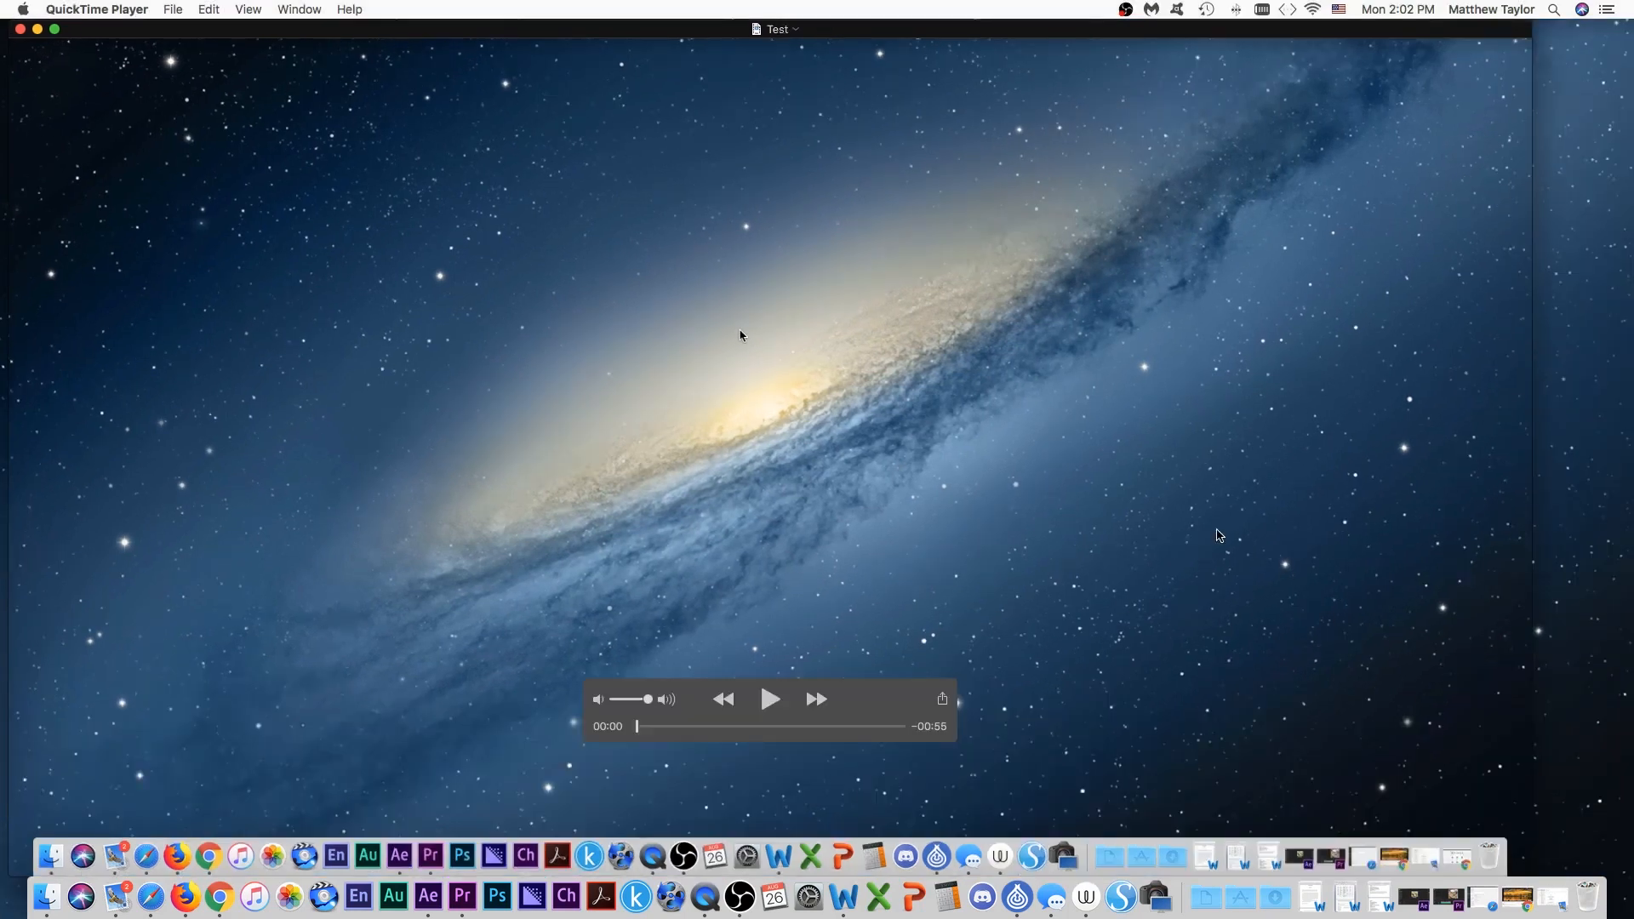
left_click(769, 699)
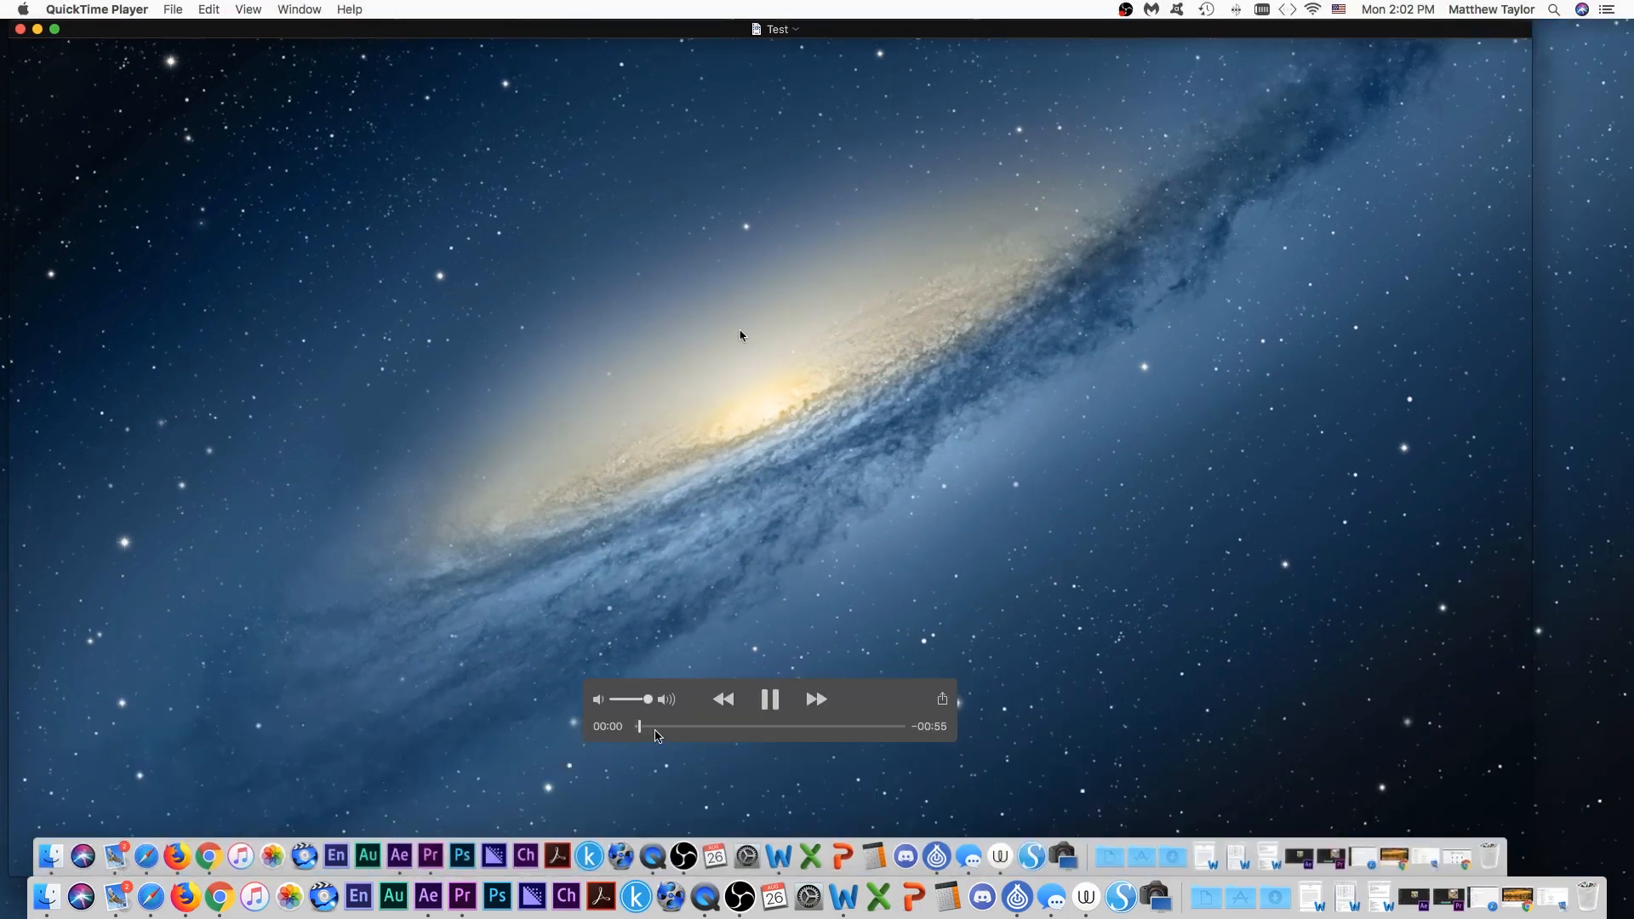